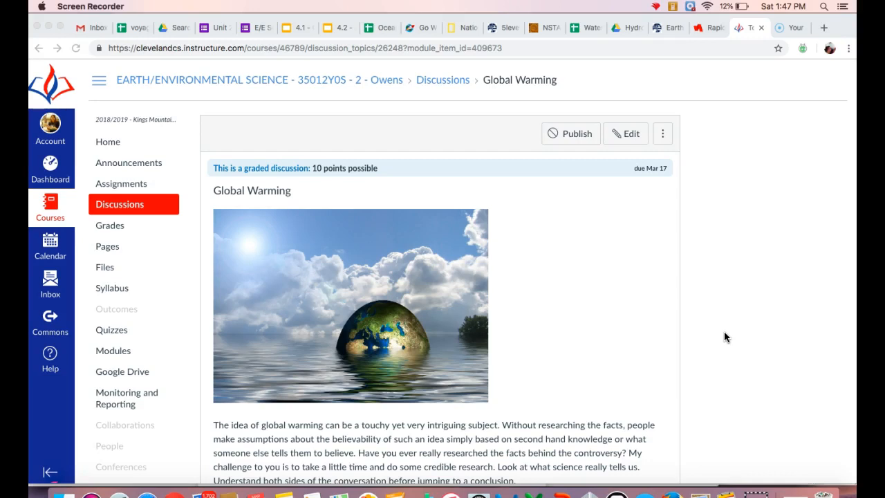
- Finish reading the current module page and advance to the Climate Change Hoax? page
{"action": "scroll", "scroll_direction": "down", "scroll_amount": 3}
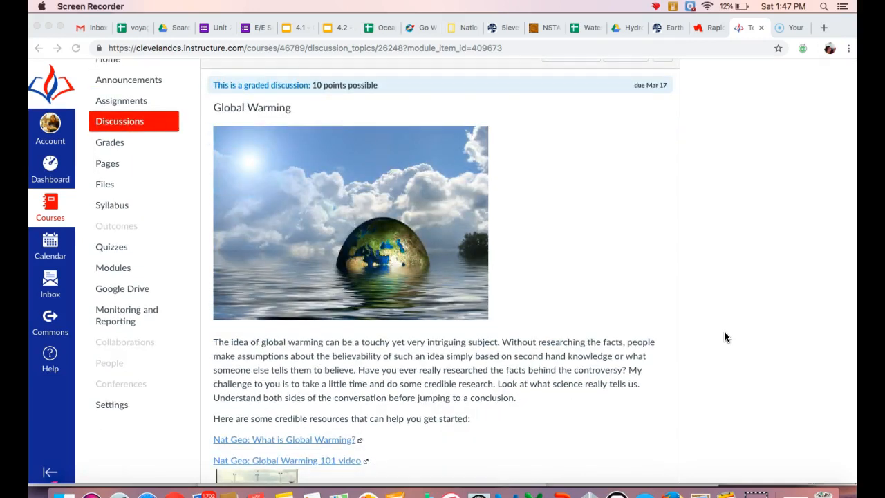
{"action": "scroll", "scroll_direction": "down", "scroll_amount": 3}
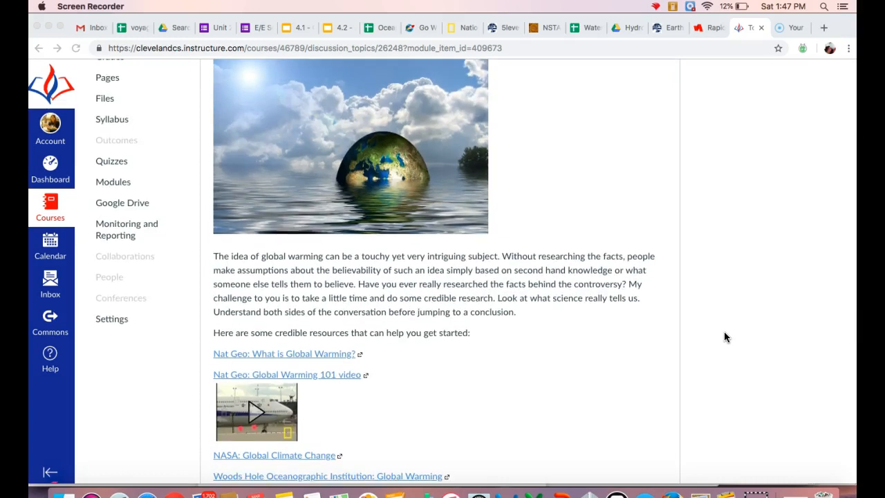
{"action": "mouse_move", "coordinate": [416, 334]}
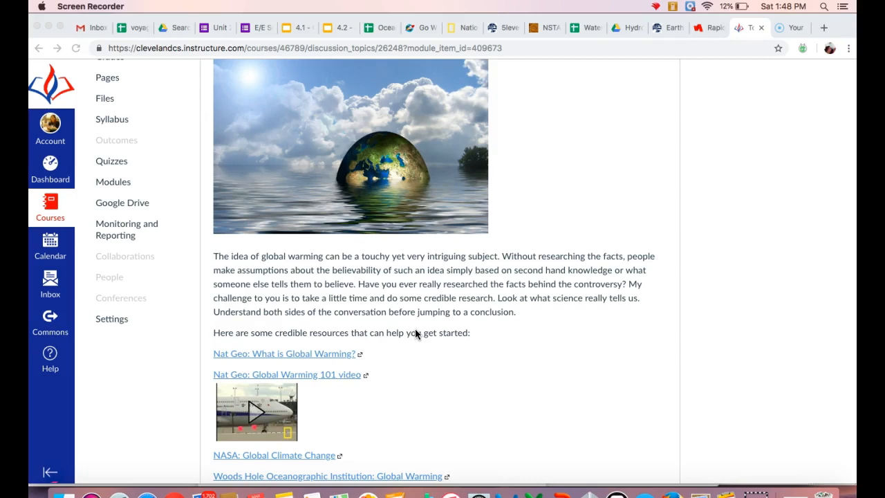
{"action": "scroll", "scroll_direction": "down", "scroll_amount": 3}
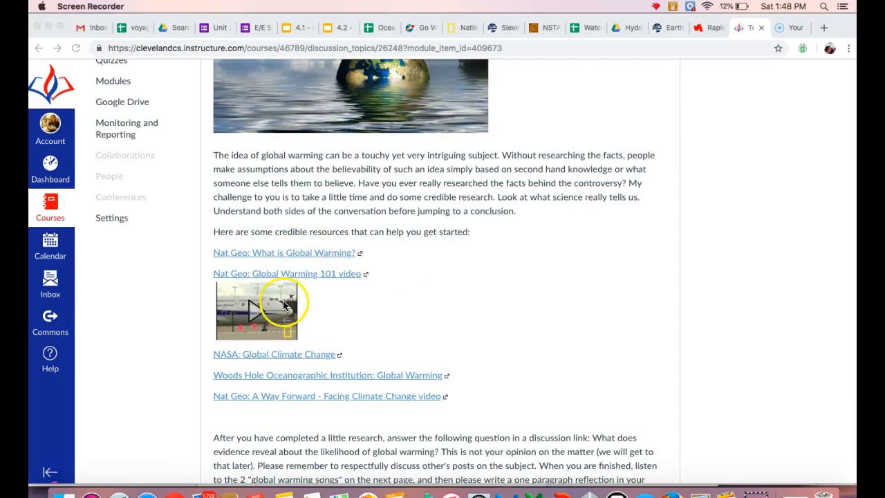
{"action": "mouse_move", "coordinate": [299, 399]}
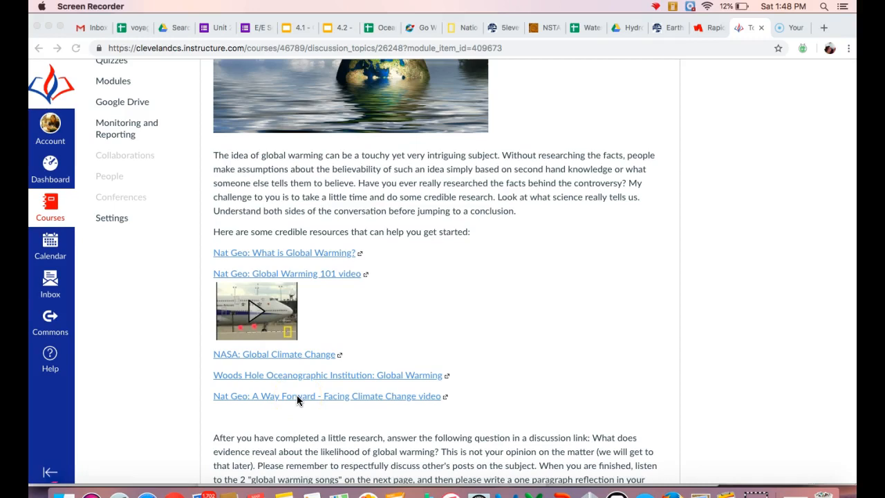
{"action": "mouse_move", "coordinate": [560, 372]}
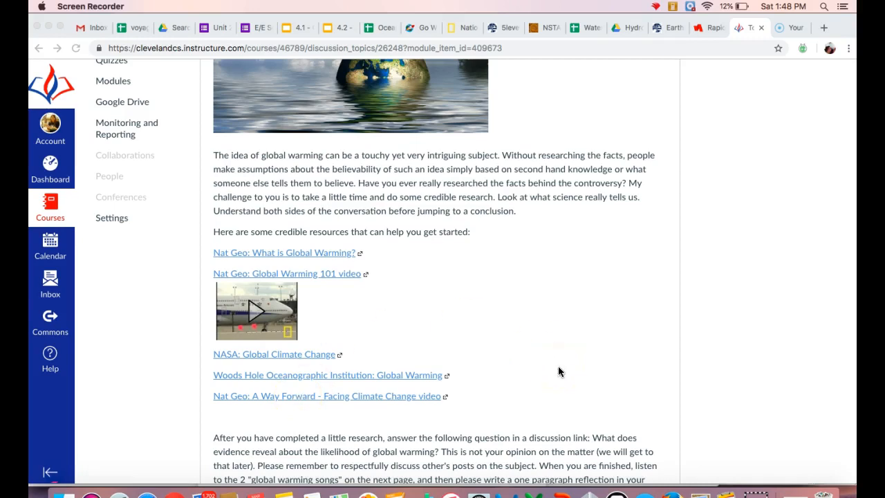
{"action": "scroll", "scroll_direction": "down", "scroll_amount": 3}
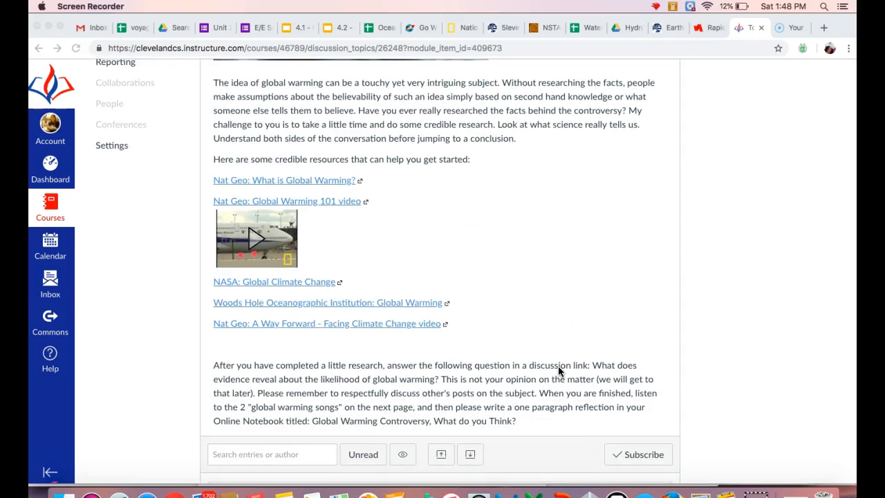
{"action": "scroll", "scroll_direction": "down", "scroll_amount": 3}
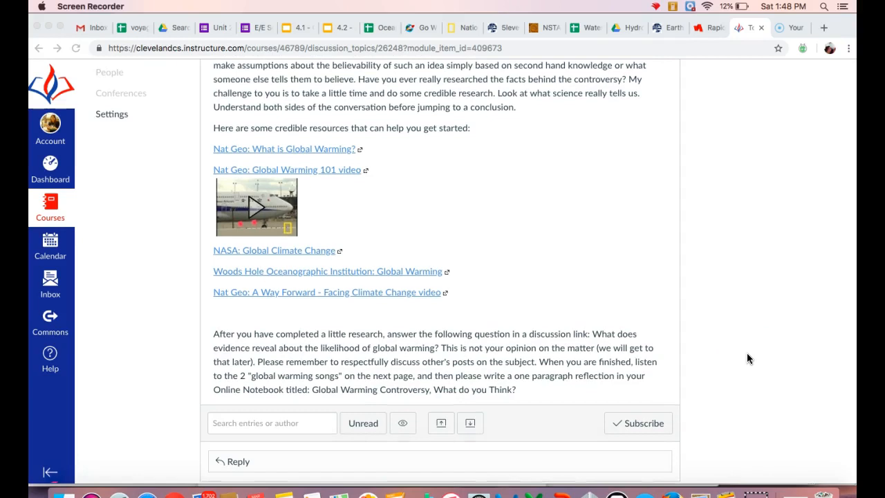
{"action": "scroll", "scroll_direction": "down", "scroll_amount": 3}
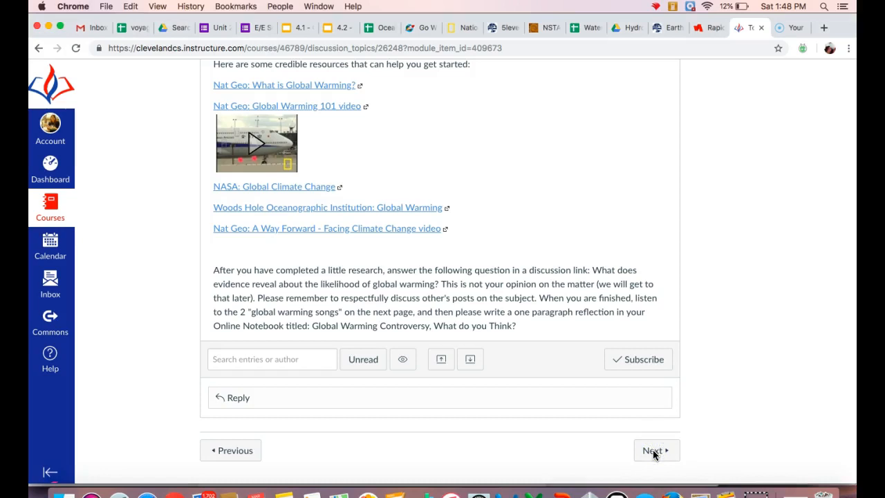
{"action": "left_click", "coordinate": [654, 451]}
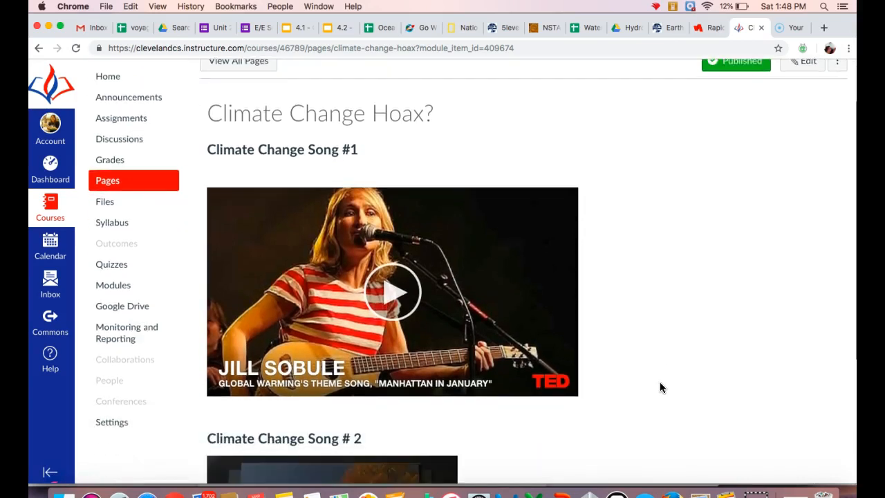
- Scroll through the two climate change song videos, then advance to the next item
{"action": "scroll", "scroll_direction": "down", "scroll_amount": 3}
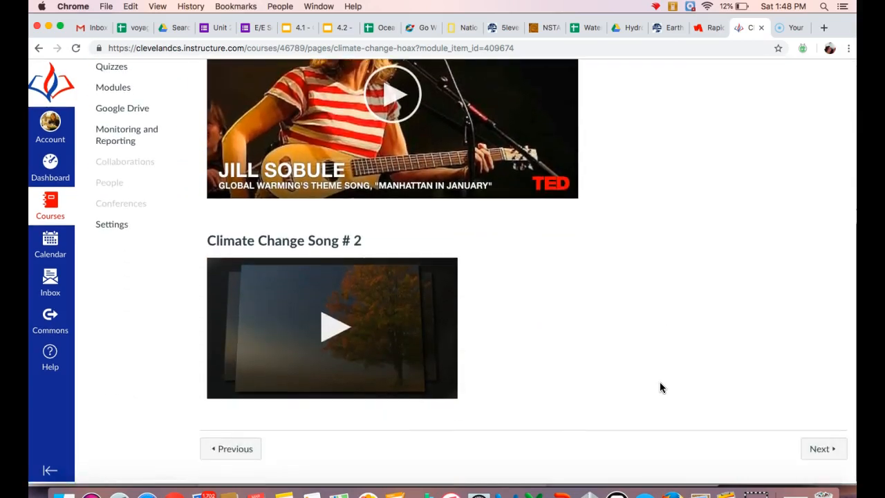
{"action": "scroll", "scroll_direction": "up", "scroll_amount": 3}
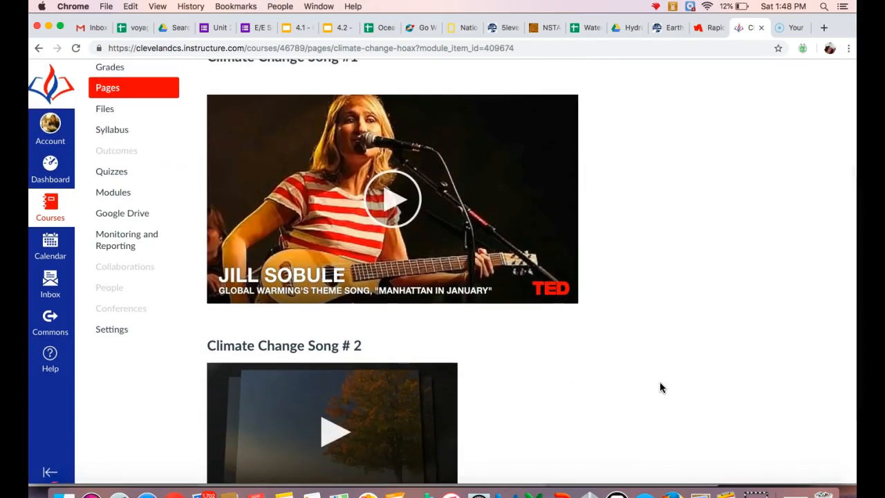
{"action": "scroll", "scroll_direction": "up", "scroll_amount": 3}
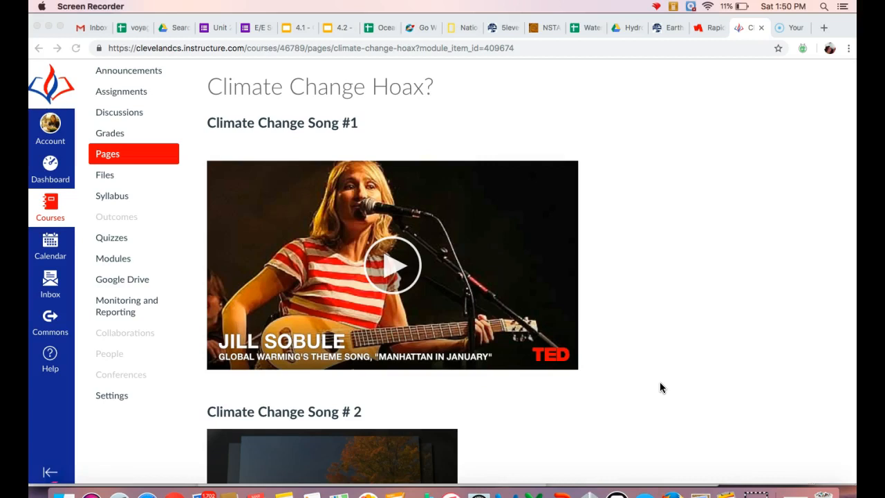
{"action": "mouse_move", "coordinate": [783, 278]}
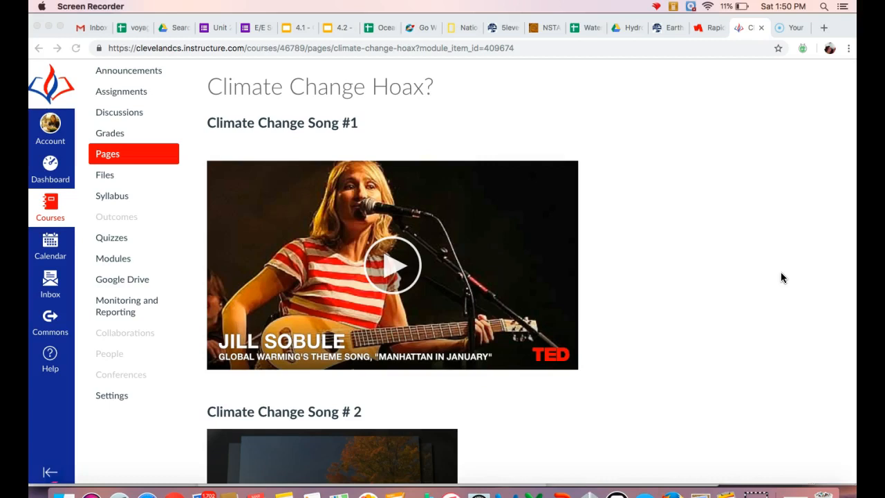
{"action": "scroll", "scroll_direction": "down", "scroll_amount": 3}
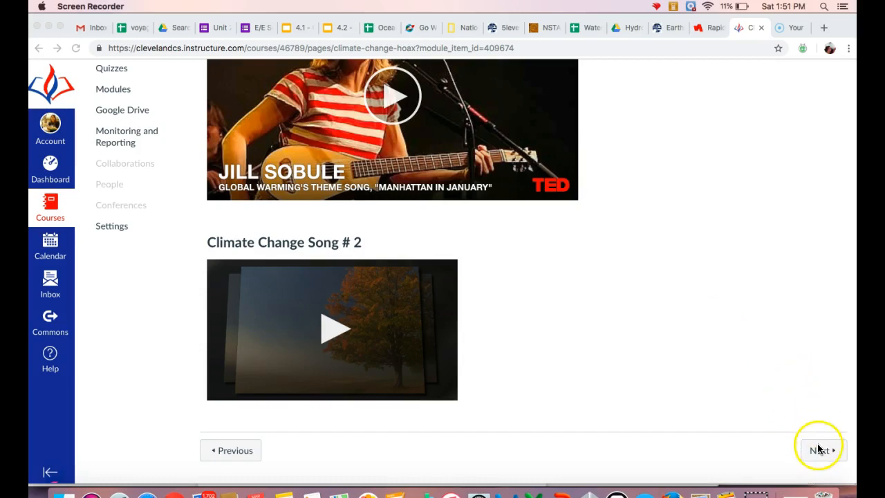
{"action": "left_click", "coordinate": [820, 450]}
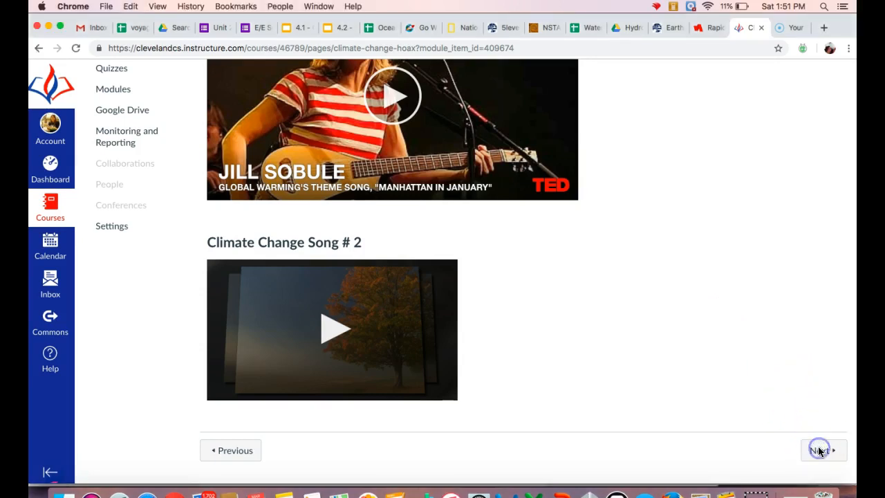
{"action": "left_click", "coordinate": [821, 451]}
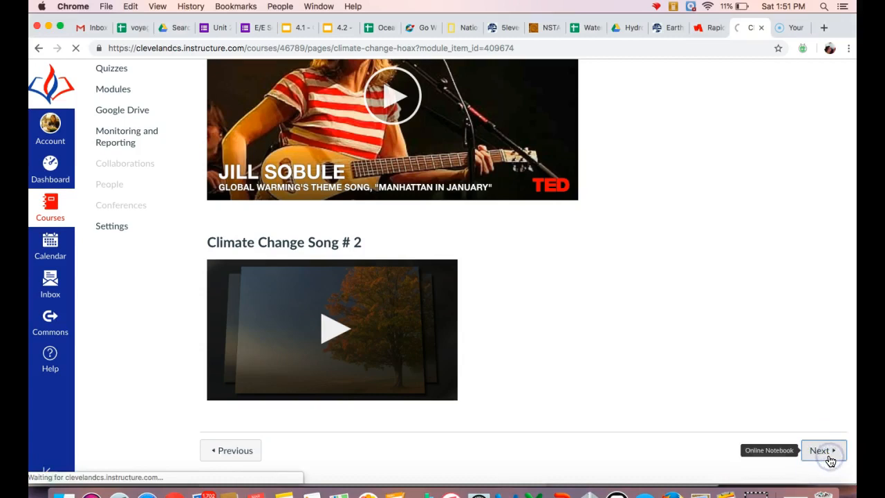
- Scroll the embedded Unit 2 Week 4 notes template down to the Signs of Climate Change list
{"action": "left_click", "coordinate": [823, 450]}
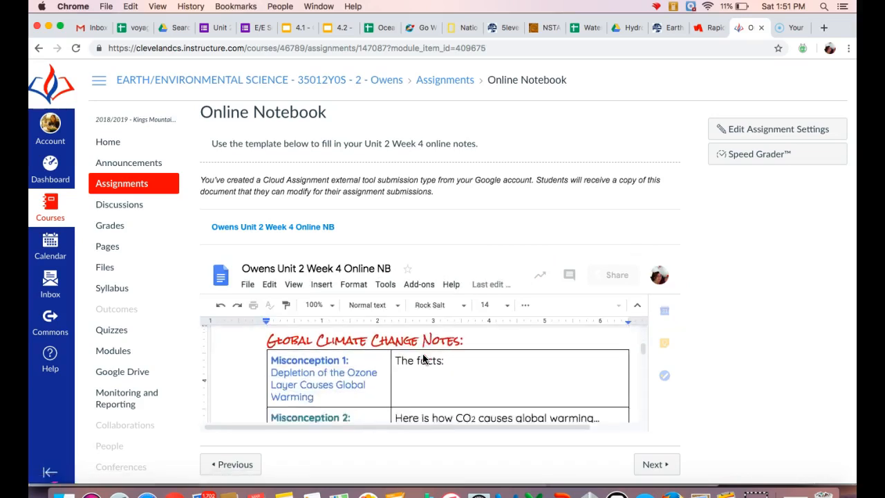
{"action": "scroll", "scroll_direction": "down", "scroll_amount": 3}
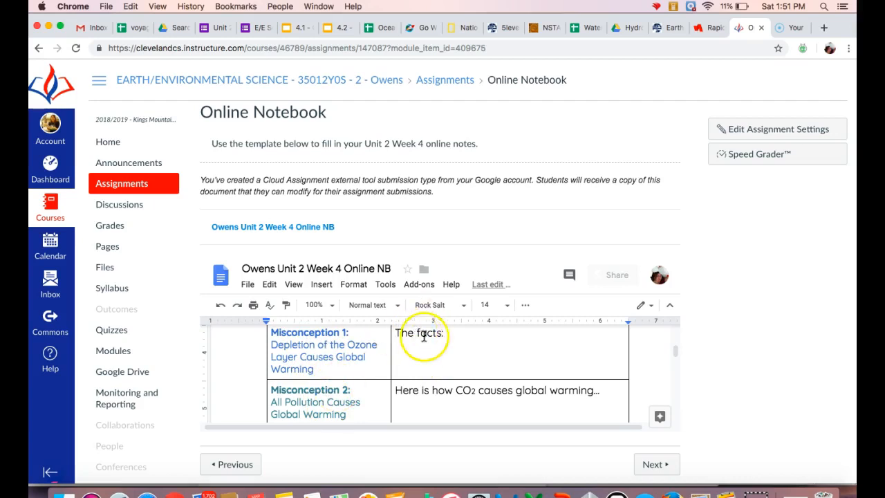
{"action": "scroll", "scroll_direction": "down", "scroll_amount": 3}
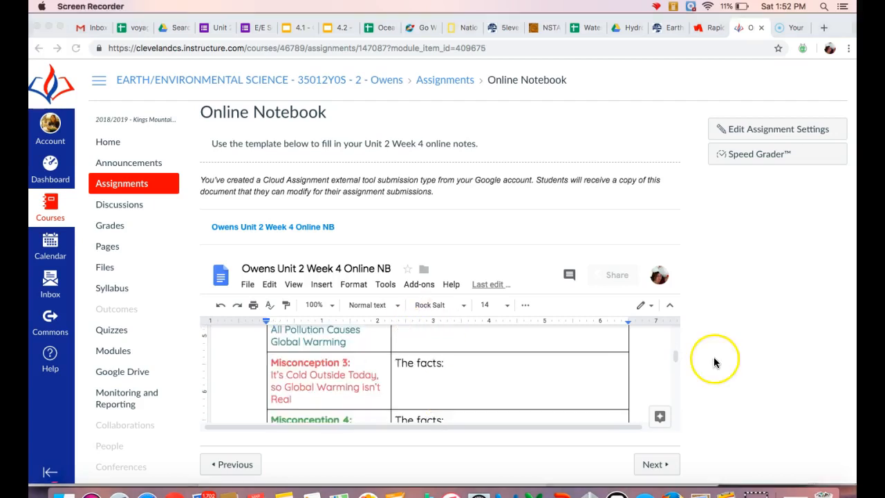
{"action": "mouse_move", "coordinate": [546, 390]}
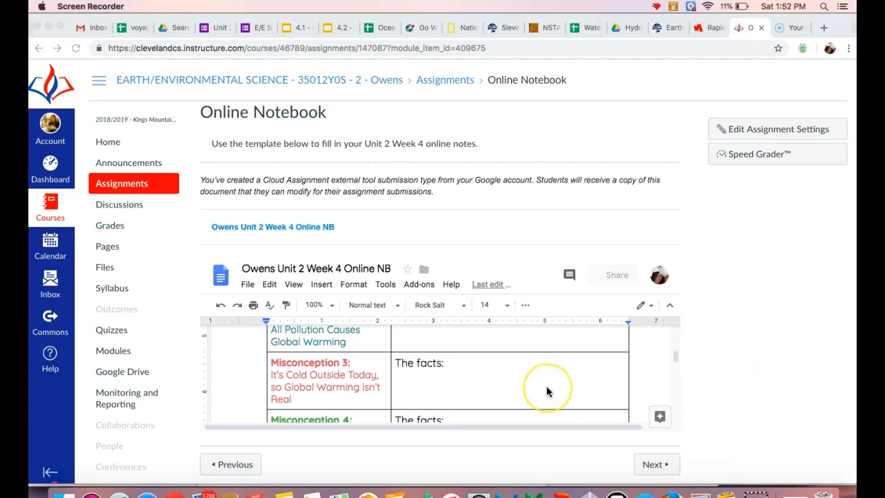
{"action": "scroll", "scroll_direction": "down", "scroll_amount": 3}
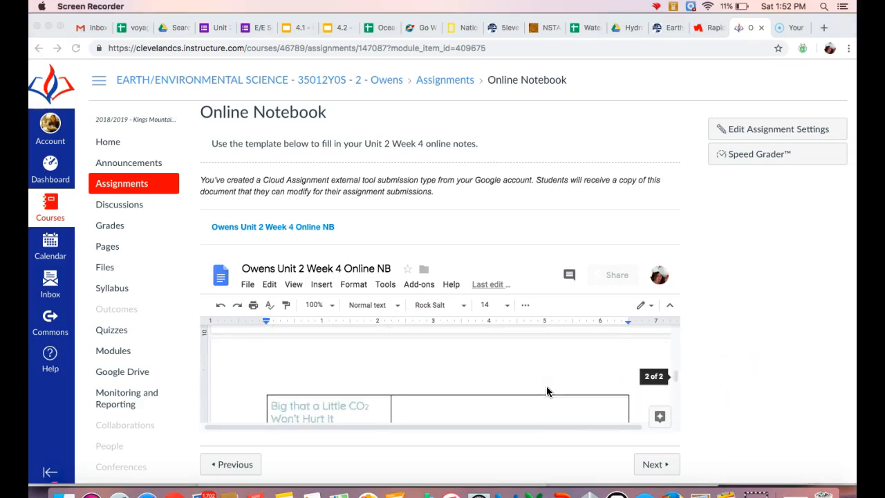
{"action": "scroll", "scroll_direction": "down", "scroll_amount": 3}
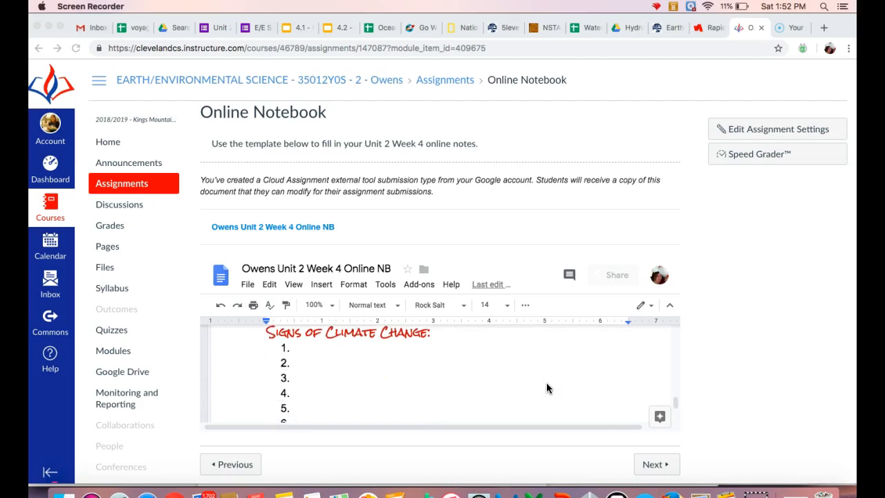
{"action": "left_click", "coordinate": [655, 464]}
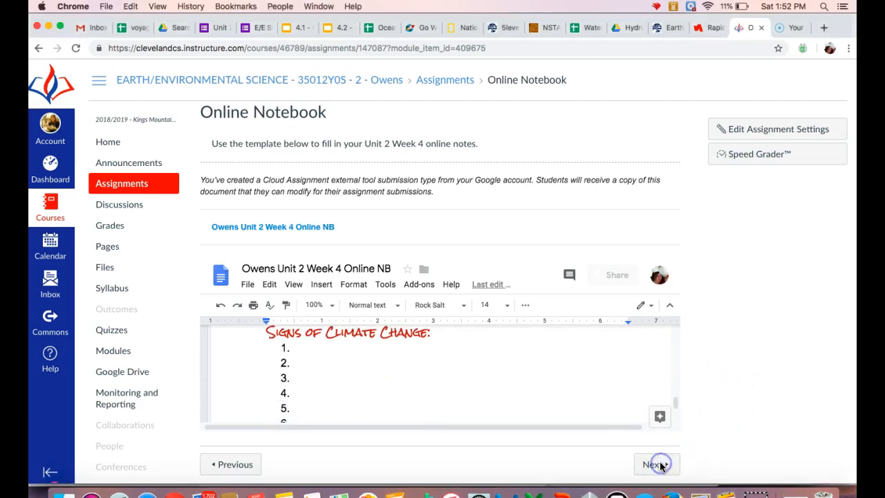
{"action": "mouse_move", "coordinate": [656, 464]}
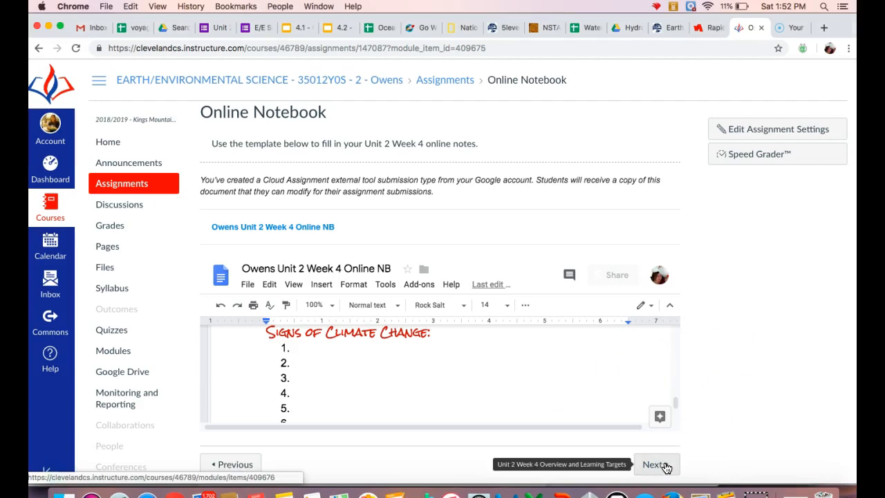
- Read the Overview and Learning Targets page to its end, then advance to Major Climate Categories
{"action": "left_click", "coordinate": [653, 464]}
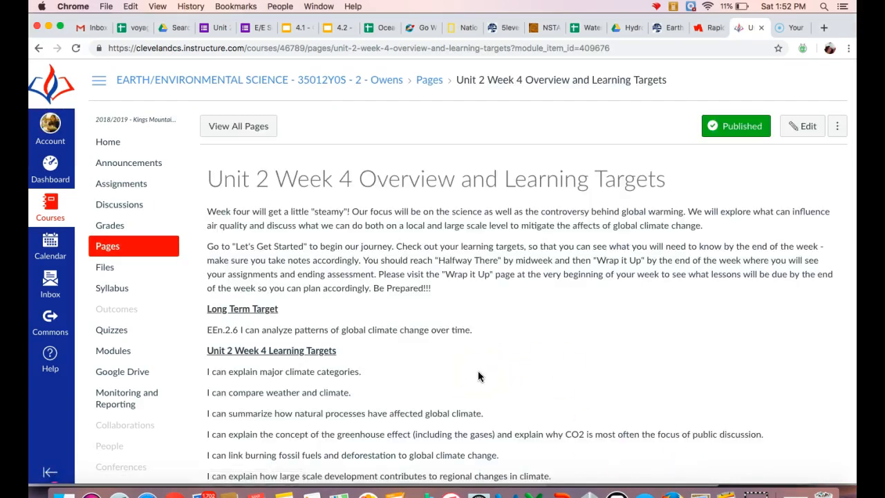
{"action": "scroll", "scroll_direction": "down", "scroll_amount": 3}
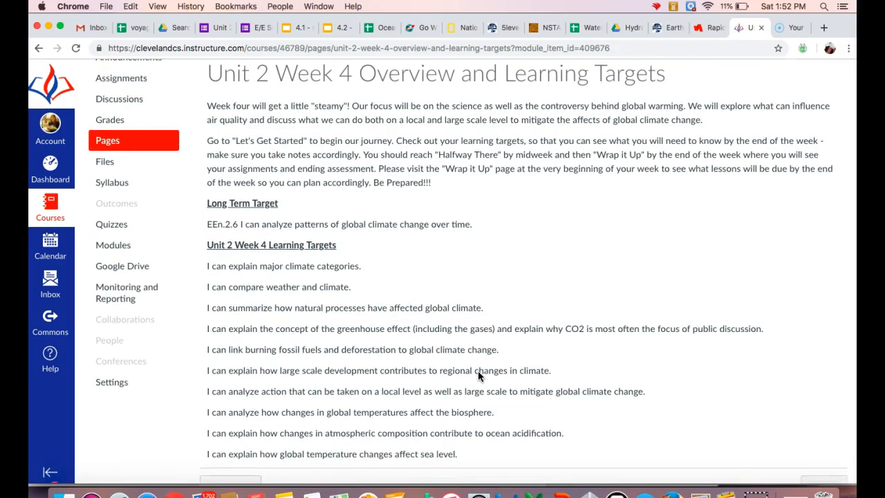
{"action": "scroll", "scroll_direction": "down", "scroll_amount": 3}
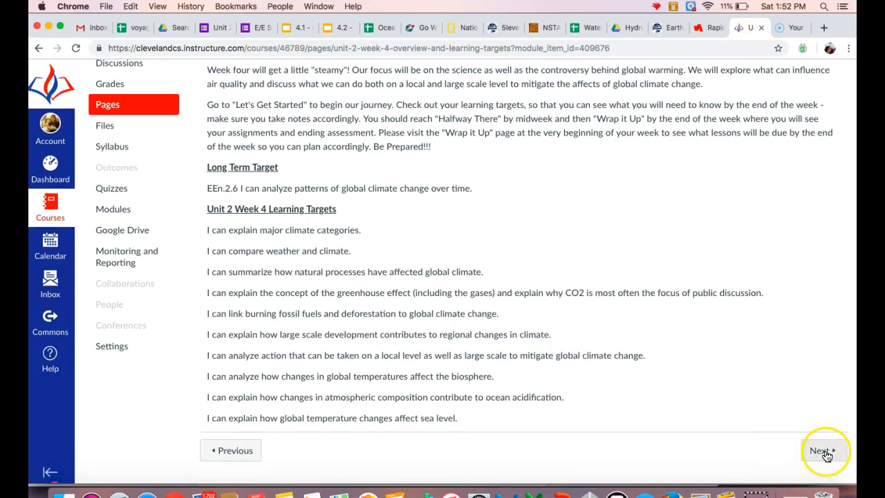
{"action": "mouse_move", "coordinate": [823, 450]}
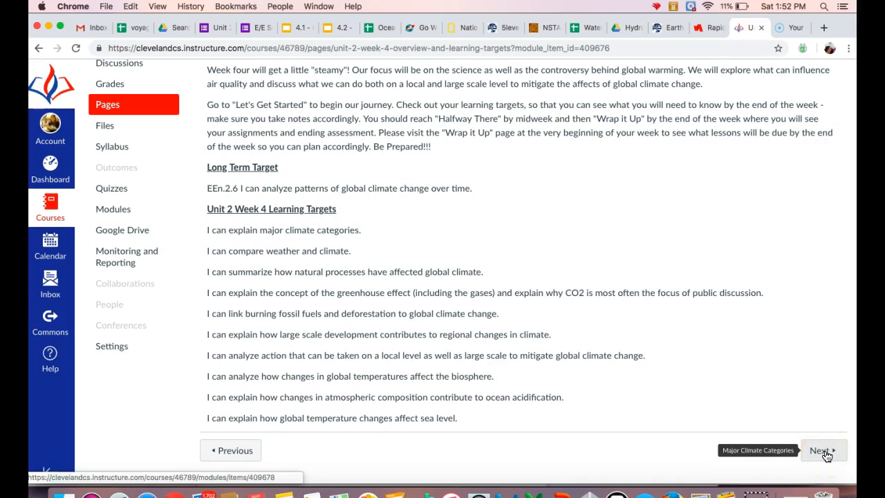
{"action": "left_click", "coordinate": [822, 451]}
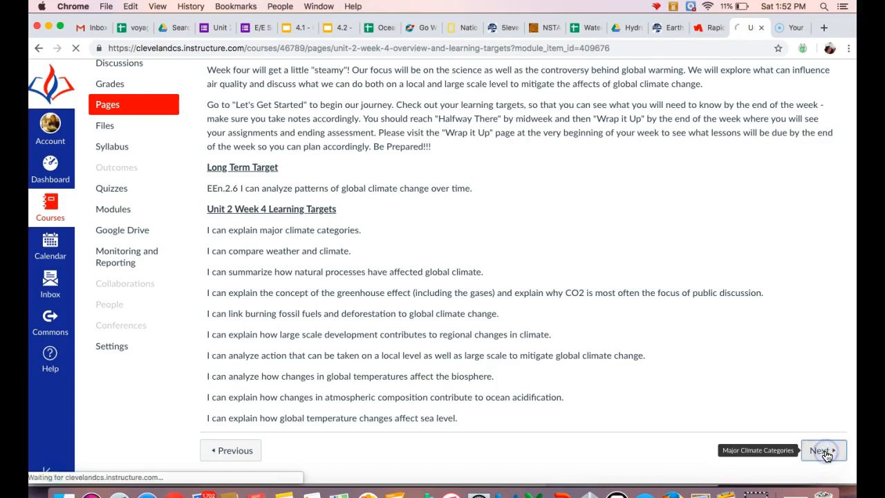
- Review the Köppen climate types and Köppen-Geiger world map, then advance to Compare Weather and Climate
{"action": "left_click", "coordinate": [820, 450]}
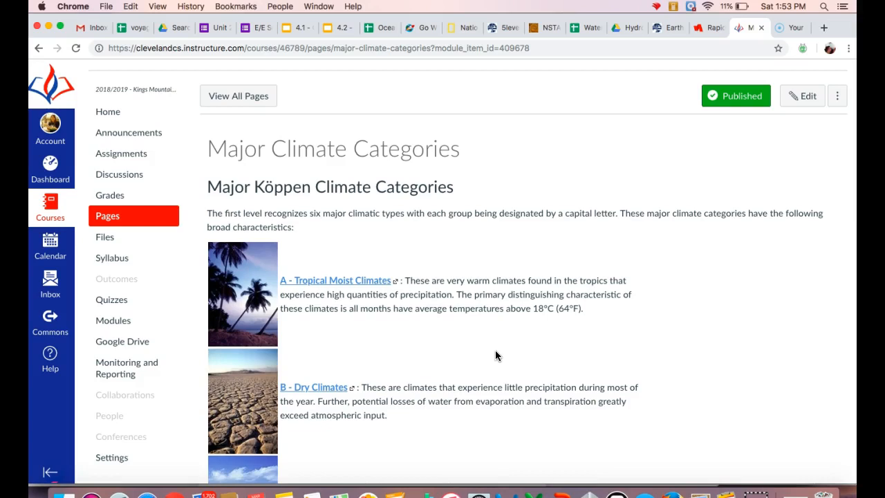
{"action": "scroll", "scroll_direction": "down", "scroll_amount": 3}
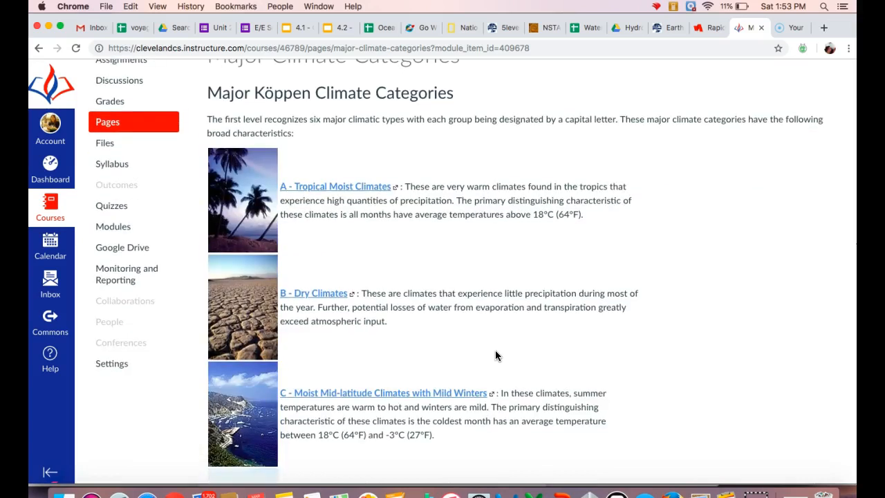
{"action": "scroll", "scroll_direction": "down", "scroll_amount": 3}
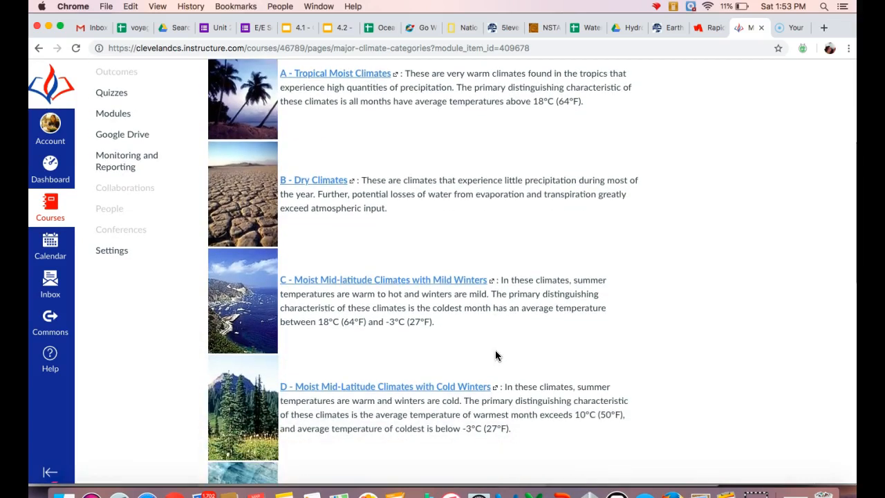
{"action": "mouse_move", "coordinate": [322, 76]}
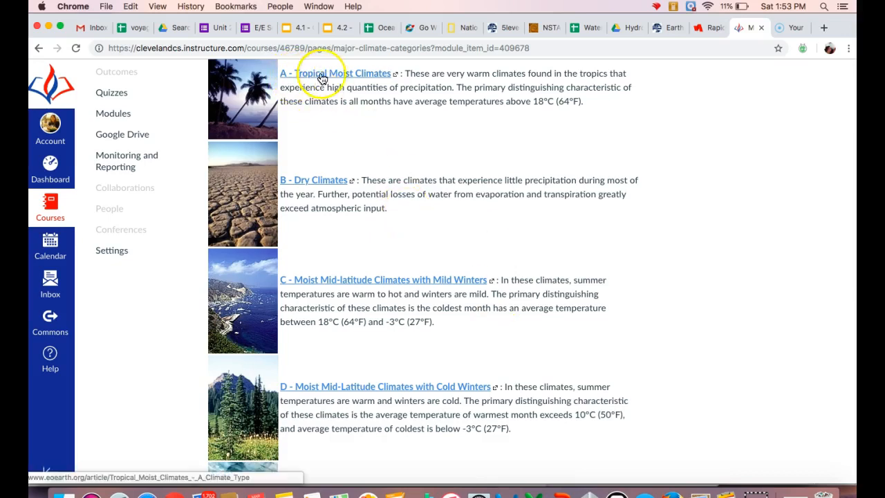
{"action": "mouse_move", "coordinate": [320, 187]}
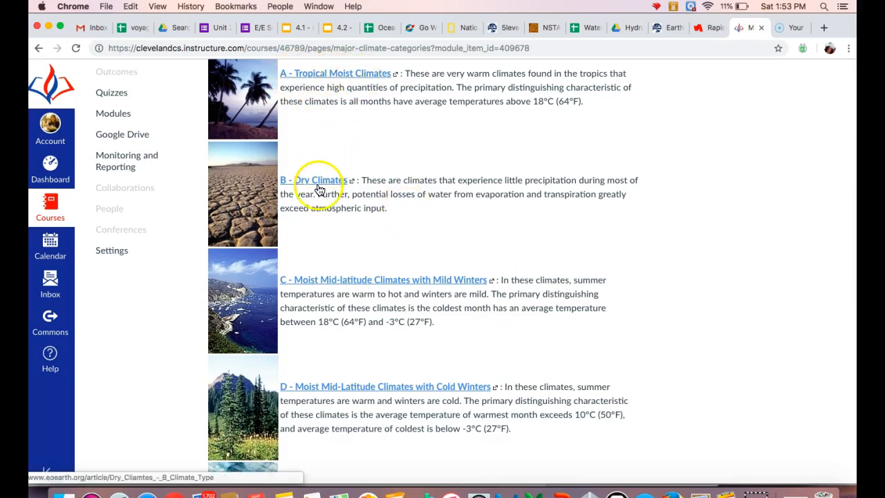
{"action": "mouse_move", "coordinate": [383, 190]}
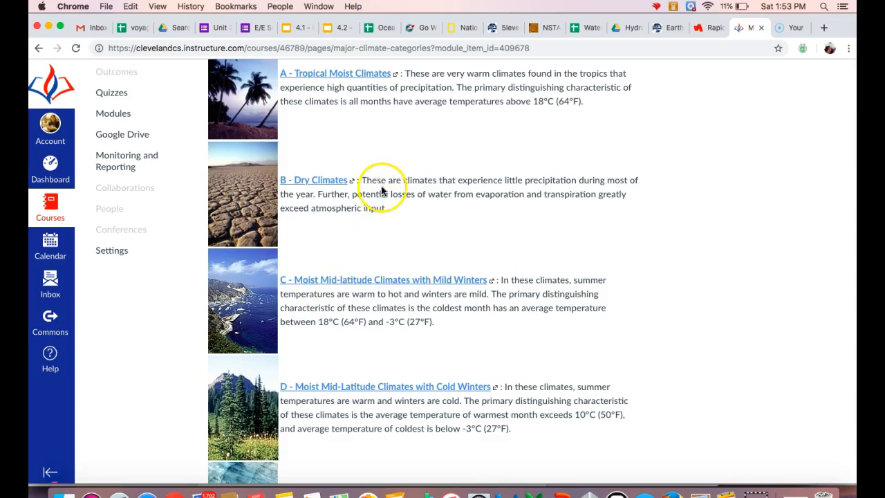
{"action": "mouse_move", "coordinate": [398, 216]}
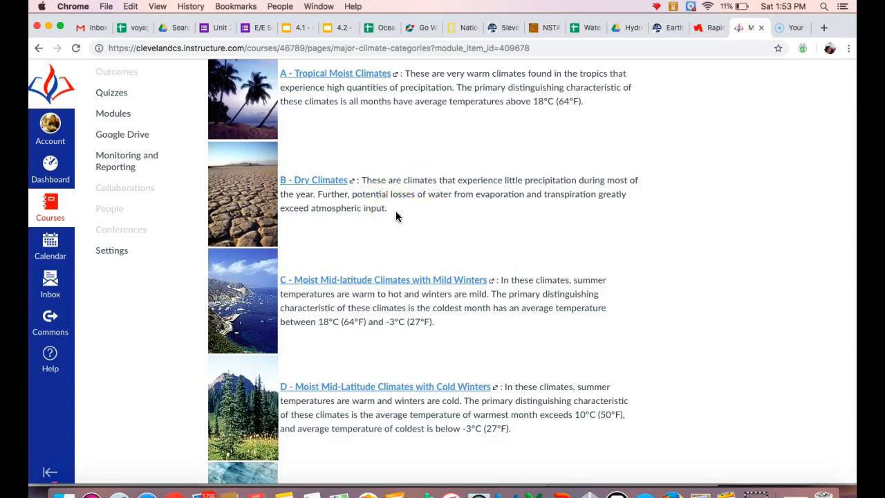
{"action": "scroll", "scroll_direction": "down", "scroll_amount": 3}
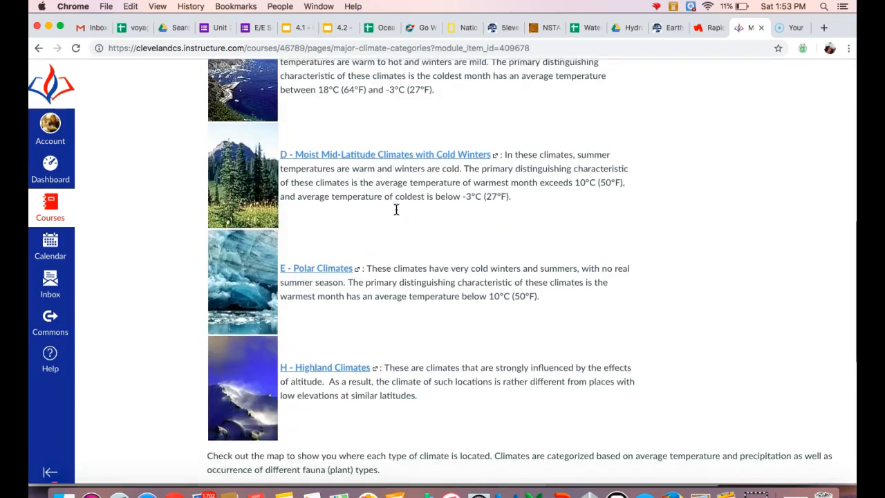
{"action": "scroll", "scroll_direction": "down", "scroll_amount": 3}
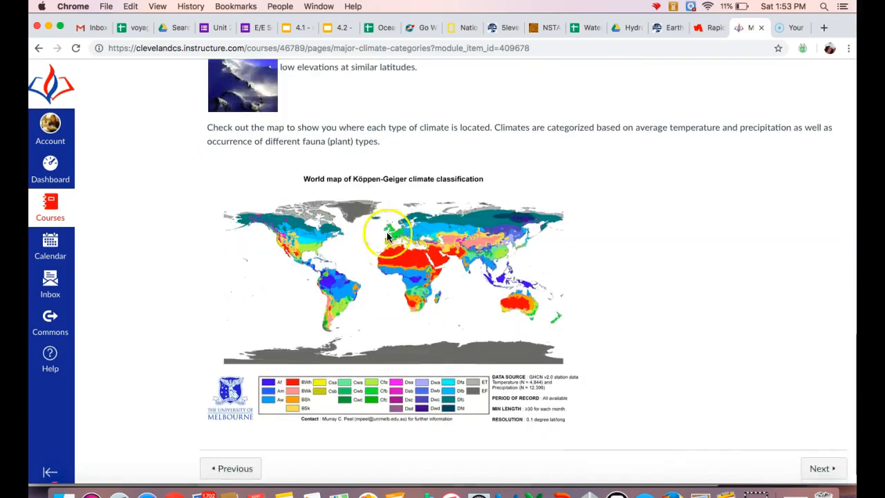
{"action": "mouse_move", "coordinate": [536, 334]}
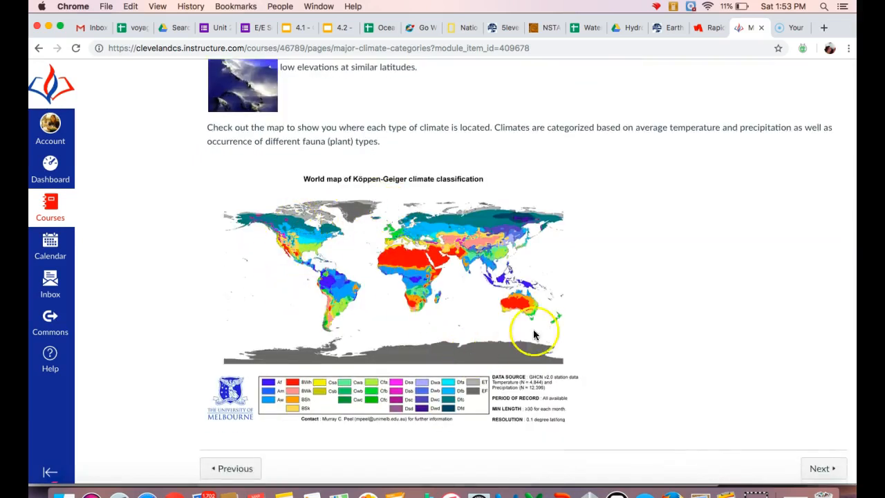
{"action": "mouse_move", "coordinate": [284, 406]}
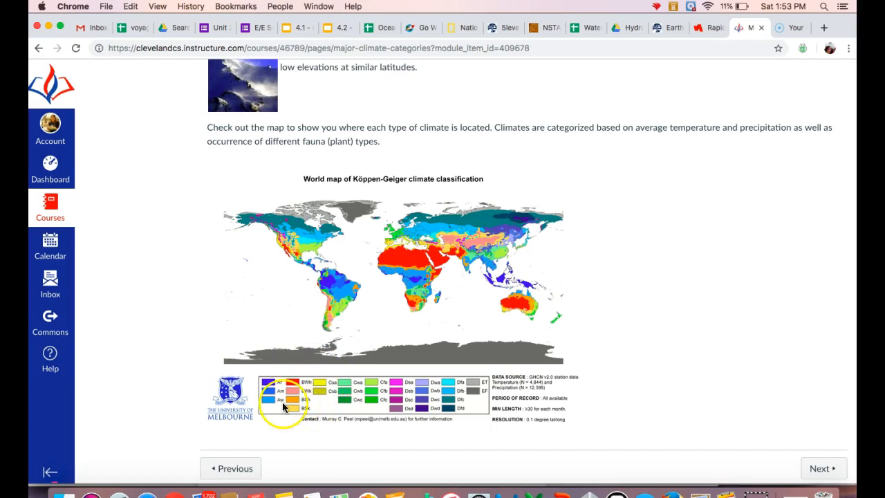
{"action": "mouse_move", "coordinate": [370, 211]}
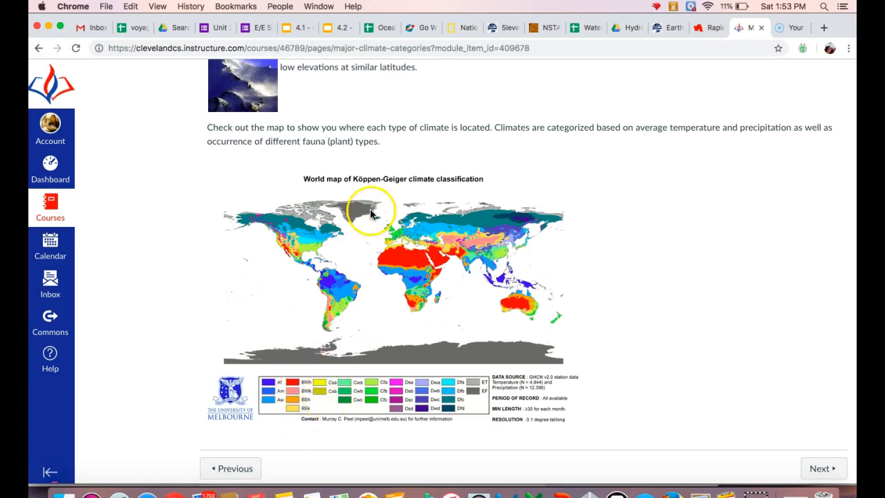
{"action": "scroll", "scroll_direction": "up", "scroll_amount": 3}
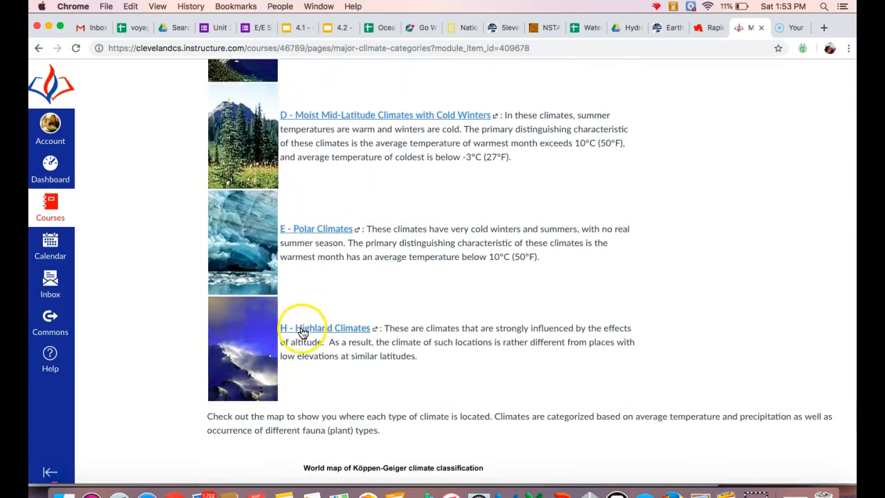
{"action": "scroll", "scroll_direction": "down", "scroll_amount": 3}
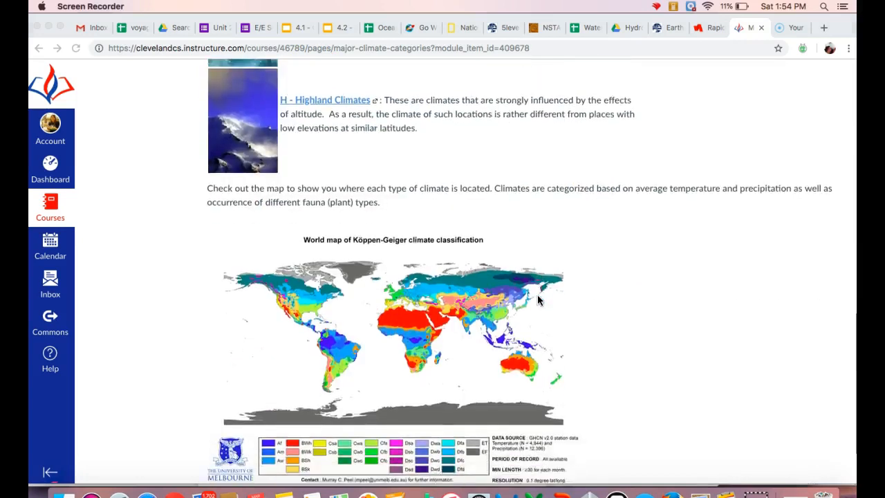
{"action": "scroll", "scroll_direction": "down", "scroll_amount": 3}
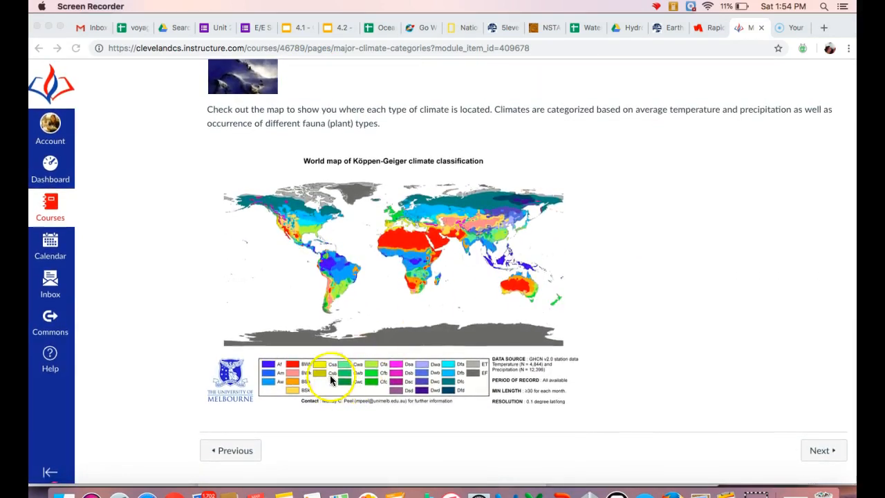
{"action": "mouse_move", "coordinate": [338, 373]}
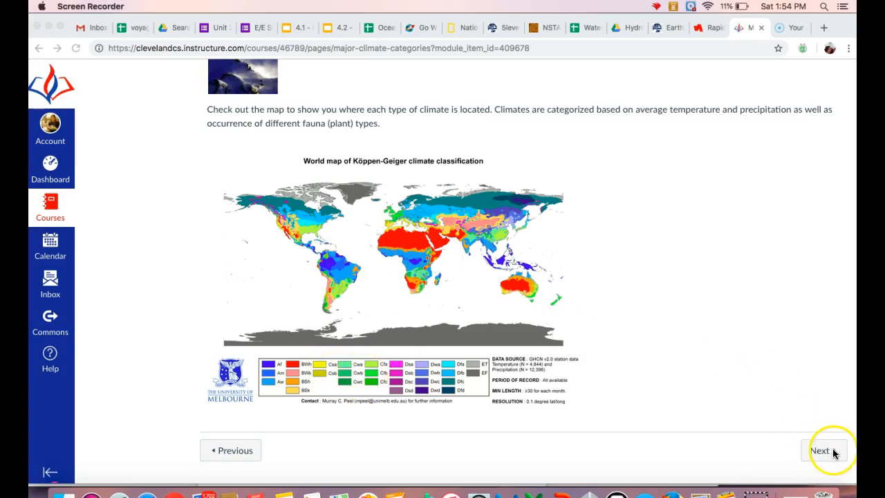
{"action": "left_click", "coordinate": [823, 450]}
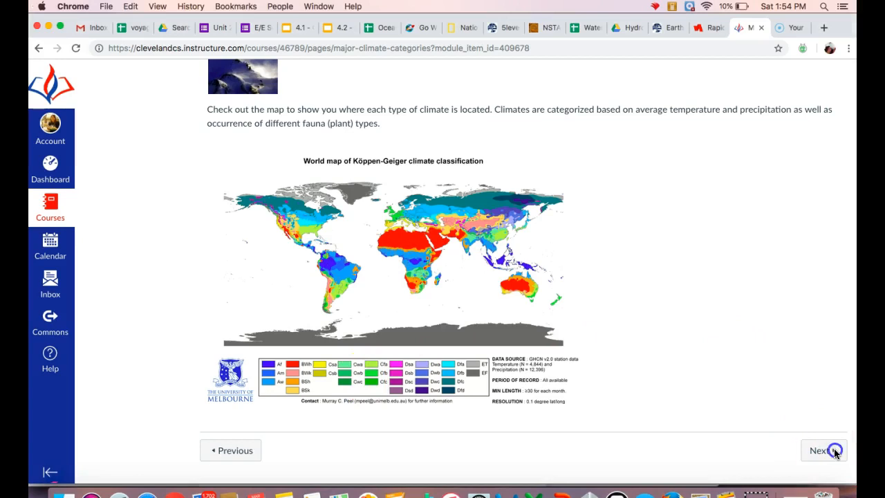
- Advance to the Compare Weather and Climate page with its weather example pictures
{"action": "left_click", "coordinate": [822, 450]}
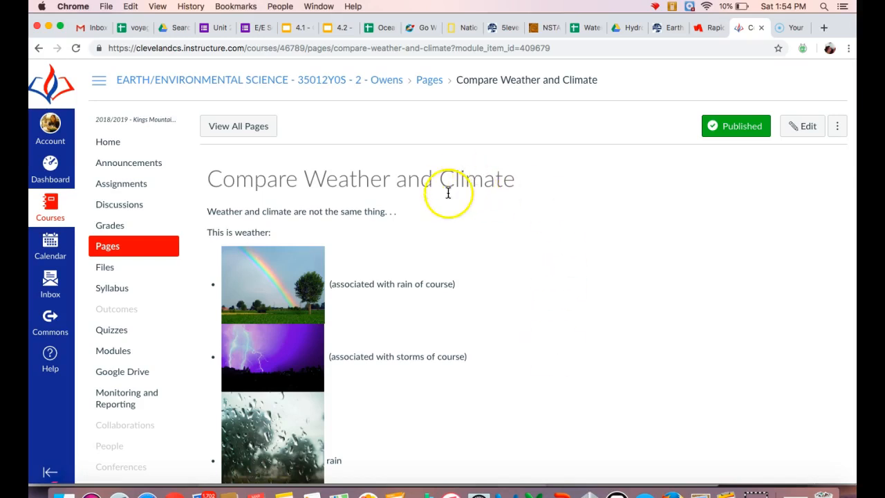
{"action": "mouse_move", "coordinate": [457, 201]}
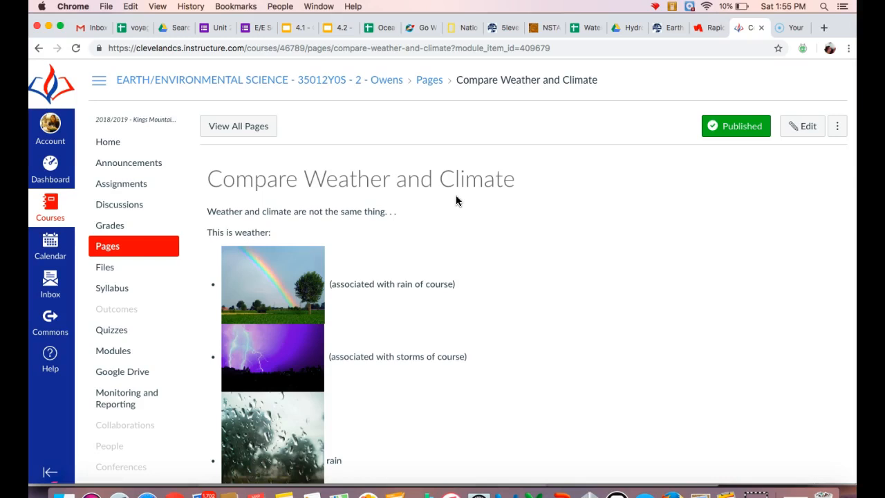
{"action": "mouse_move", "coordinate": [515, 349]}
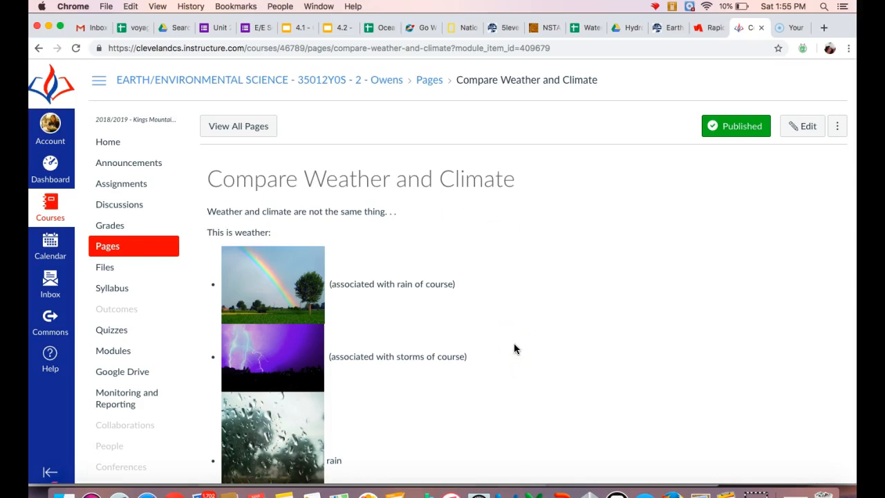
{"action": "mouse_move", "coordinate": [513, 360]}
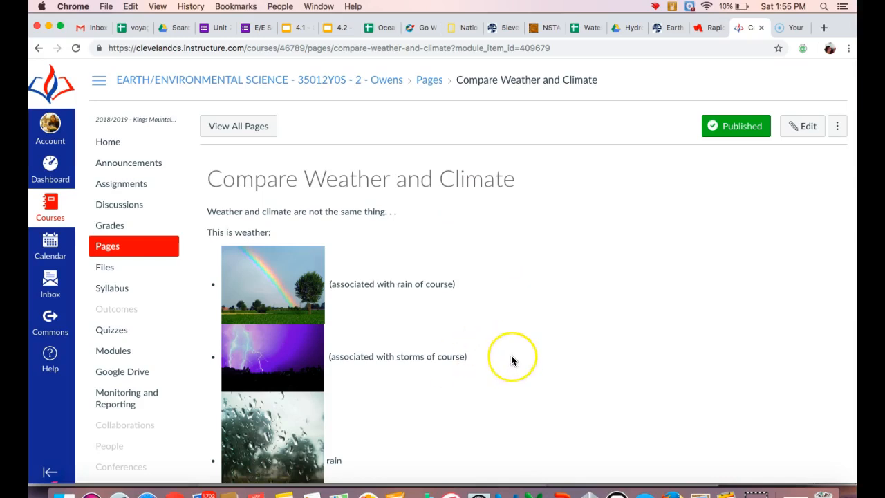
{"action": "scroll", "scroll_direction": "down", "scroll_amount": 3}
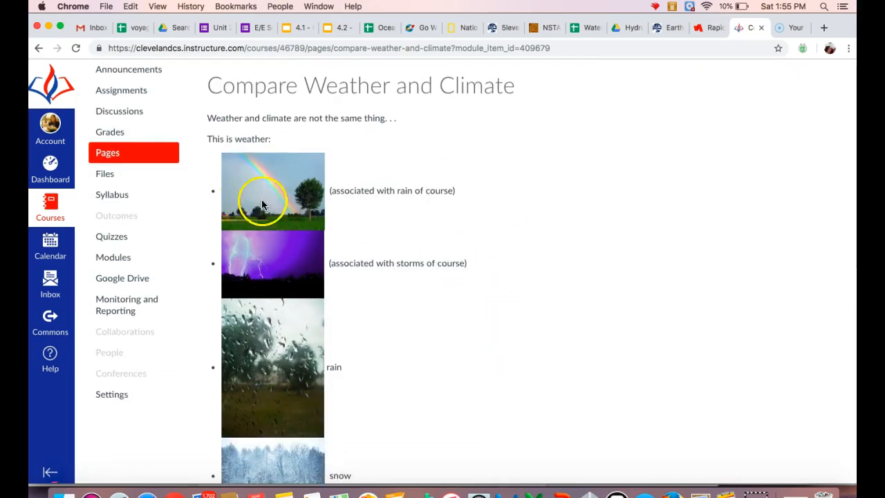
{"action": "mouse_move", "coordinate": [257, 250]}
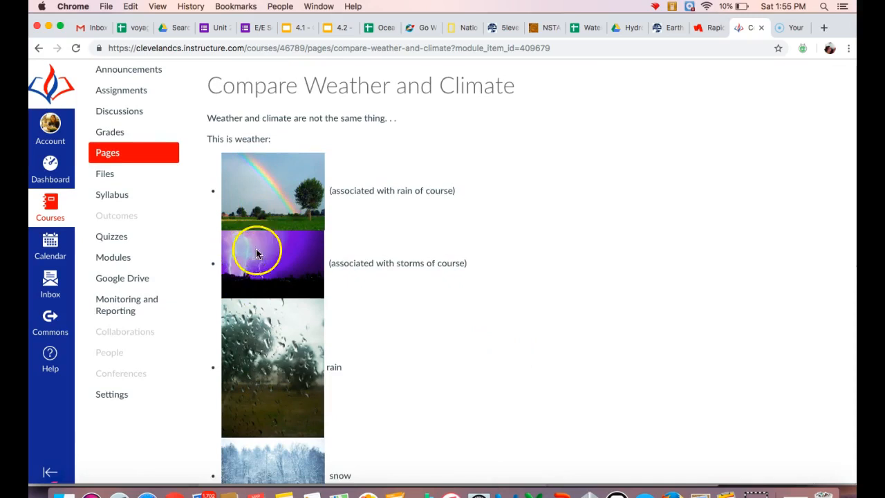
{"action": "scroll", "scroll_direction": "down", "scroll_amount": 3}
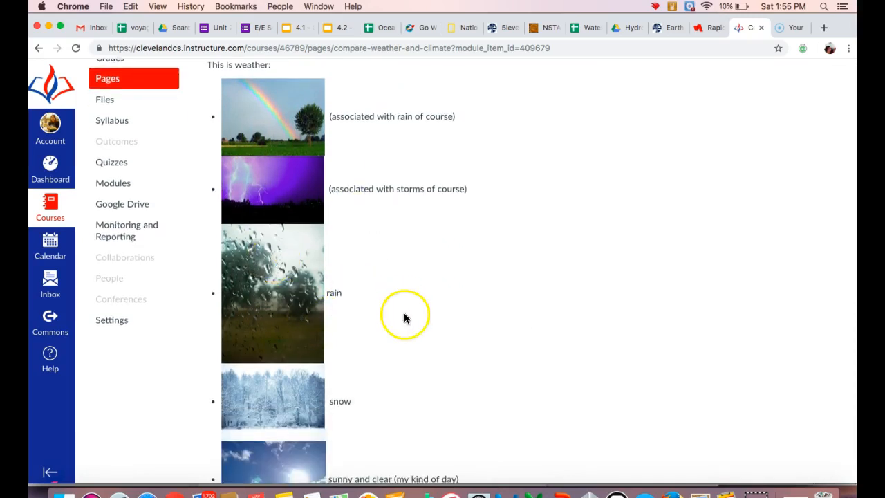
{"action": "scroll", "scroll_direction": "down", "scroll_amount": 3}
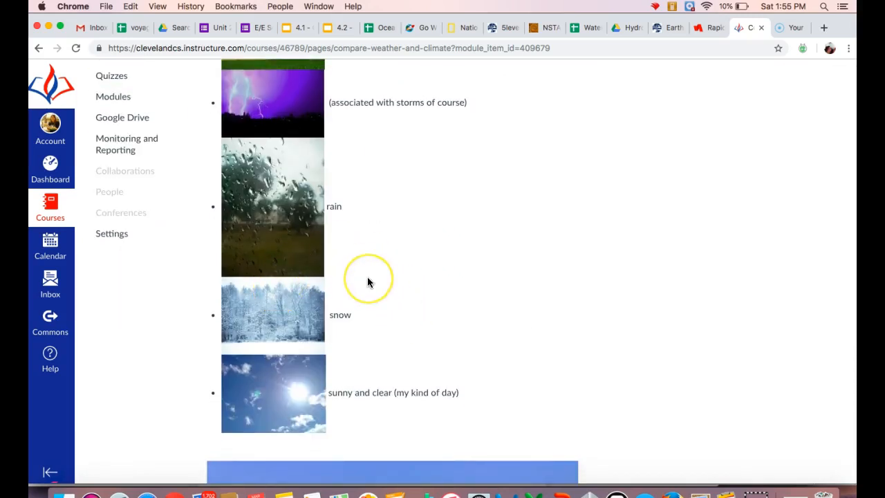
{"action": "scroll", "scroll_direction": "down", "scroll_amount": 3}
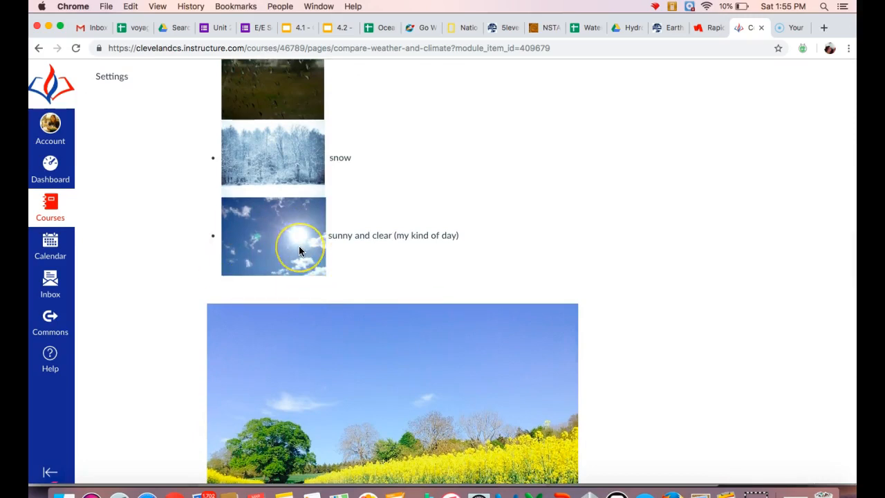
{"action": "mouse_move", "coordinate": [382, 259]}
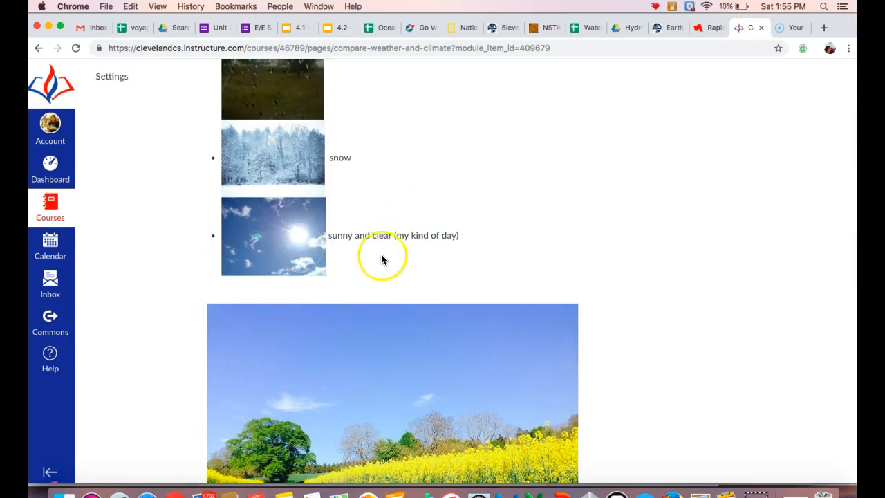
{"action": "scroll", "scroll_direction": "down", "scroll_amount": 3}
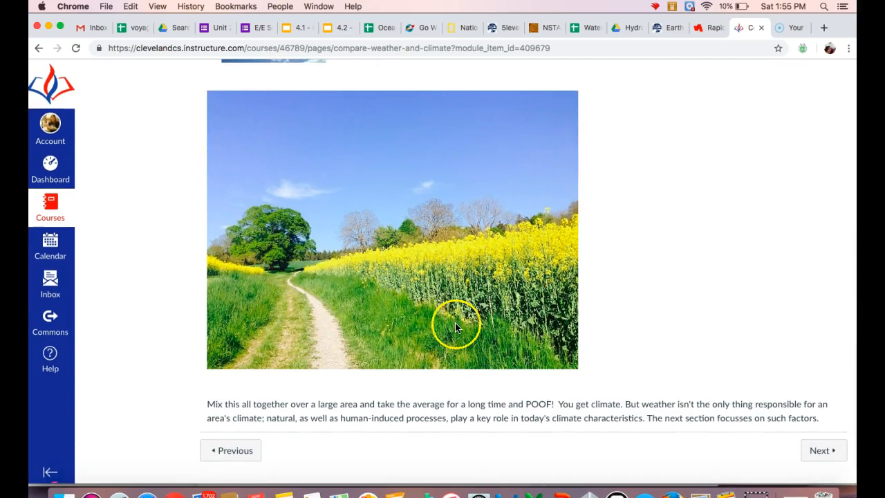
{"action": "mouse_move", "coordinate": [484, 192]}
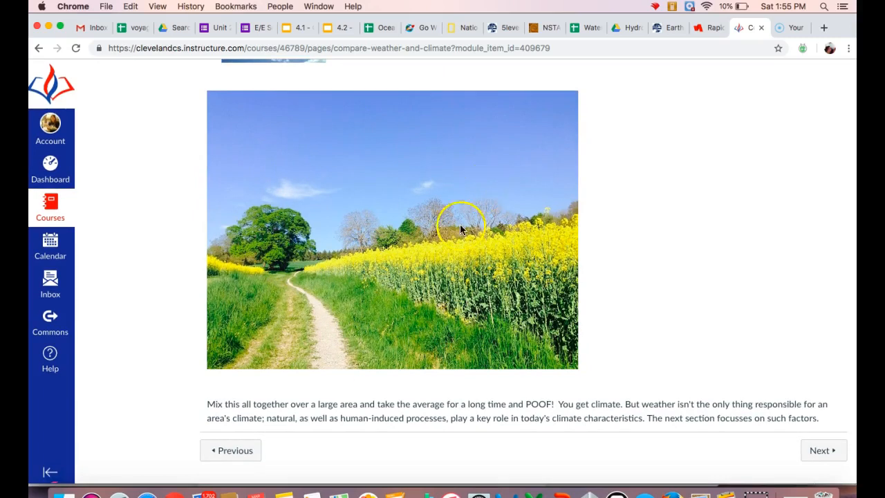
{"action": "mouse_move", "coordinate": [522, 301]}
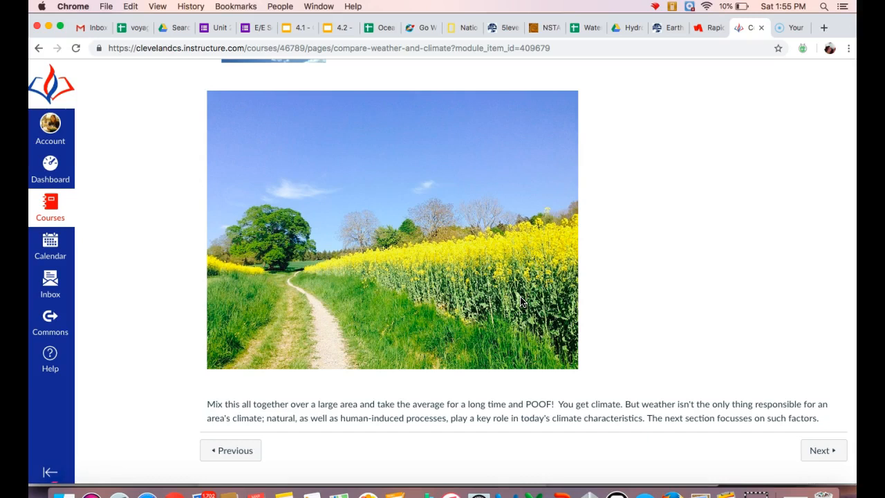
{"action": "mouse_move", "coordinate": [683, 376]}
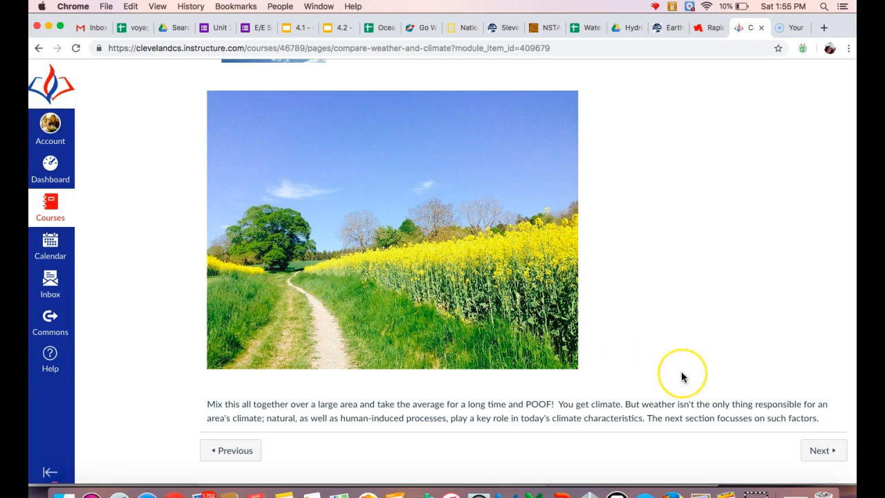
{"action": "mouse_move", "coordinate": [684, 377]}
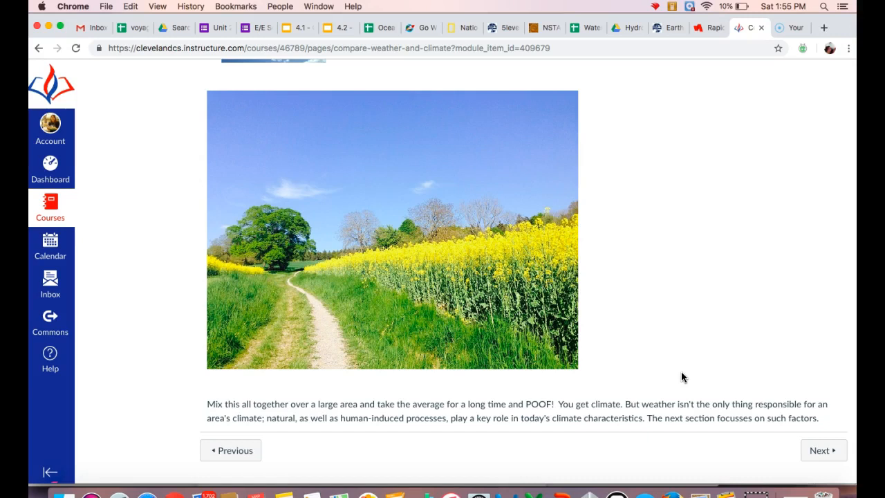
{"action": "mouse_move", "coordinate": [824, 453]}
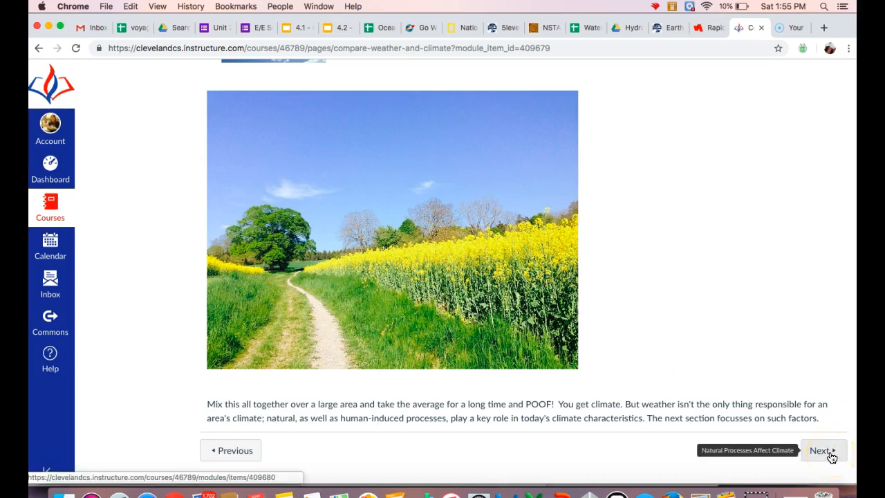
- Read down through the volcano, Earth's tilt and sun examples on Natural Processes Affect Climate
{"action": "left_click", "coordinate": [822, 450]}
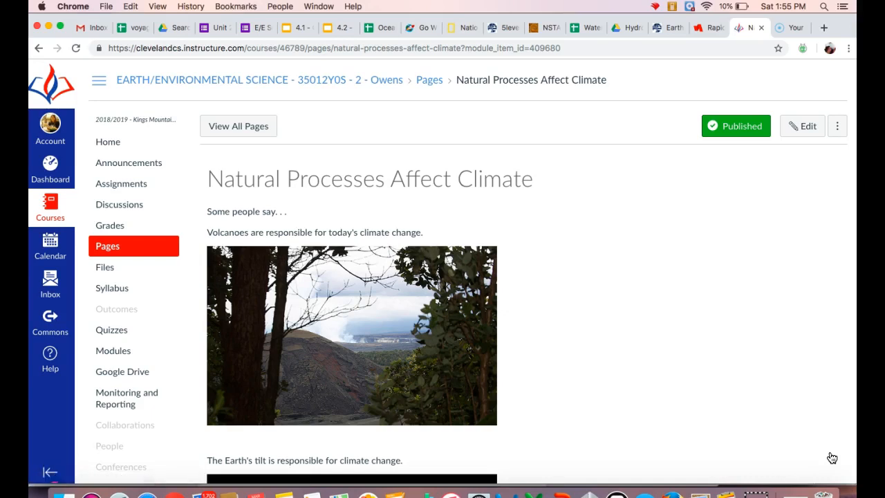
{"action": "mouse_move", "coordinate": [757, 316]}
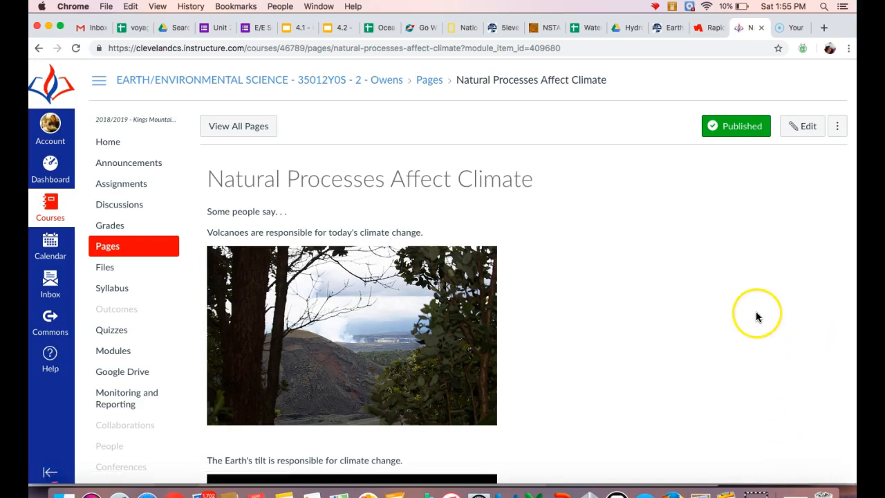
{"action": "mouse_move", "coordinate": [592, 320]}
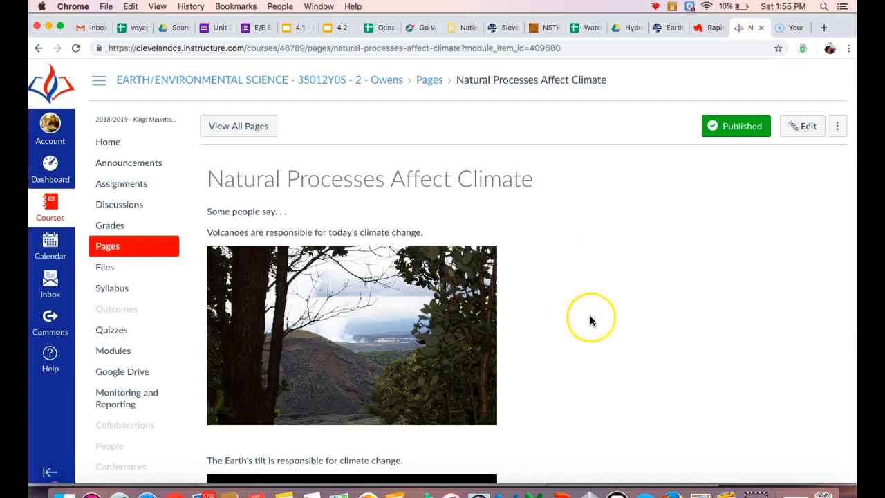
{"action": "mouse_move", "coordinate": [591, 321]}
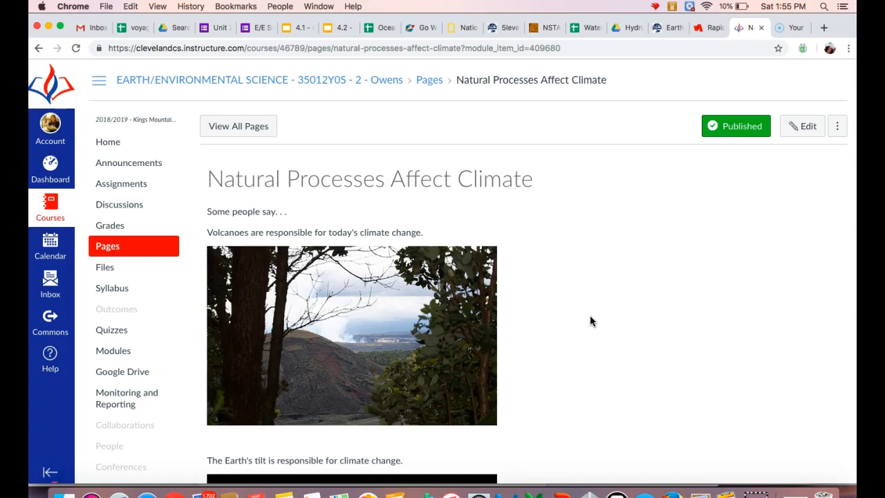
{"action": "scroll", "scroll_direction": "down", "scroll_amount": 3}
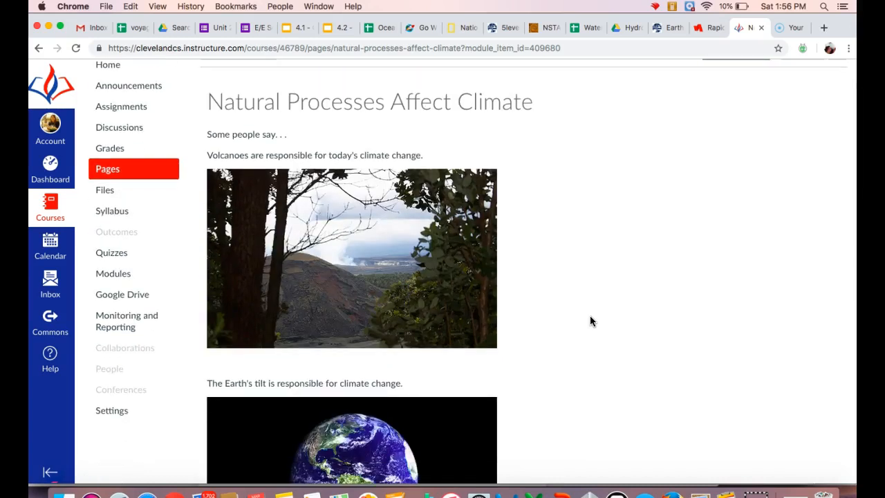
{"action": "scroll", "scroll_direction": "down", "scroll_amount": 3}
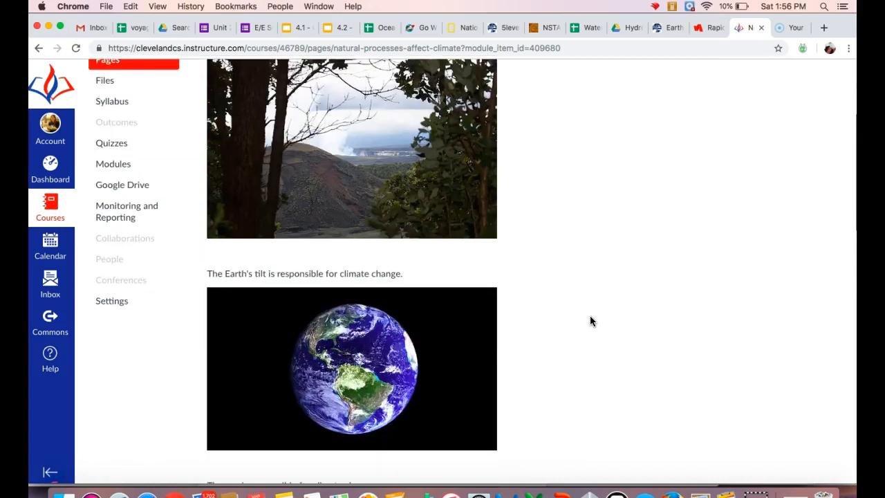
{"action": "scroll", "scroll_direction": "down", "scroll_amount": 3}
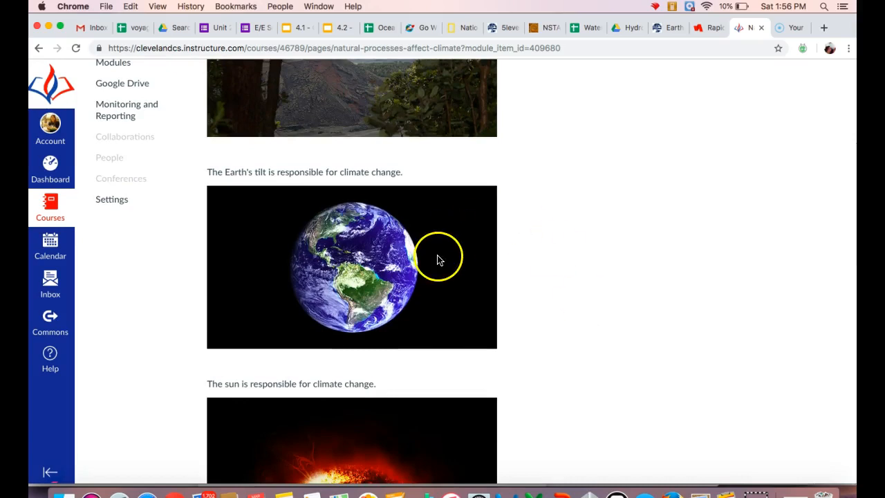
{"action": "scroll", "scroll_direction": "down", "scroll_amount": 3}
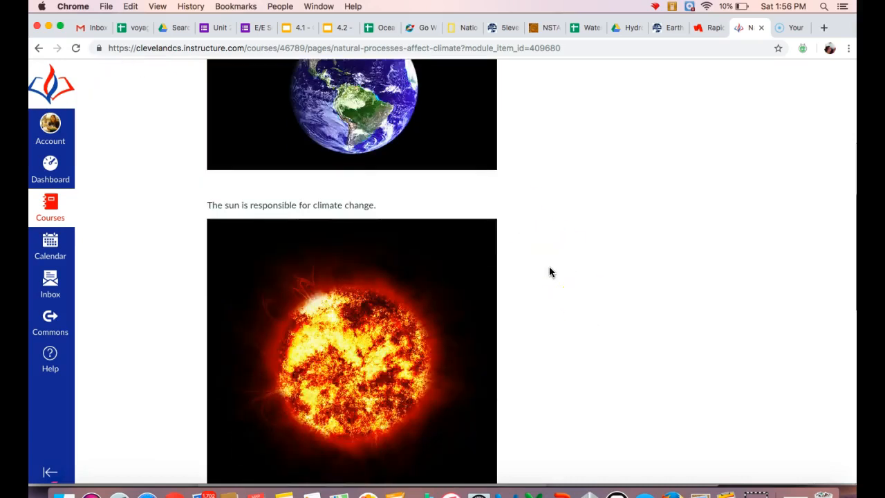
- Page through the Climate Change Misconceptions slides to slide 6, the ozone hole misconception
{"action": "scroll", "scroll_direction": "down", "scroll_amount": 3}
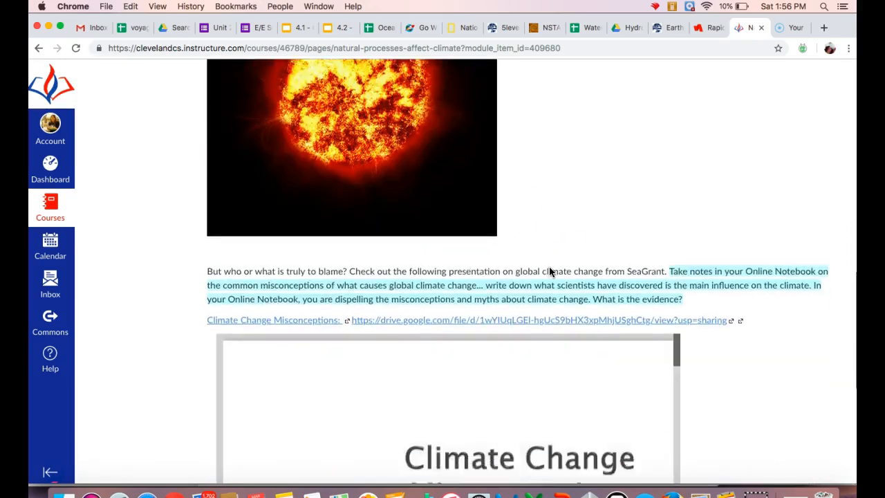
{"action": "scroll", "scroll_direction": "down", "scroll_amount": 3}
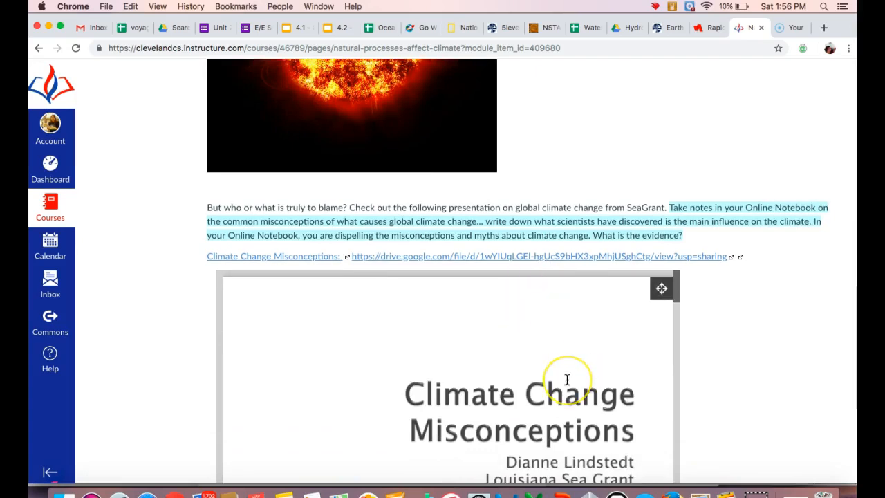
{"action": "scroll", "scroll_direction": "down", "scroll_amount": 3}
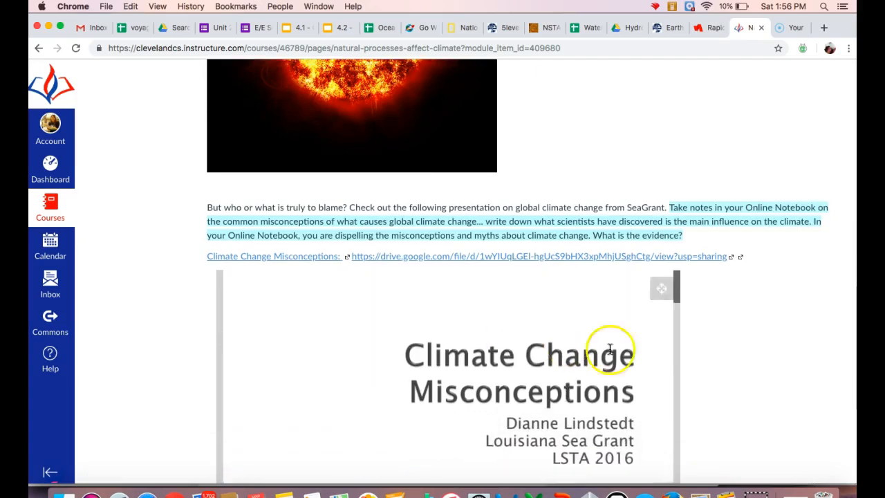
{"action": "scroll", "scroll_direction": "down", "scroll_amount": 3}
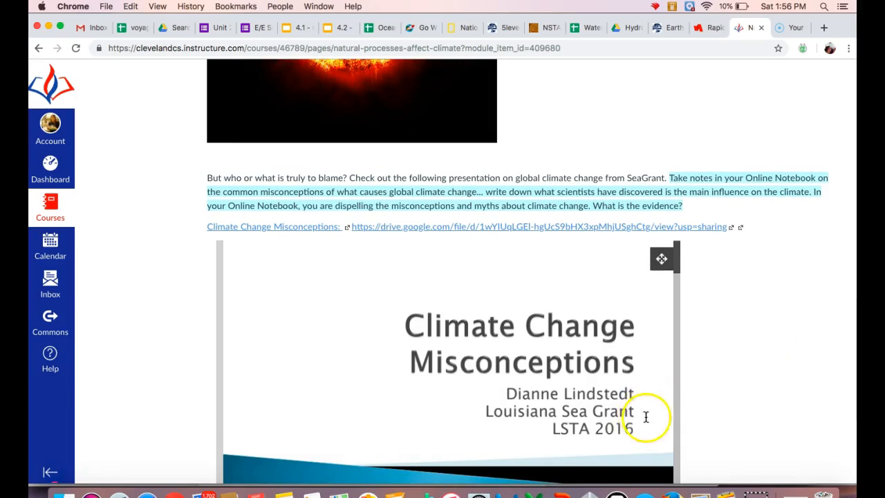
{"action": "mouse_move", "coordinate": [578, 417]}
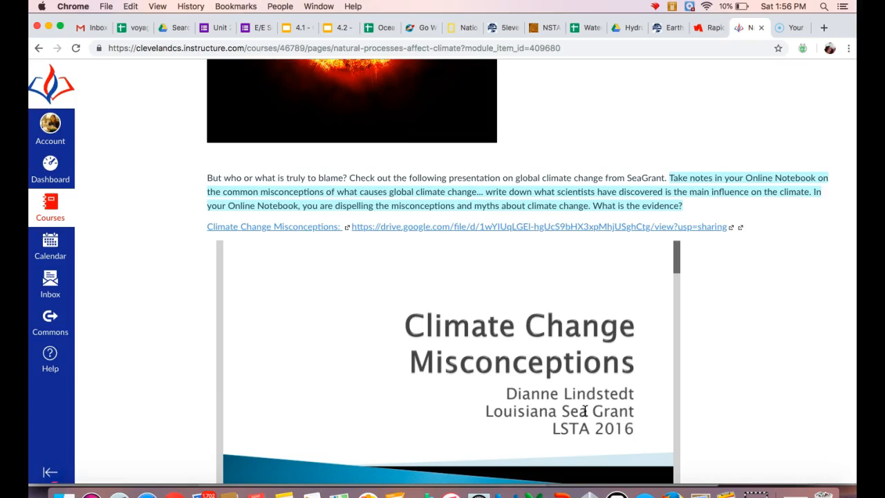
{"action": "mouse_move", "coordinate": [724, 433]}
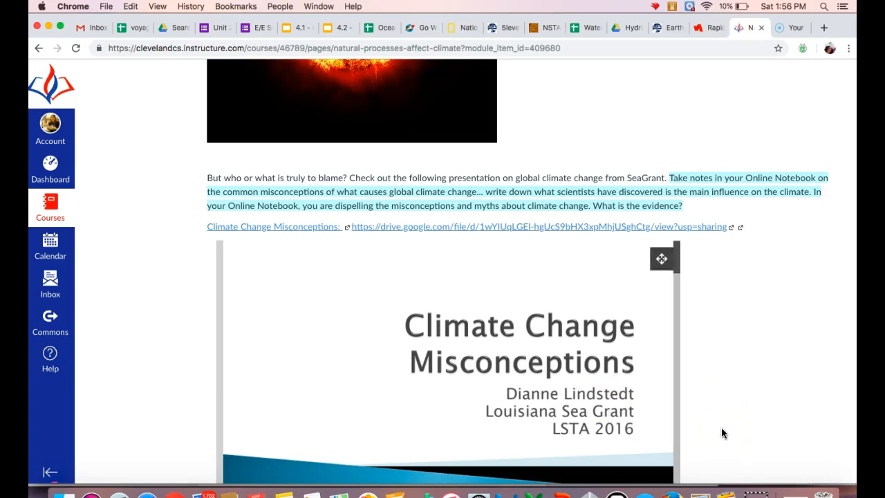
{"action": "scroll", "scroll_direction": "down", "scroll_amount": 3}
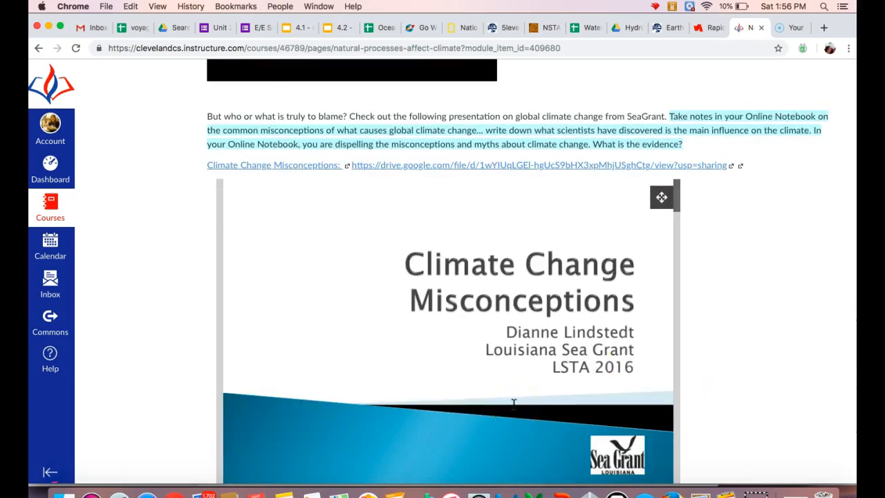
{"action": "scroll", "scroll_direction": "down", "scroll_amount": 3}
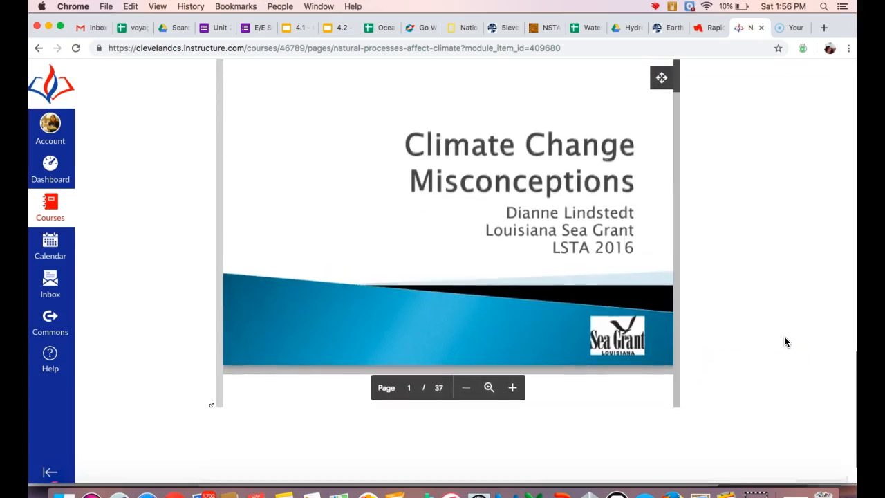
{"action": "scroll", "scroll_direction": "down", "scroll_amount": 3}
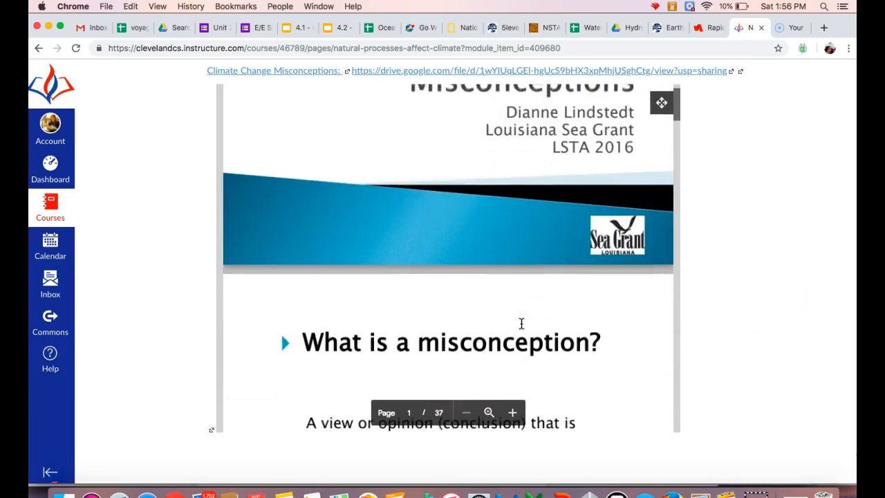
{"action": "scroll", "scroll_direction": "down", "scroll_amount": 3}
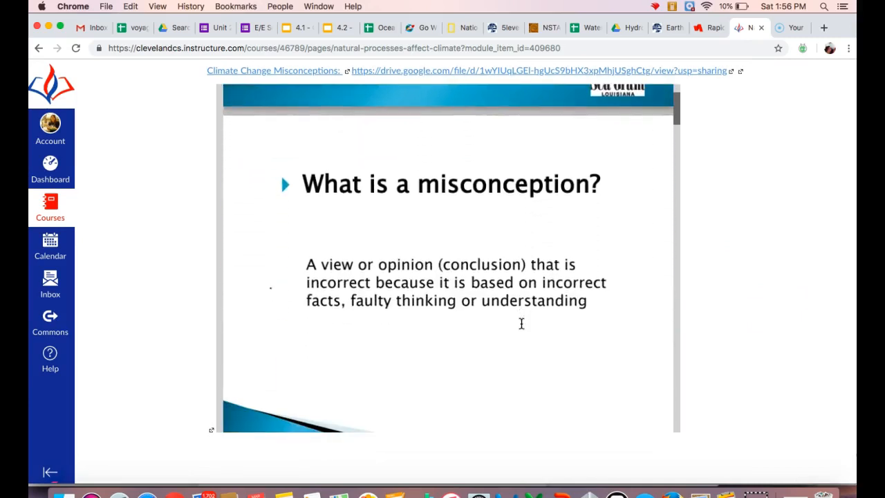
{"action": "scroll", "scroll_direction": "down", "scroll_amount": 3}
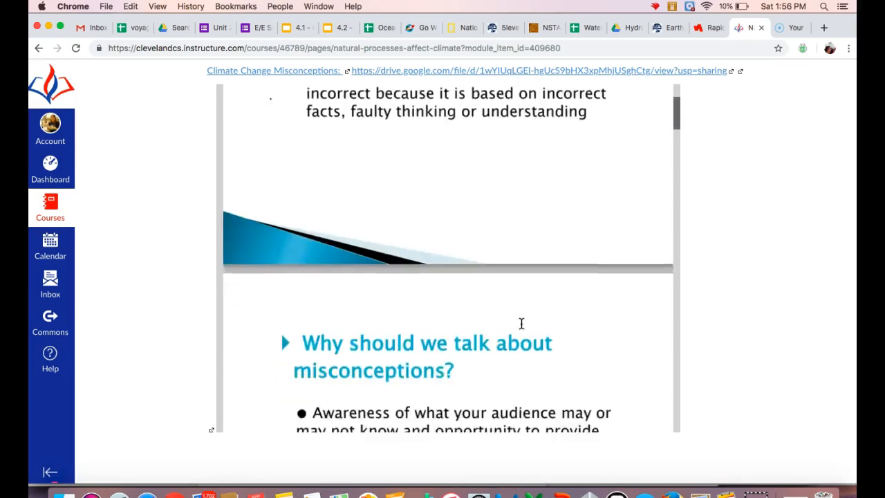
{"action": "scroll", "scroll_direction": "down", "scroll_amount": 3}
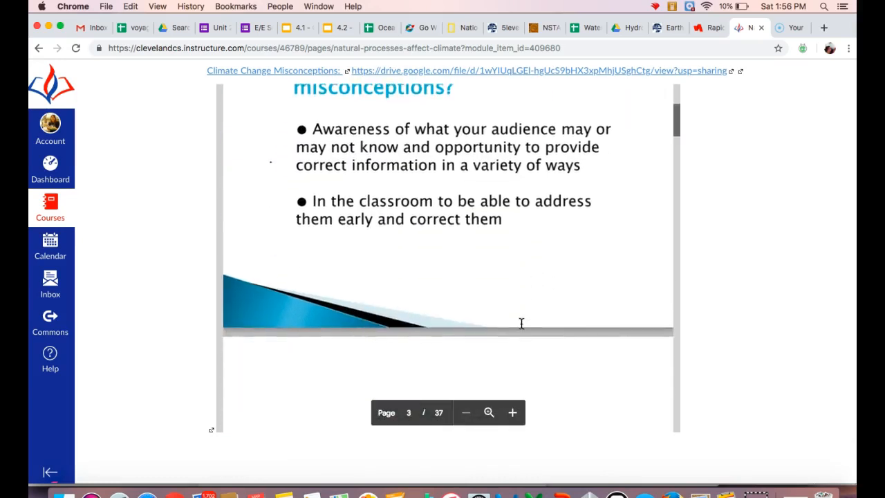
{"action": "scroll", "scroll_direction": "down", "scroll_amount": 3}
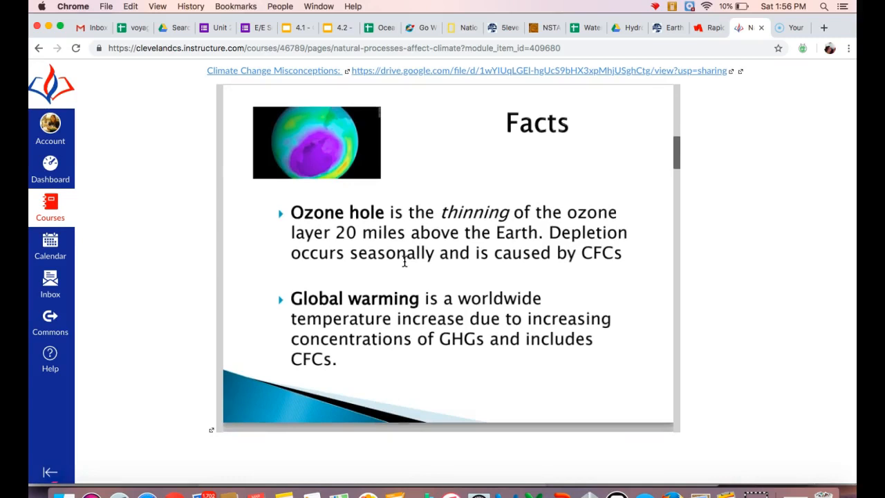
{"action": "scroll", "scroll_direction": "up", "scroll_amount": 3}
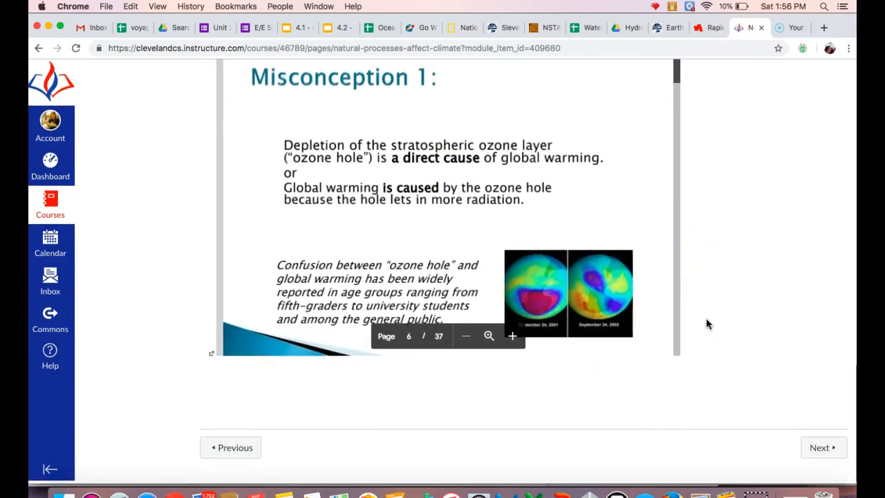
{"action": "mouse_move", "coordinate": [823, 451]}
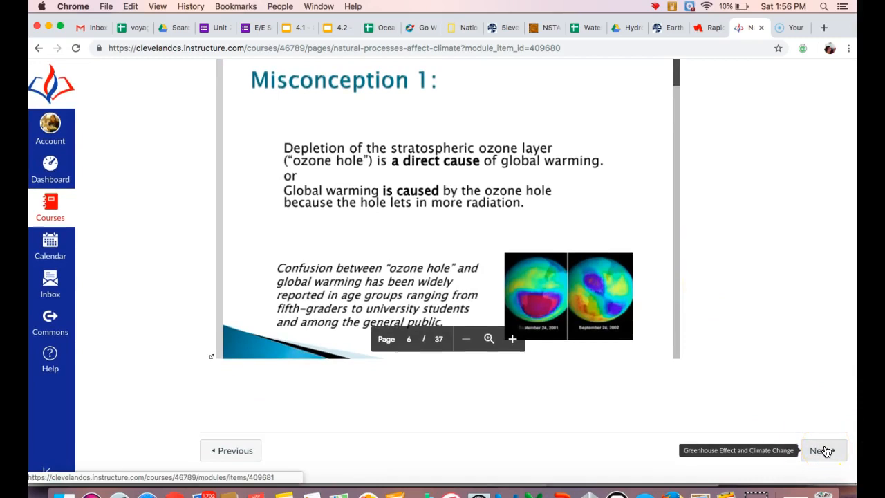
- Advance to Greenhouse Effect and Climate Change and point to the greenhouse gases pie chart
{"action": "left_click", "coordinate": [822, 450]}
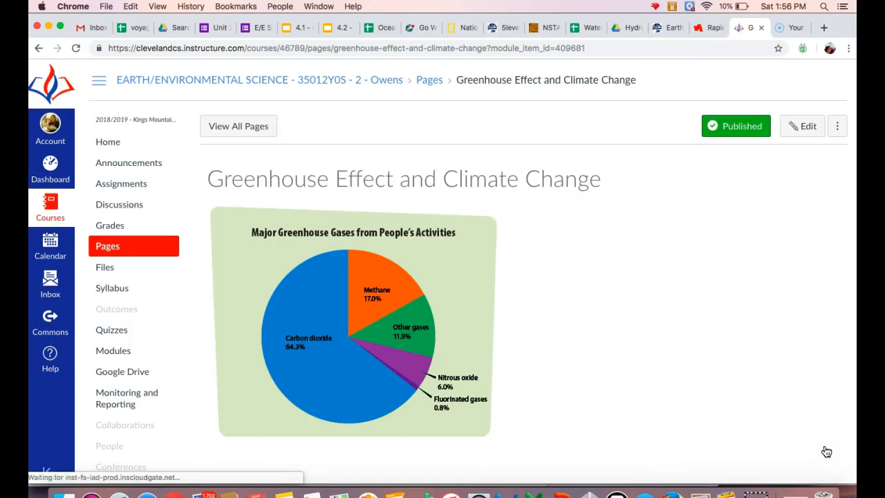
{"action": "mouse_move", "coordinate": [354, 171]}
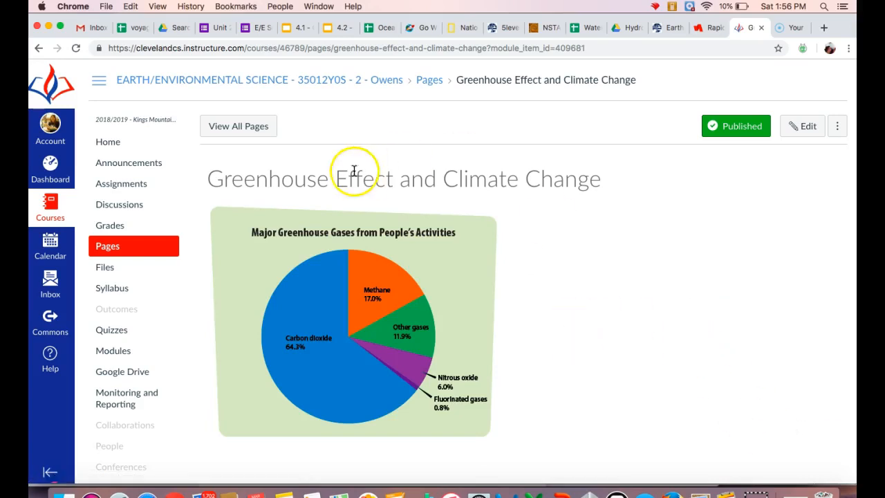
{"action": "mouse_move", "coordinate": [357, 179]}
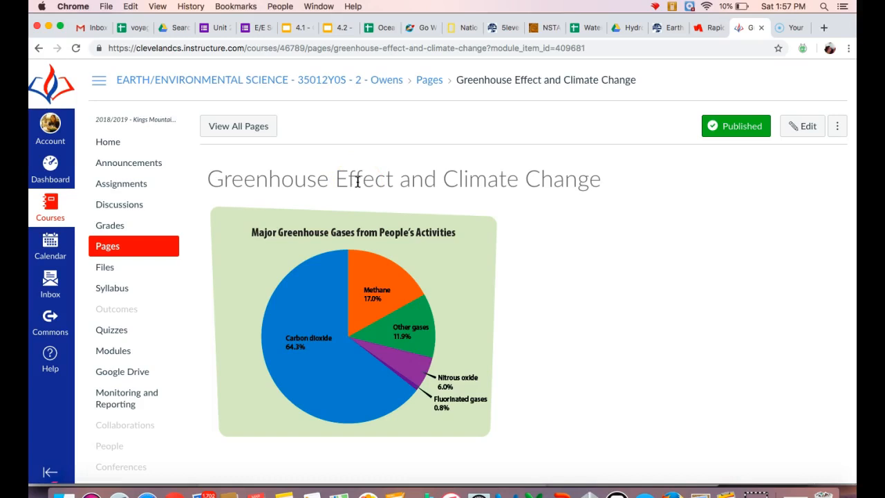
{"action": "mouse_move", "coordinate": [526, 240]}
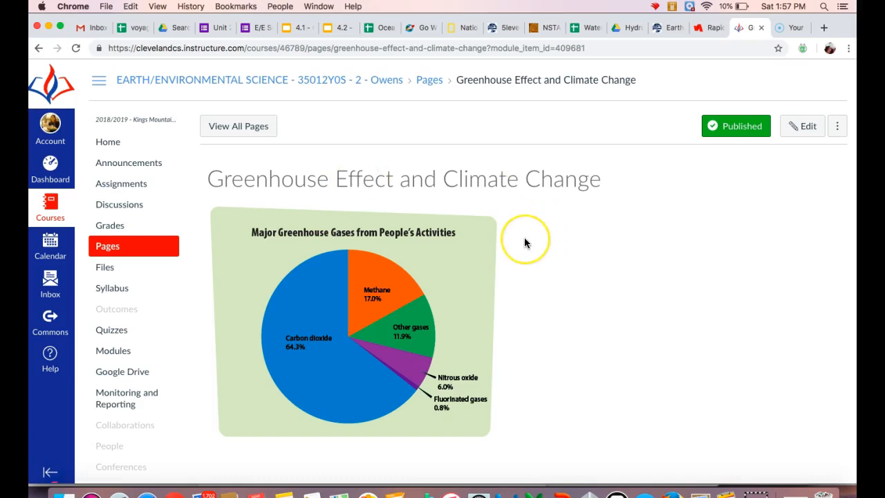
{"action": "scroll", "scroll_direction": "down", "scroll_amount": 3}
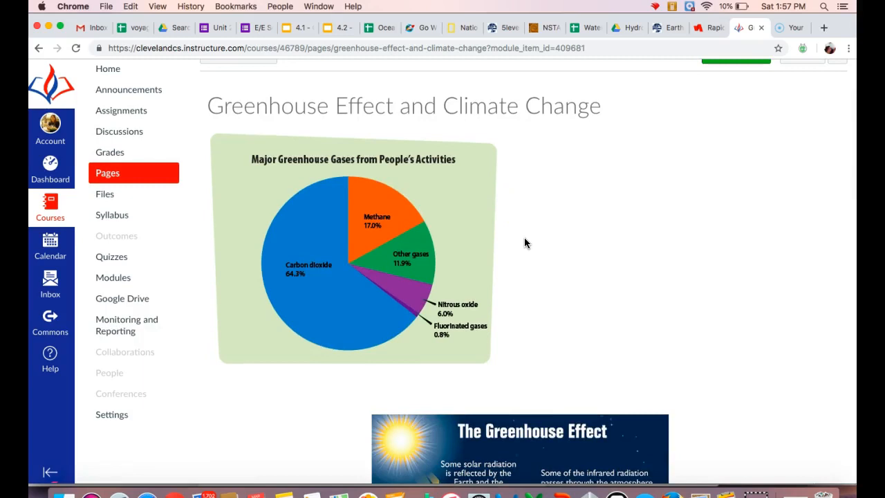
{"action": "left_click", "coordinate": [324, 209]}
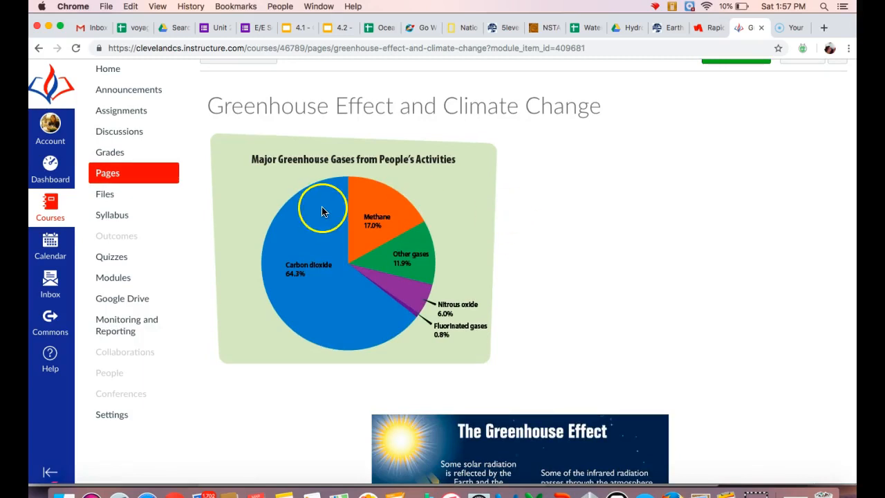
{"action": "mouse_move", "coordinate": [346, 160]}
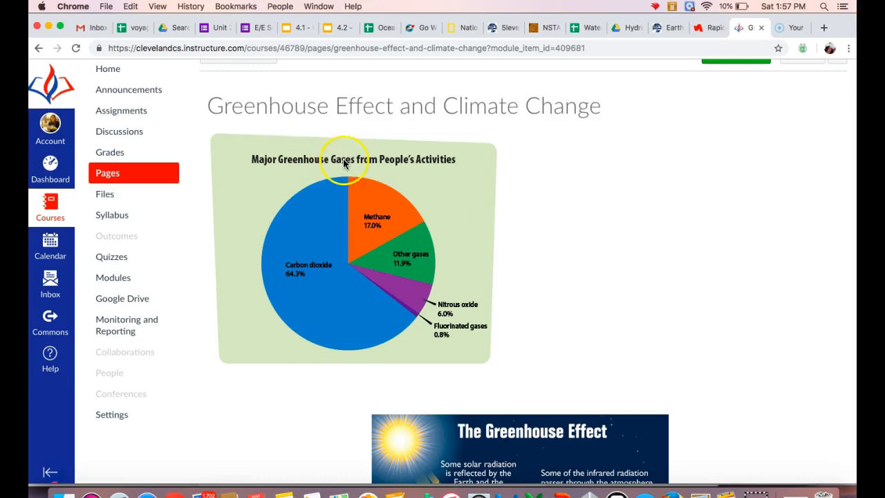
{"action": "mouse_move", "coordinate": [344, 161]}
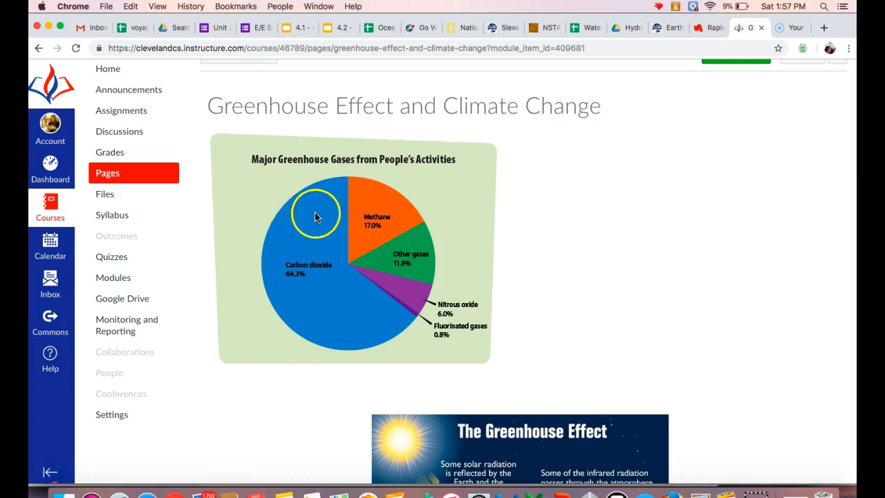
{"action": "mouse_move", "coordinate": [318, 208]}
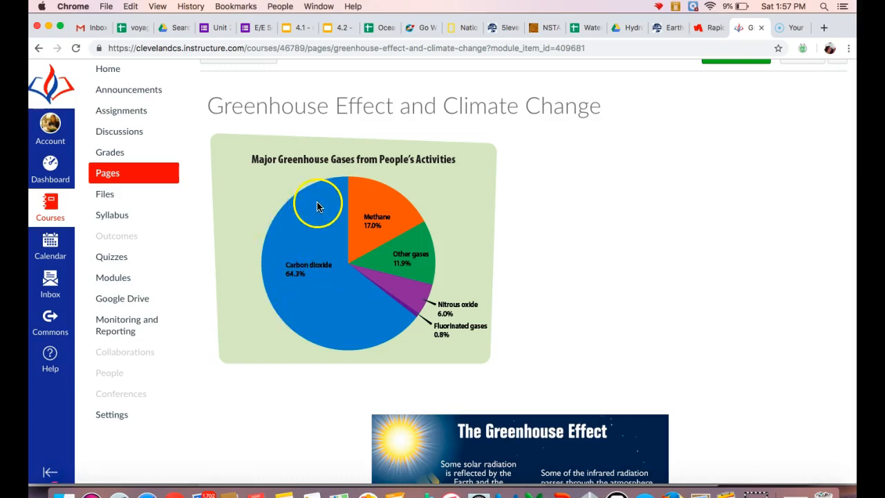
{"action": "mouse_move", "coordinate": [330, 325]}
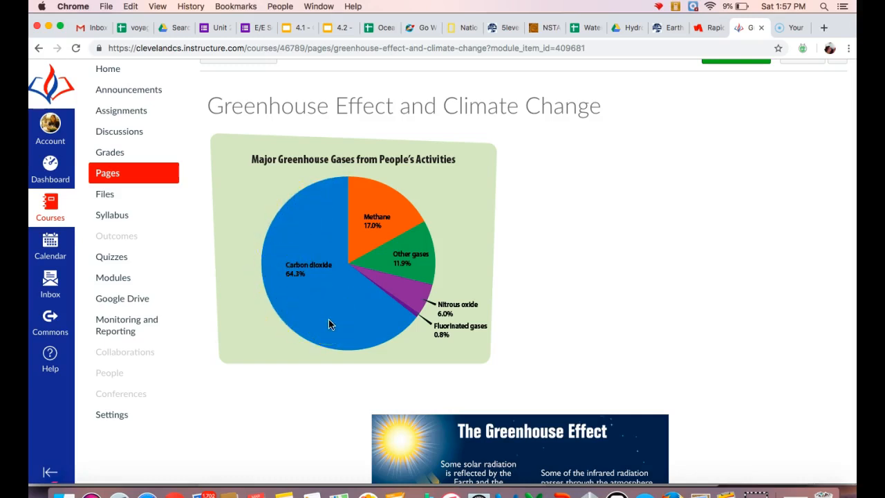
{"action": "mouse_move", "coordinate": [377, 203]}
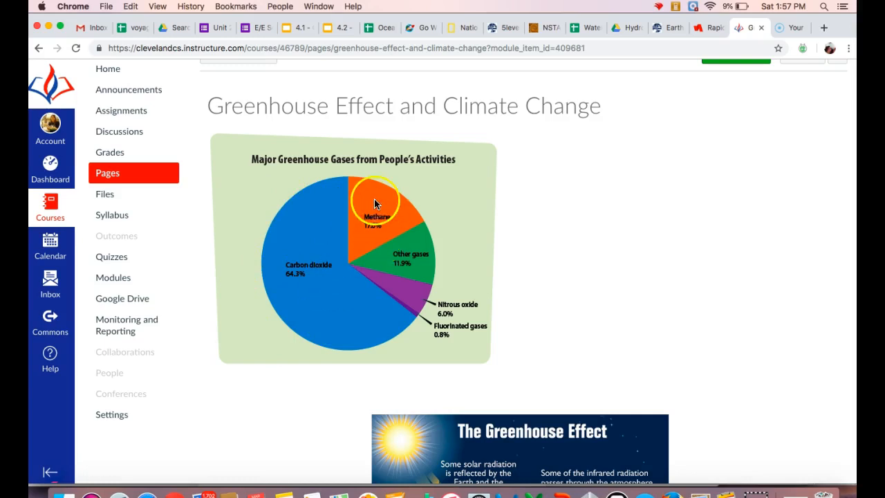
{"action": "mouse_move", "coordinate": [434, 335]}
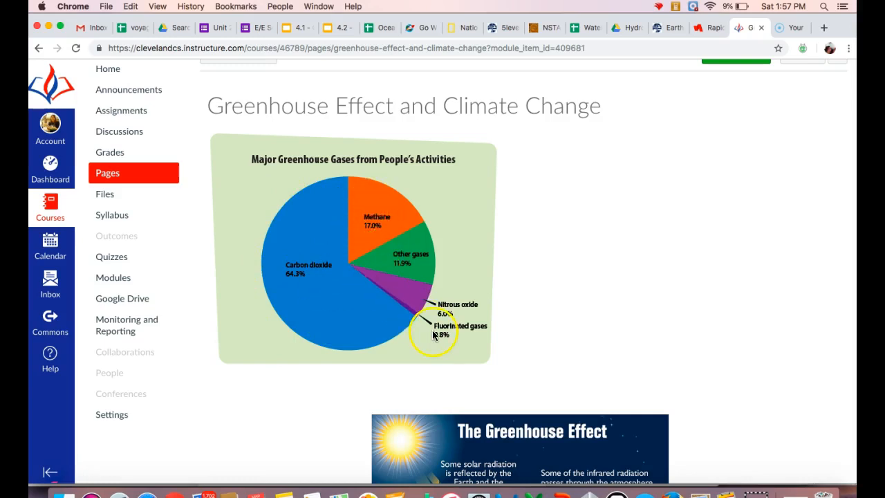
{"action": "mouse_move", "coordinate": [399, 289]}
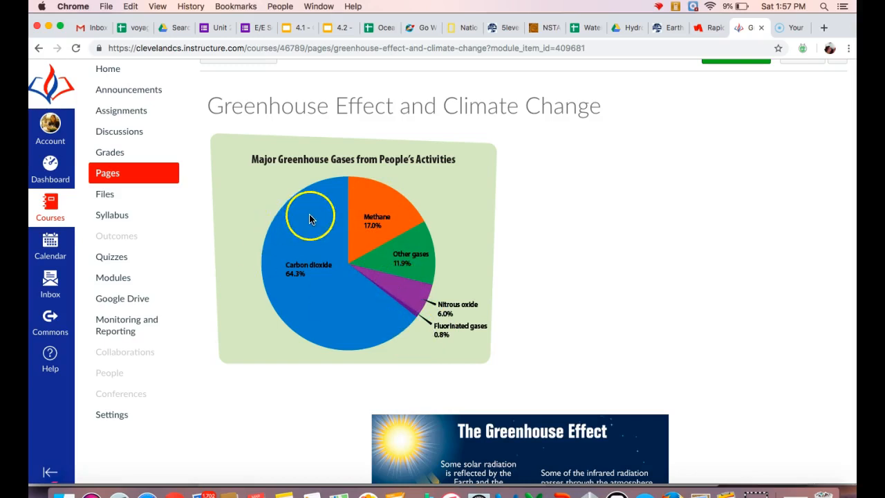
{"action": "mouse_move", "coordinate": [511, 218]}
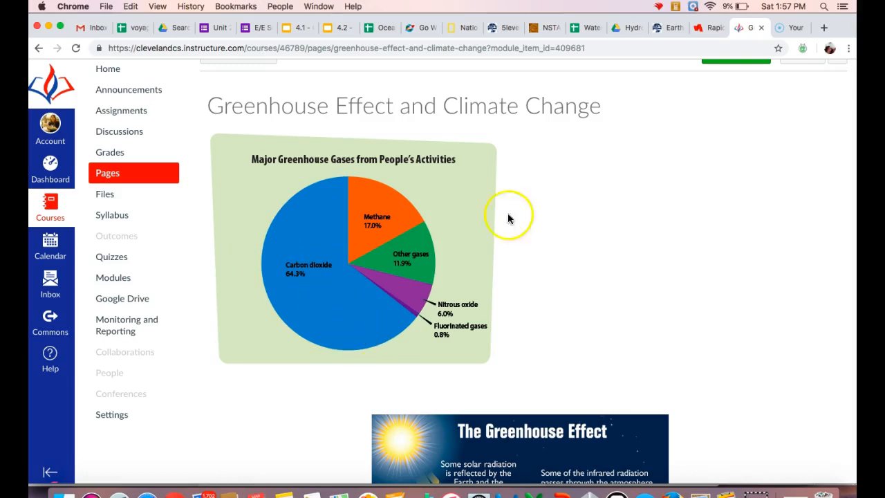
- Scroll past the greenhouse effect diagram and explanation to the excess CO2 graph
{"action": "scroll", "scroll_direction": "down", "scroll_amount": 3}
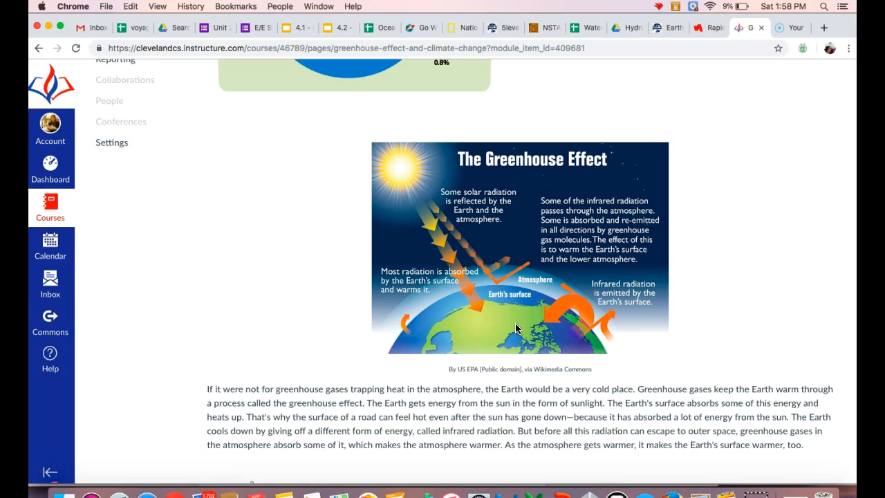
{"action": "scroll", "scroll_direction": "down", "scroll_amount": 3}
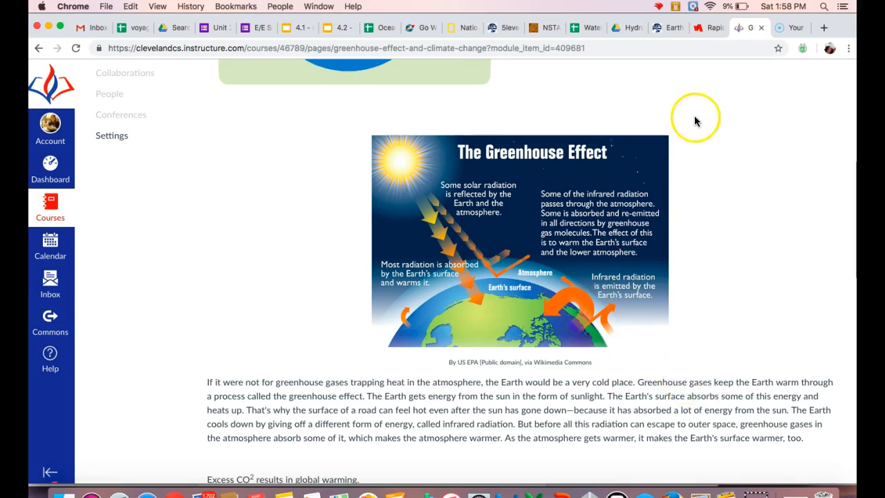
{"action": "scroll", "scroll_direction": "down", "scroll_amount": 3}
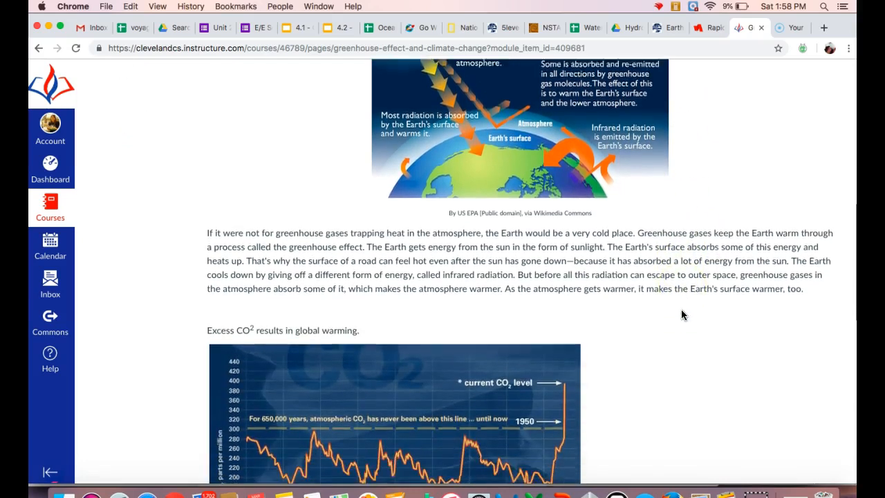
{"action": "scroll", "scroll_direction": "down", "scroll_amount": 3}
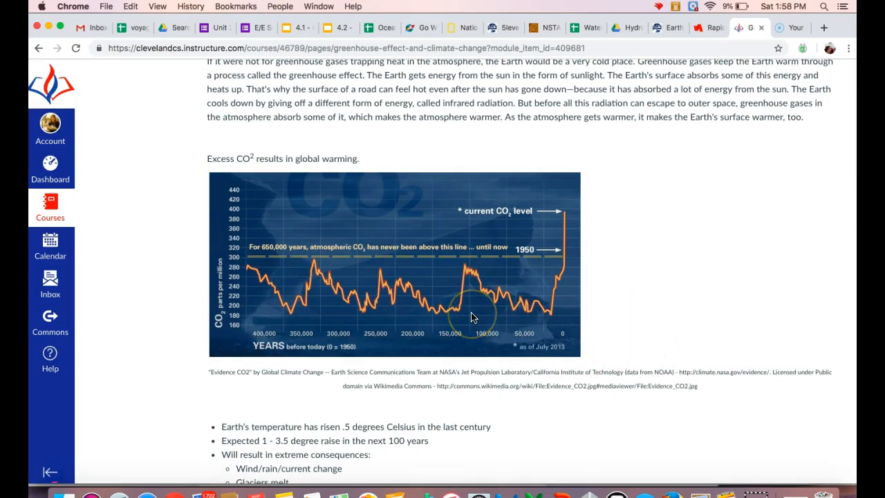
{"action": "mouse_move", "coordinate": [383, 339]}
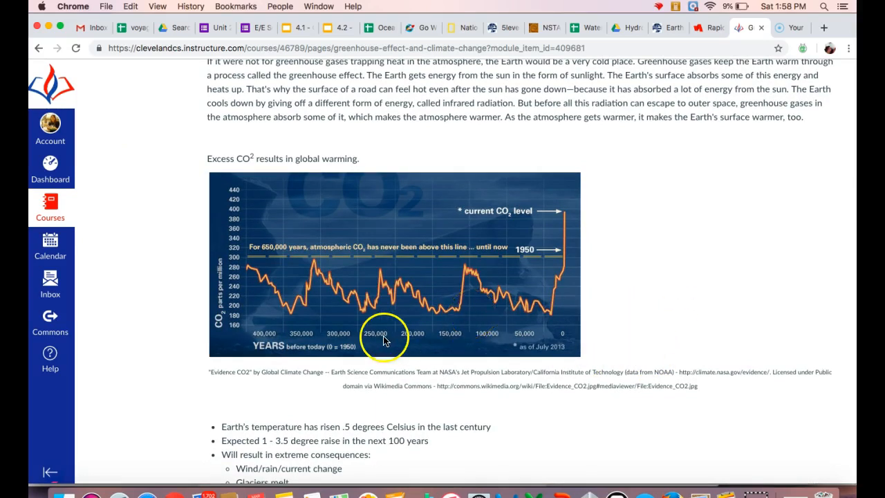
{"action": "mouse_move", "coordinate": [291, 287]}
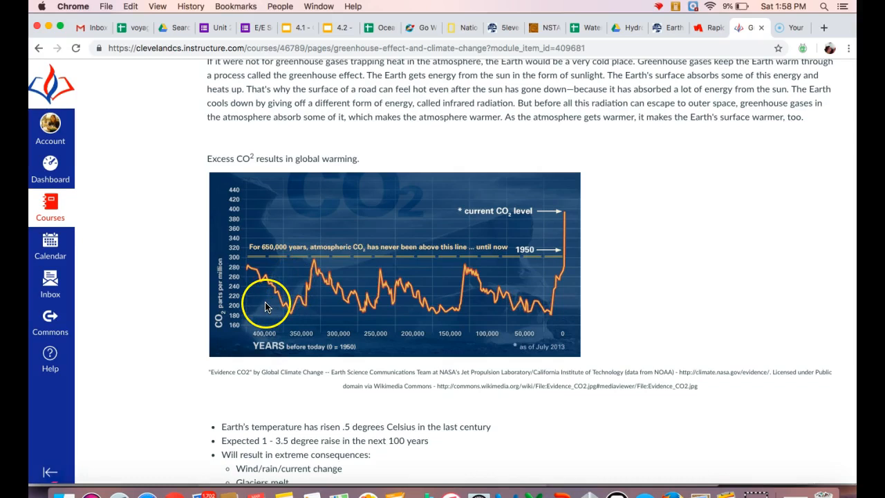
{"action": "mouse_move", "coordinate": [266, 269]}
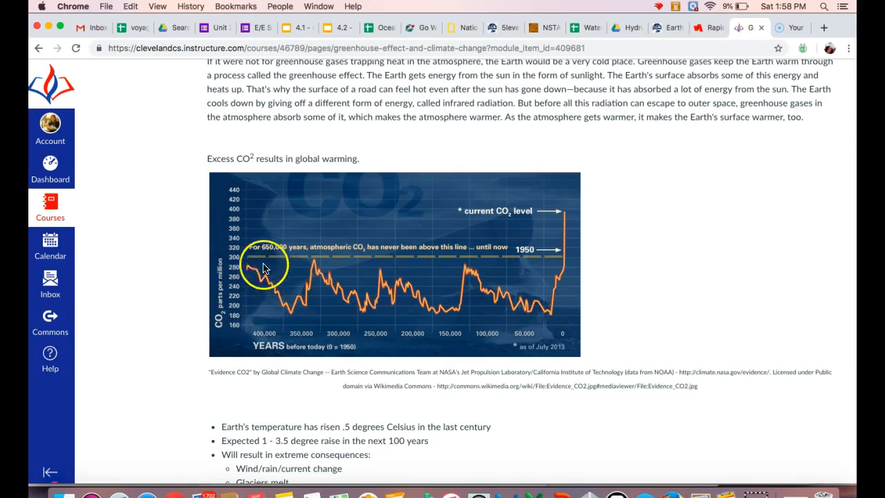
{"action": "mouse_move", "coordinate": [331, 257]}
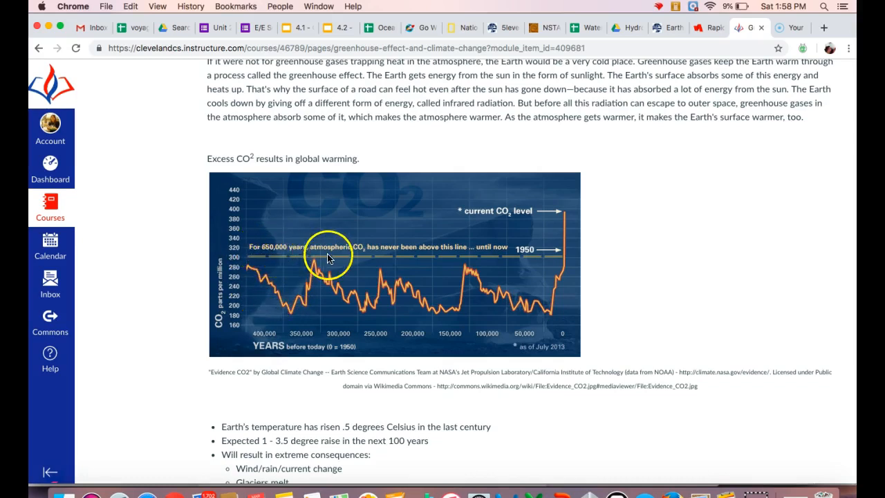
{"action": "mouse_move", "coordinate": [535, 258]}
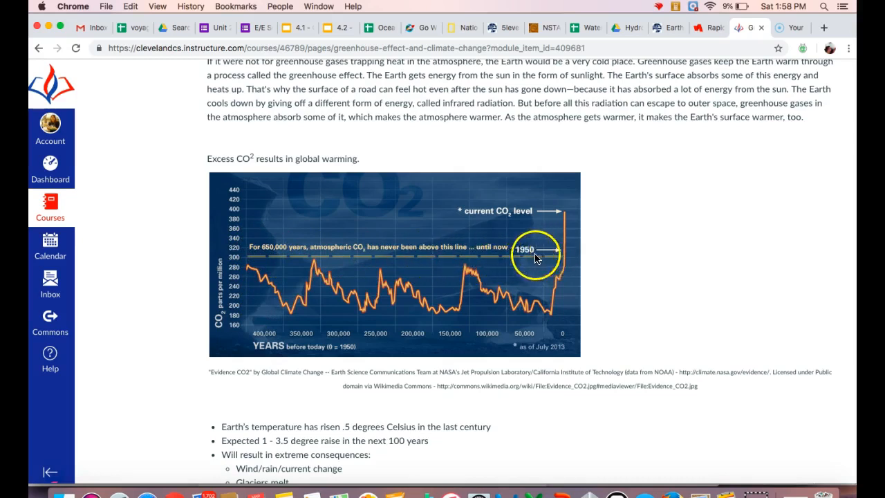
{"action": "mouse_move", "coordinate": [564, 255]}
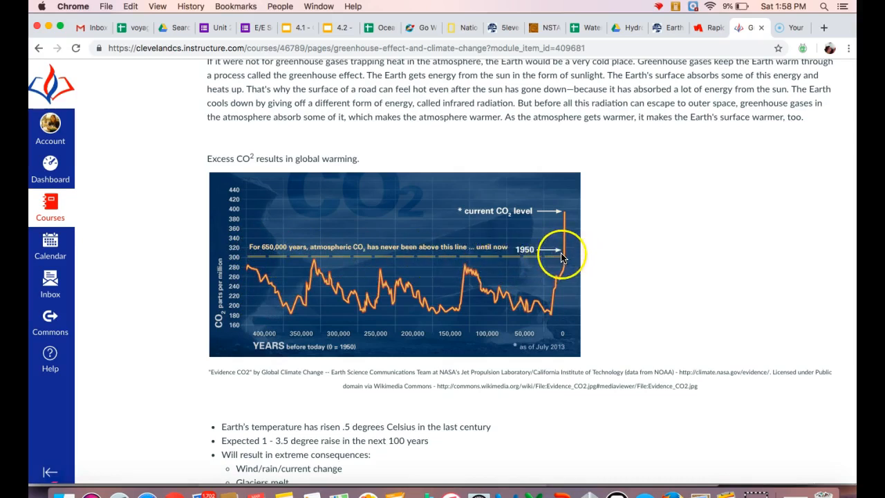
{"action": "mouse_move", "coordinate": [567, 211]}
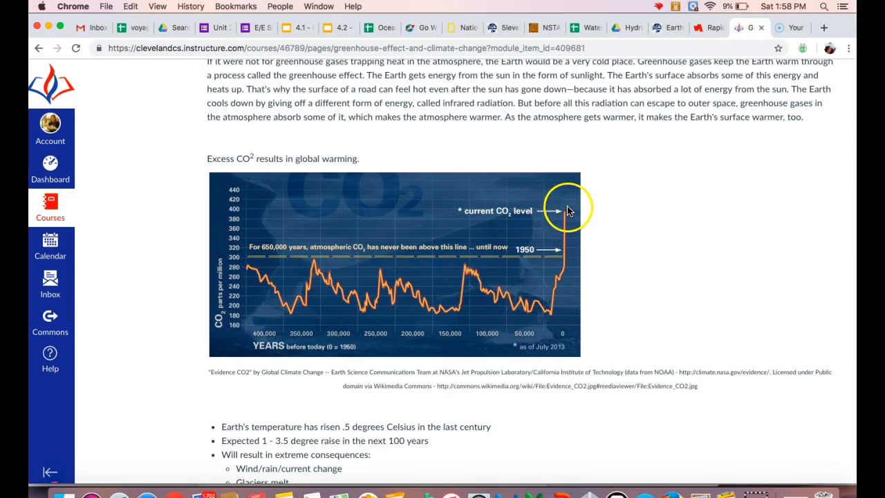
{"action": "mouse_move", "coordinate": [479, 359]}
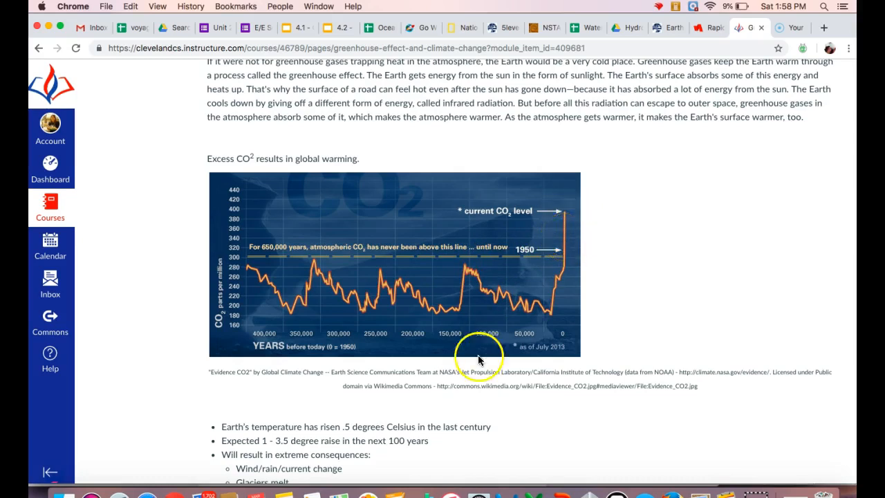
{"action": "mouse_move", "coordinate": [507, 381]}
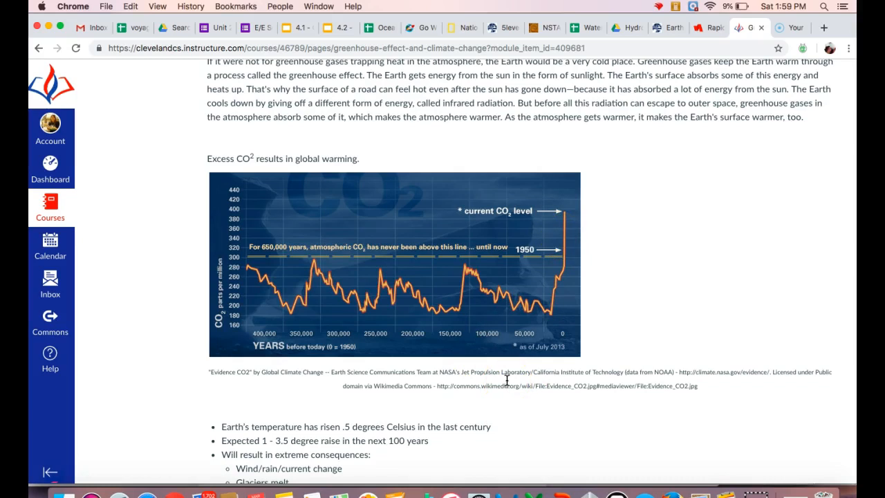
{"action": "scroll", "scroll_direction": "down", "scroll_amount": 3}
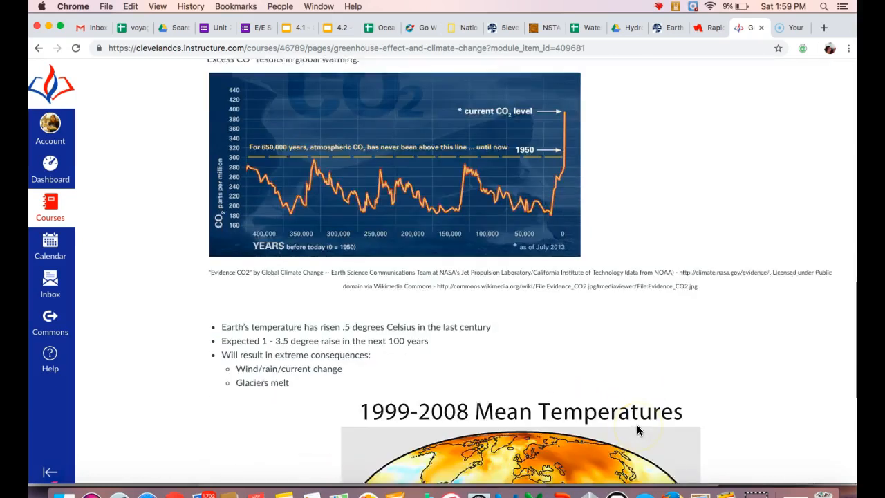
- Scroll past the 1999-2008 Mean Temperatures map and advance to the Signs of climate change discussion
{"action": "scroll", "scroll_direction": "down", "scroll_amount": 3}
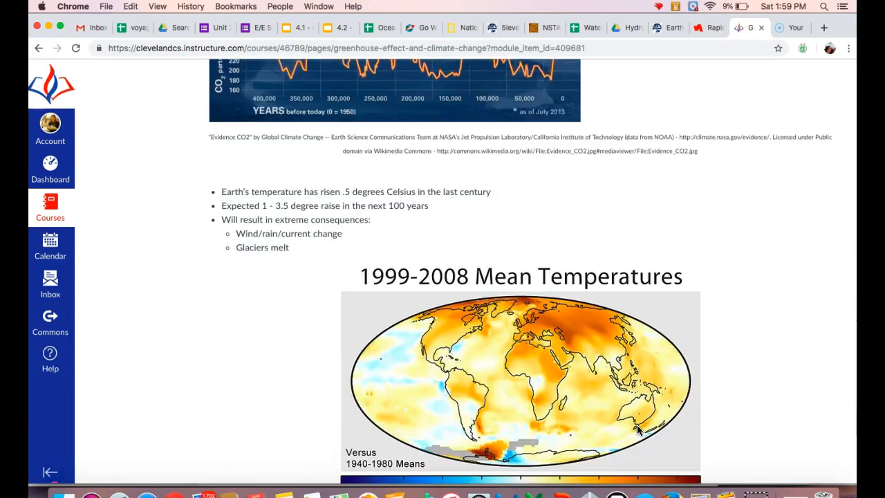
{"action": "mouse_move", "coordinate": [687, 408]}
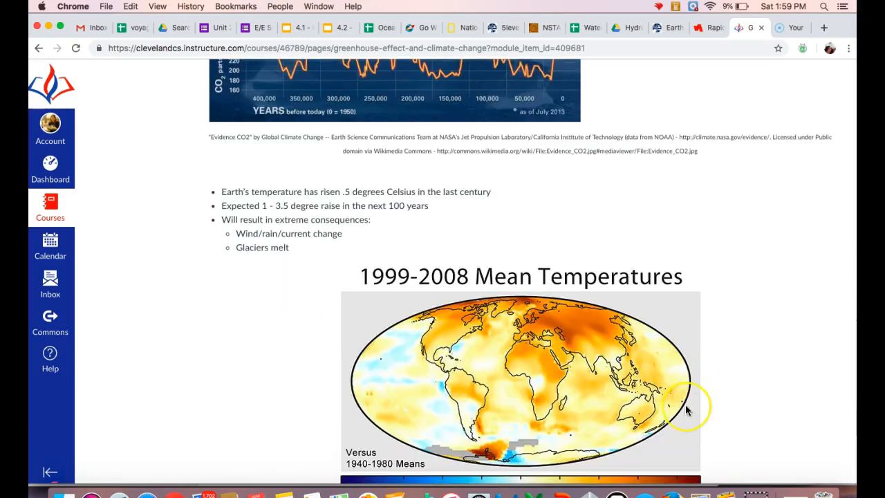
{"action": "scroll", "scroll_direction": "down", "scroll_amount": 3}
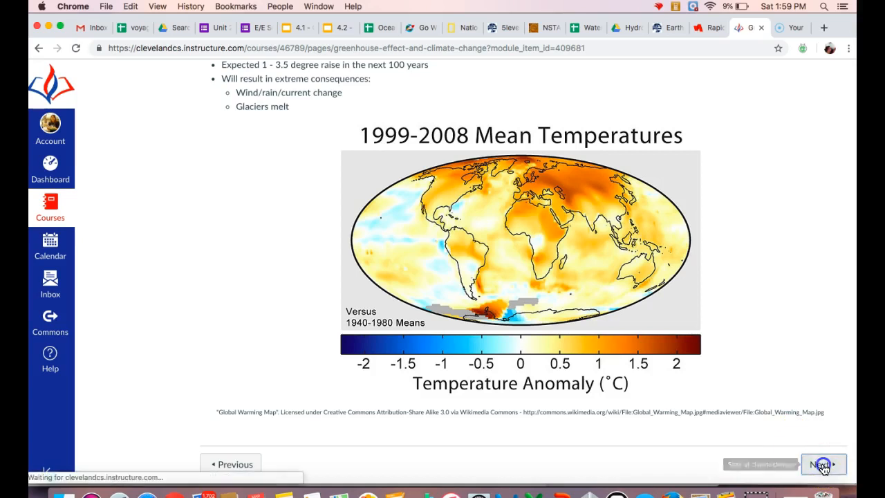
{"action": "left_click", "coordinate": [821, 464]}
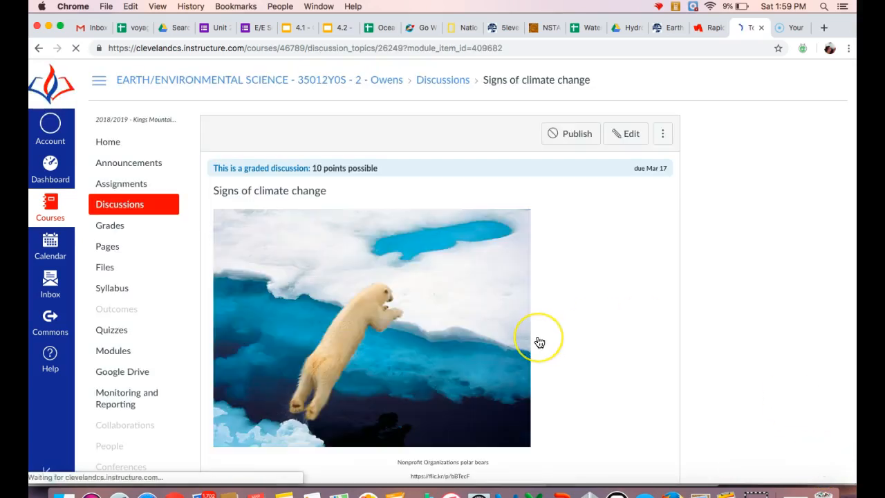
- Read the Signs of climate change prompt and its two links, then advance to Large Scale Development
{"action": "scroll", "scroll_direction": "down", "scroll_amount": 3}
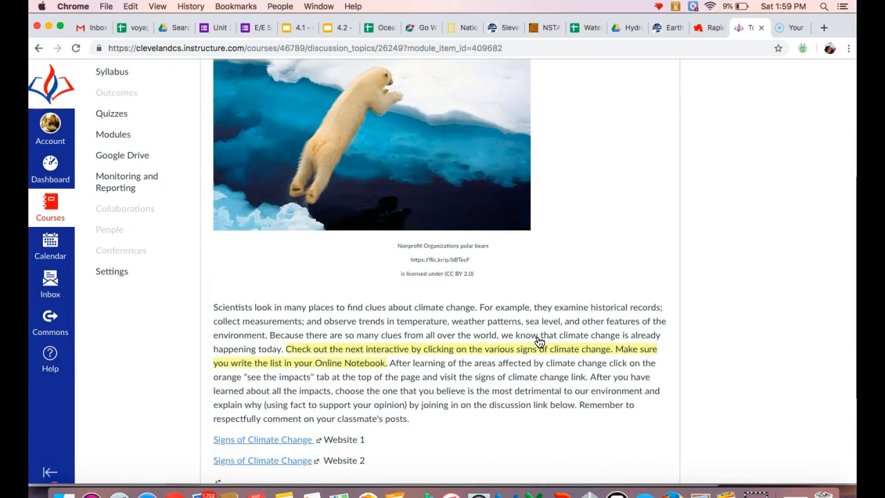
{"action": "scroll", "scroll_direction": "down", "scroll_amount": 3}
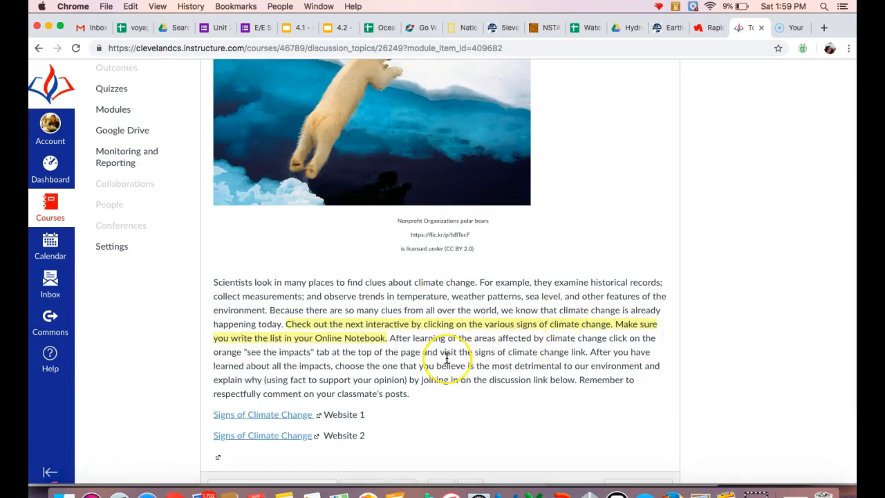
{"action": "mouse_move", "coordinate": [246, 420]}
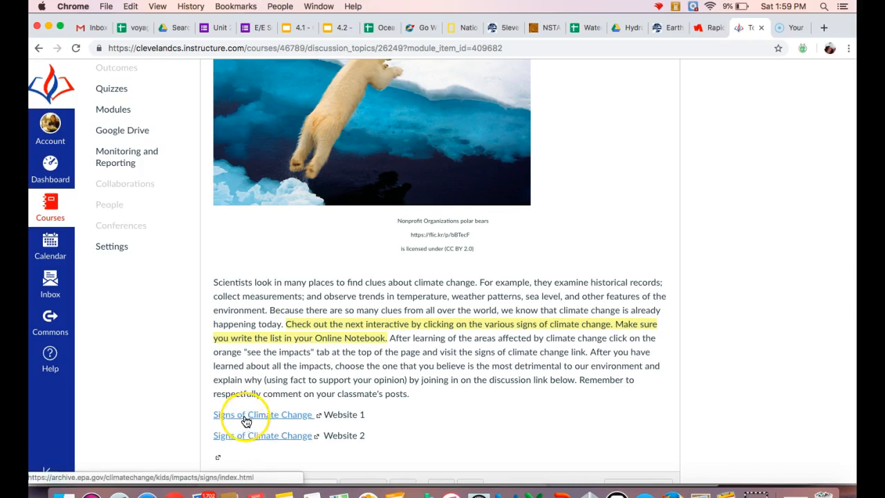
{"action": "mouse_move", "coordinate": [300, 440]}
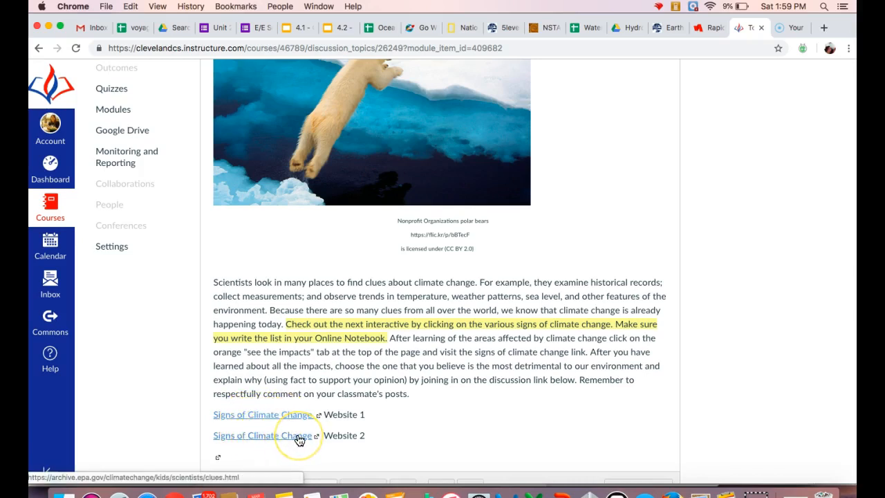
{"action": "mouse_move", "coordinate": [437, 404]}
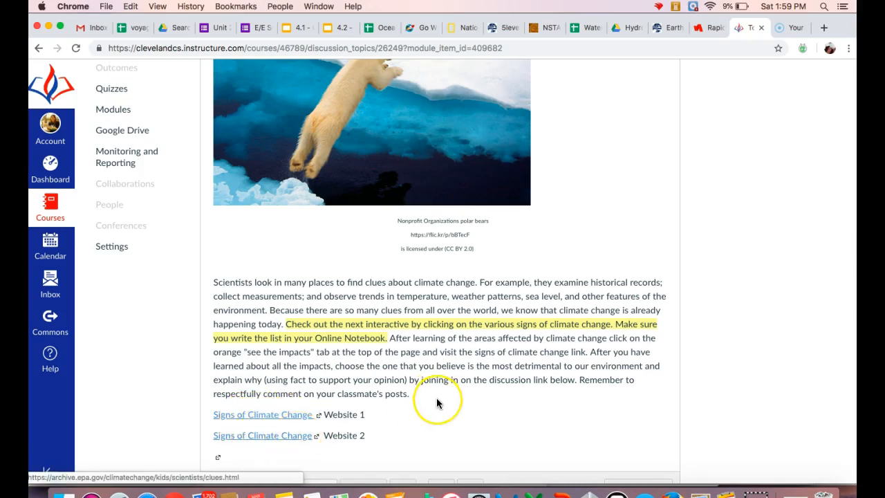
{"action": "mouse_move", "coordinate": [437, 403]}
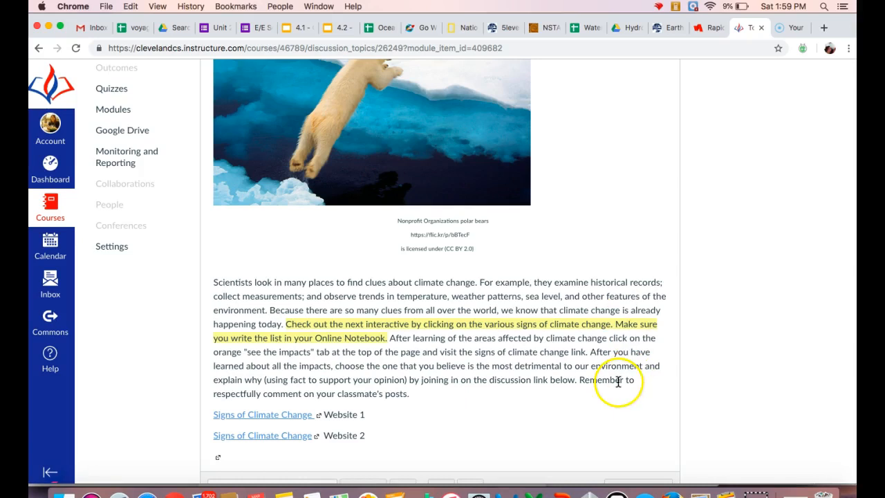
{"action": "mouse_move", "coordinate": [695, 325]}
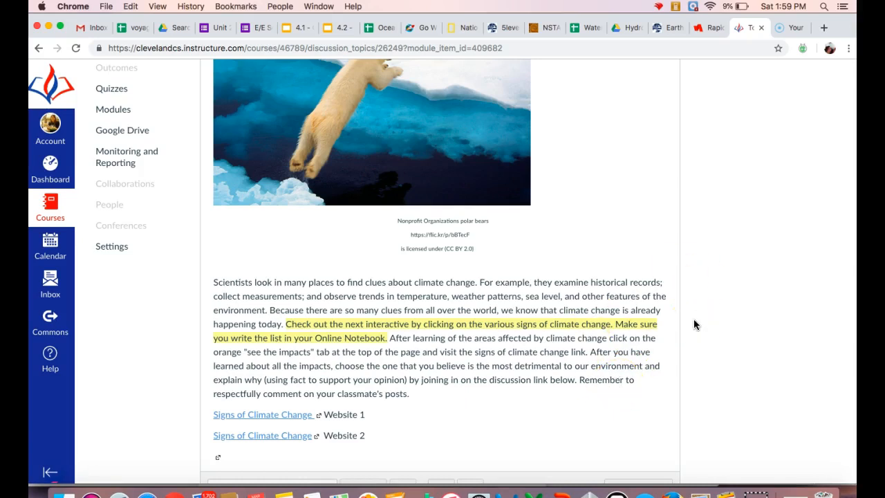
{"action": "scroll", "scroll_direction": "down", "scroll_amount": 3}
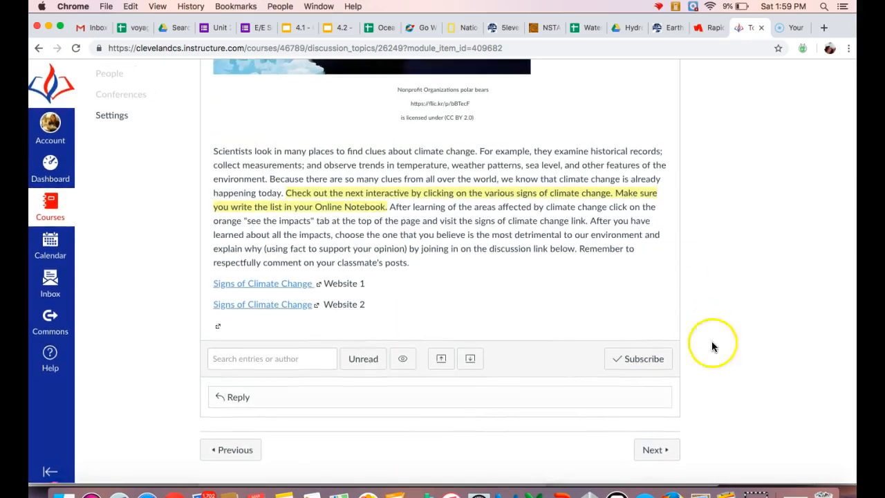
{"action": "left_click", "coordinate": [652, 450]}
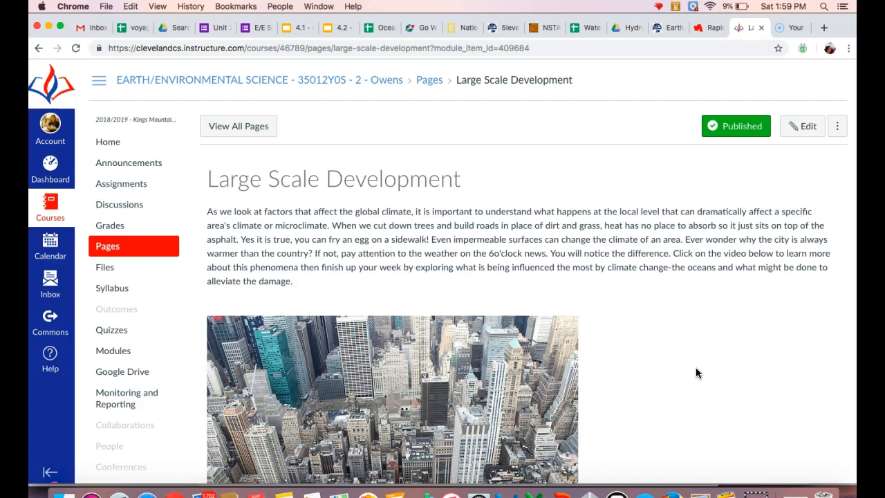
- Scroll Large Scale Development to its embedded video, then go to How Climate Change Affects the Ocean
{"action": "scroll", "scroll_direction": "down", "scroll_amount": 3}
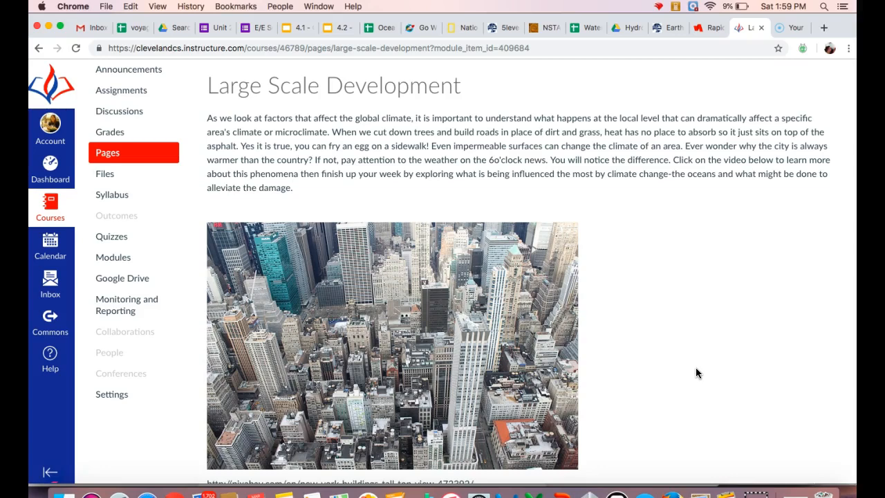
{"action": "scroll", "scroll_direction": "down", "scroll_amount": 3}
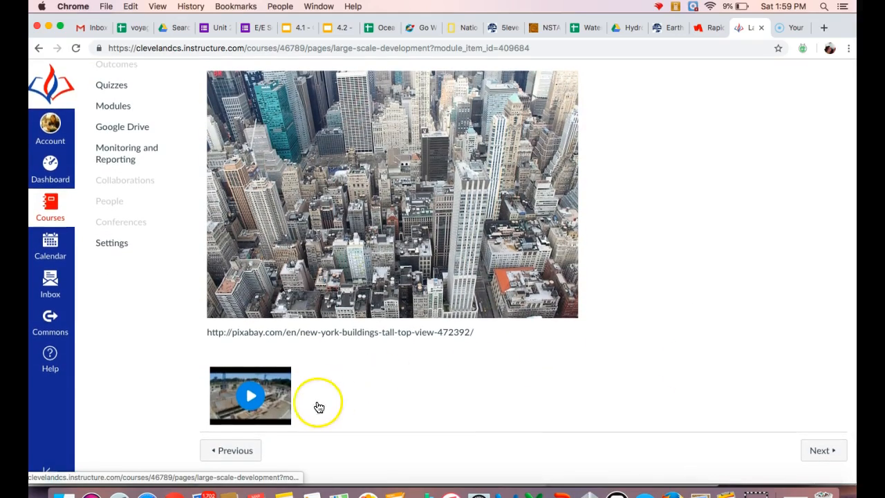
{"action": "scroll", "scroll_direction": "up", "scroll_amount": 3}
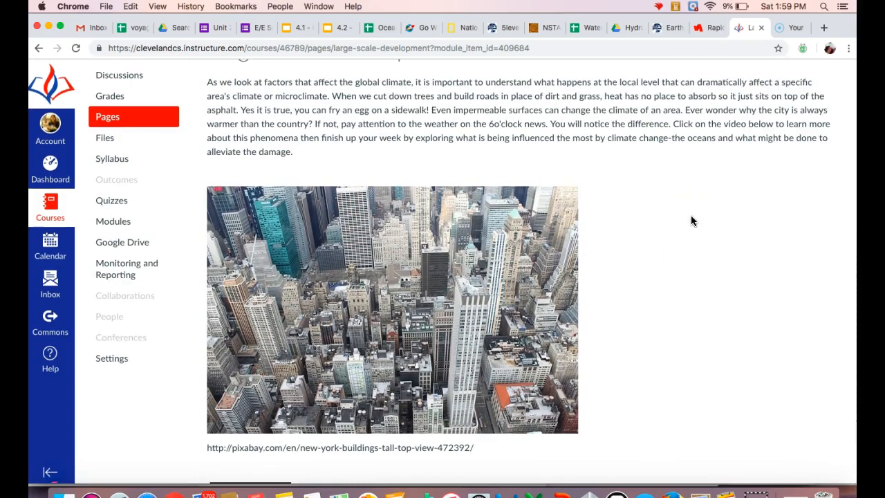
{"action": "mouse_move", "coordinate": [689, 301]}
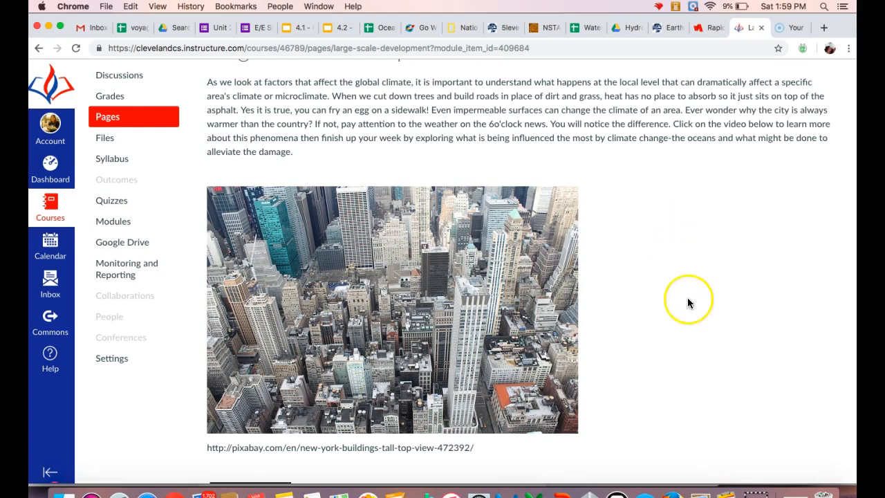
{"action": "mouse_move", "coordinate": [689, 303]}
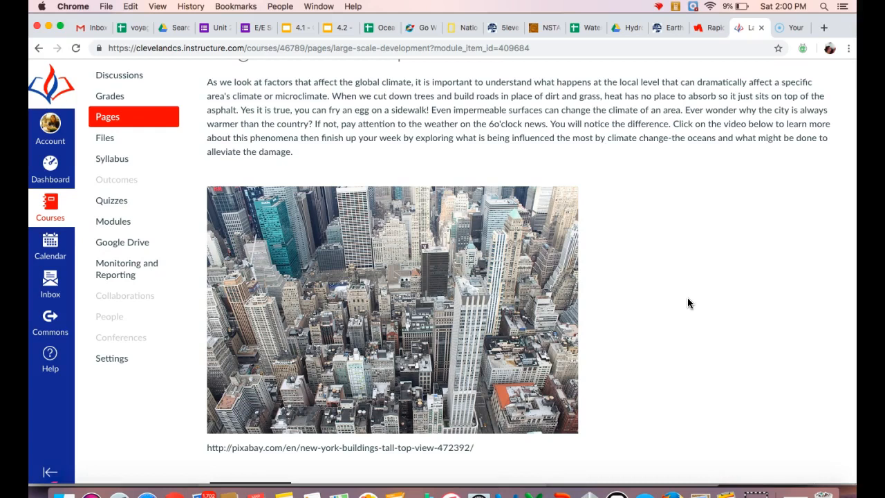
{"action": "scroll", "scroll_direction": "down", "scroll_amount": 3}
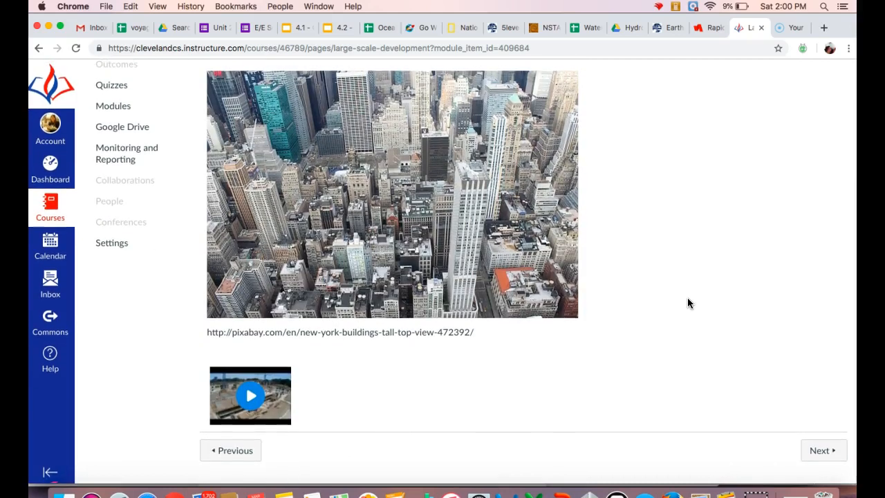
{"action": "left_click", "coordinate": [822, 450]}
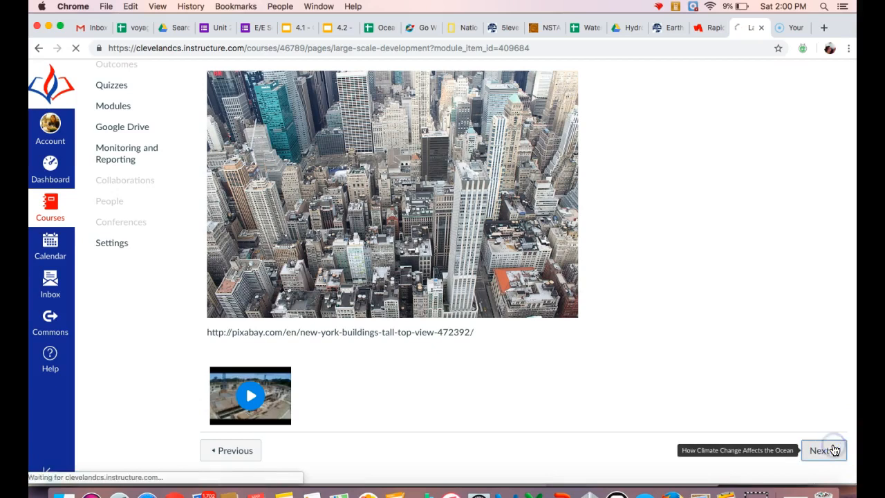
{"action": "left_click", "coordinate": [823, 450]}
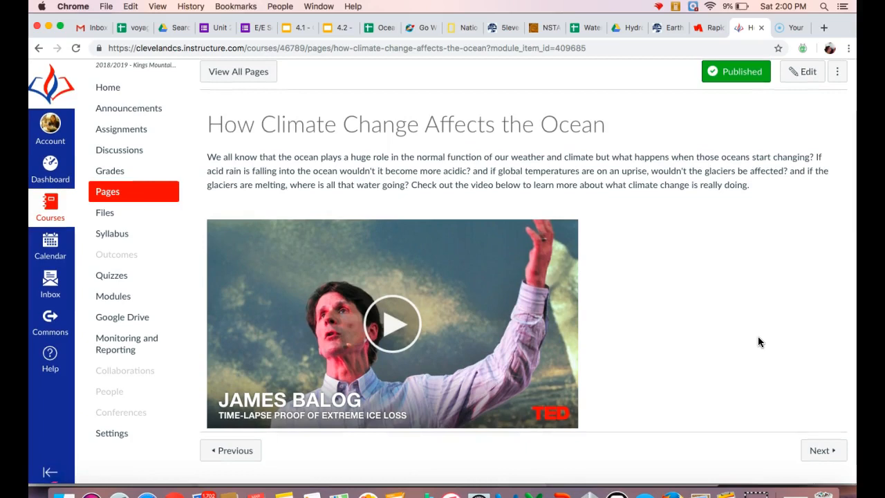
{"action": "mouse_move", "coordinate": [618, 383]}
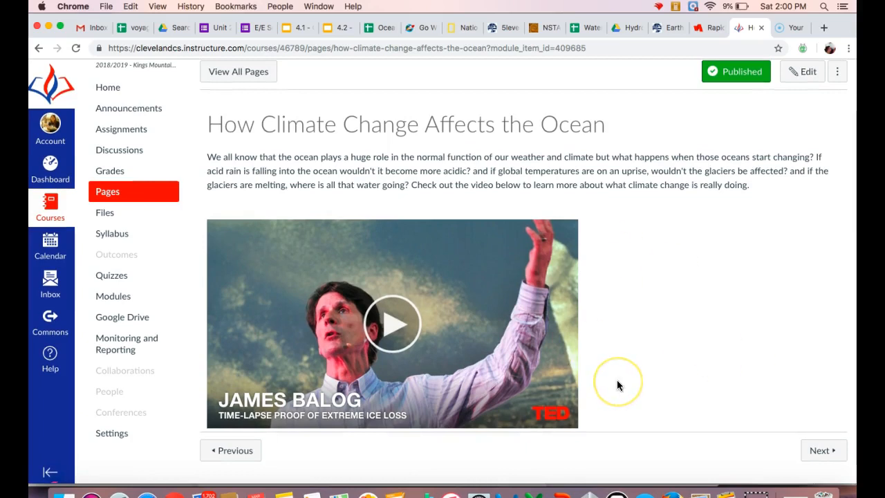
{"action": "mouse_move", "coordinate": [618, 386]}
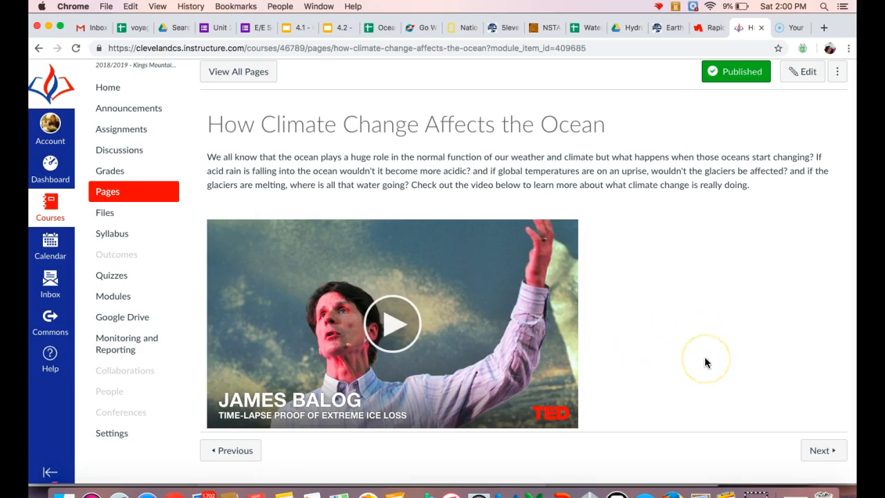
{"action": "mouse_move", "coordinate": [823, 450]}
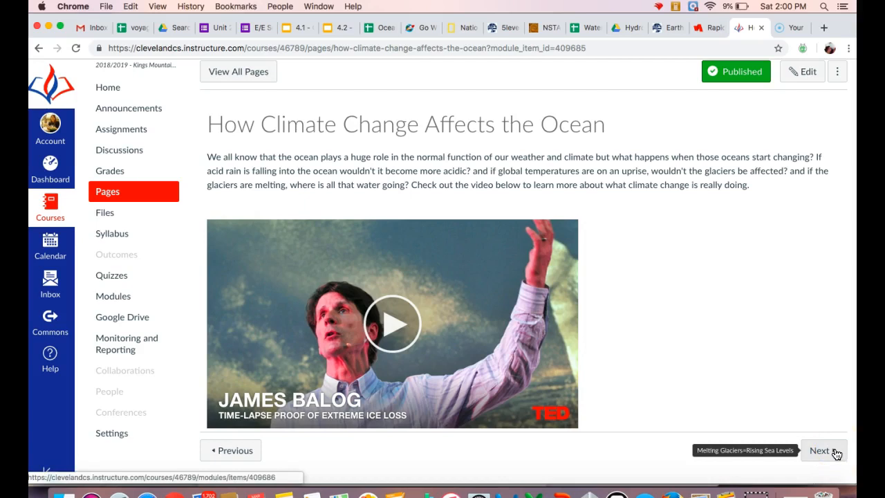
- Advance from the ocean climate-change page to Melting Glaciers=Rising Sea Levels
{"action": "left_click", "coordinate": [819, 450]}
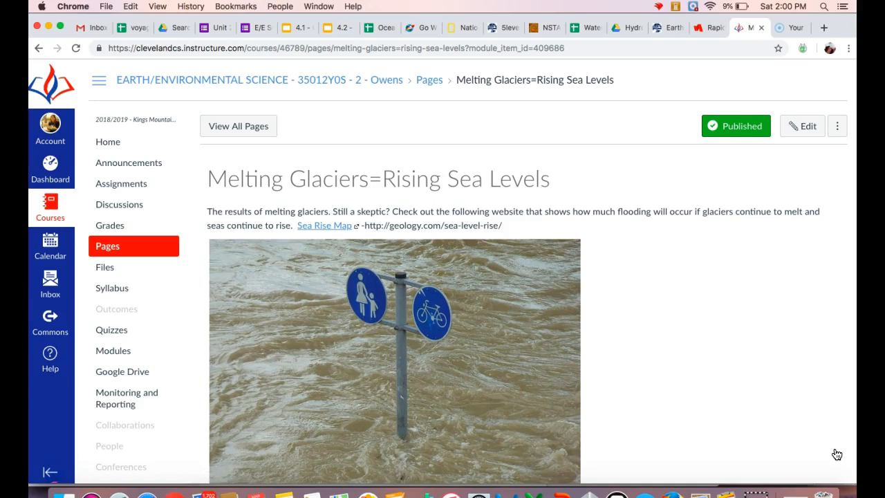
- Scroll past the Sea Rise Map link and flooding photo, then open Lab #12: Ocean Acidification
{"action": "scroll", "scroll_direction": "down", "scroll_amount": 3}
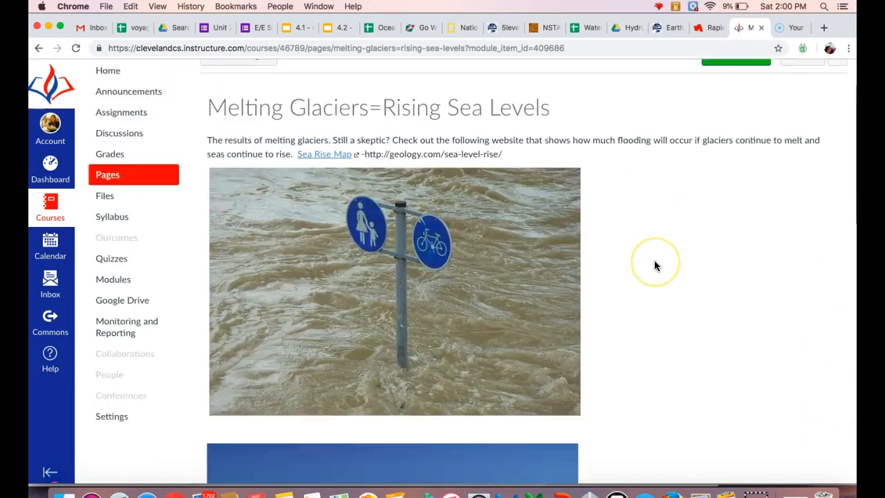
{"action": "scroll", "scroll_direction": "down", "scroll_amount": 3}
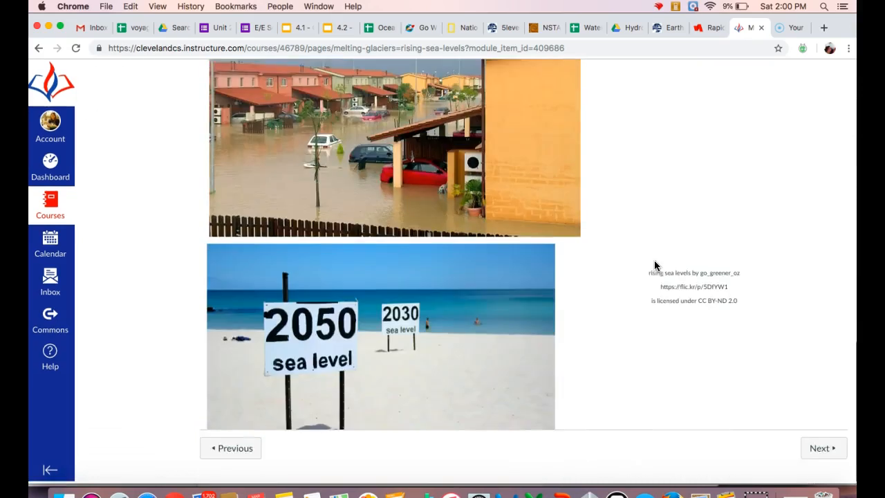
{"action": "mouse_move", "coordinate": [824, 450]}
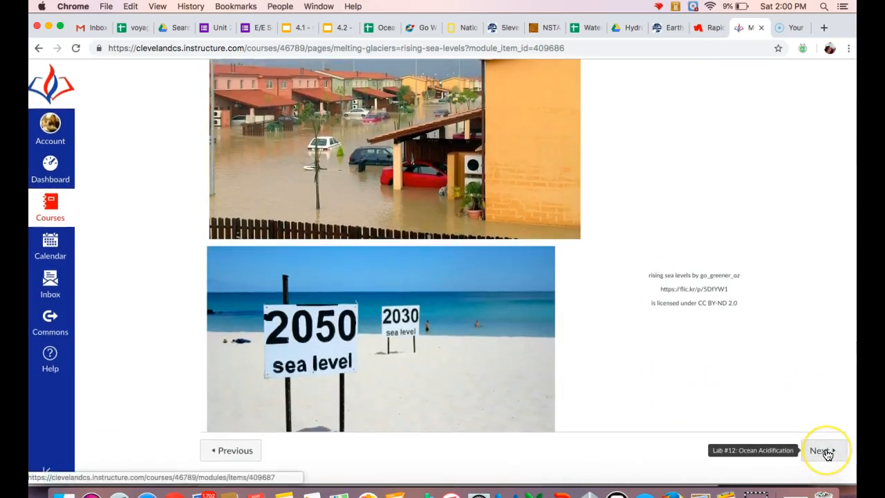
{"action": "left_click", "coordinate": [823, 450]}
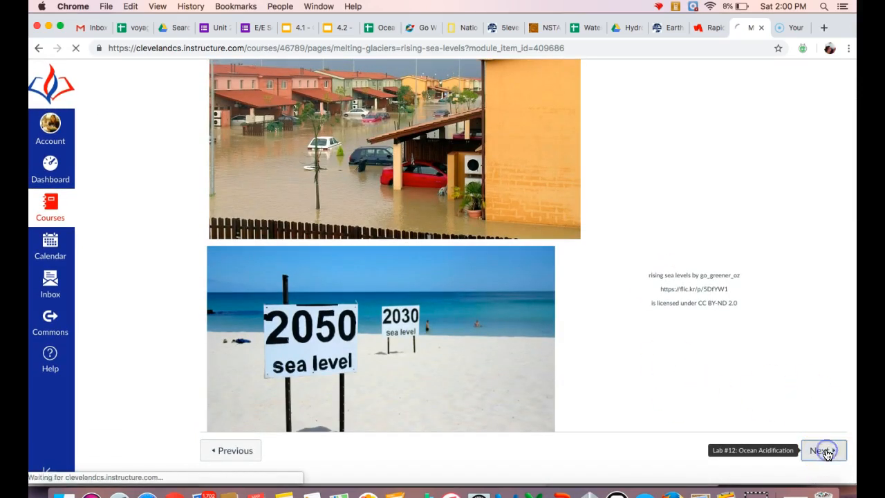
{"action": "left_click", "coordinate": [822, 450]}
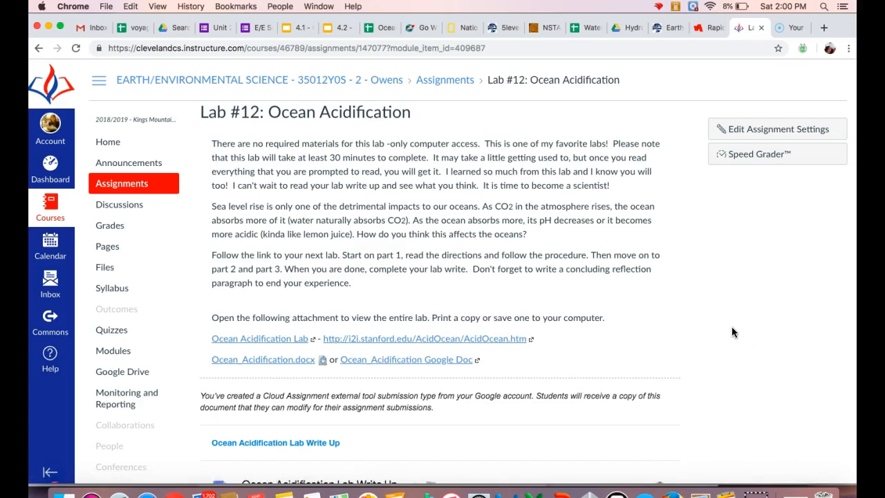
- Review the Lab #12 embedded Google Doc write-up, then go to Unit 2 Test - Weather
{"action": "scroll", "scroll_direction": "down", "scroll_amount": 3}
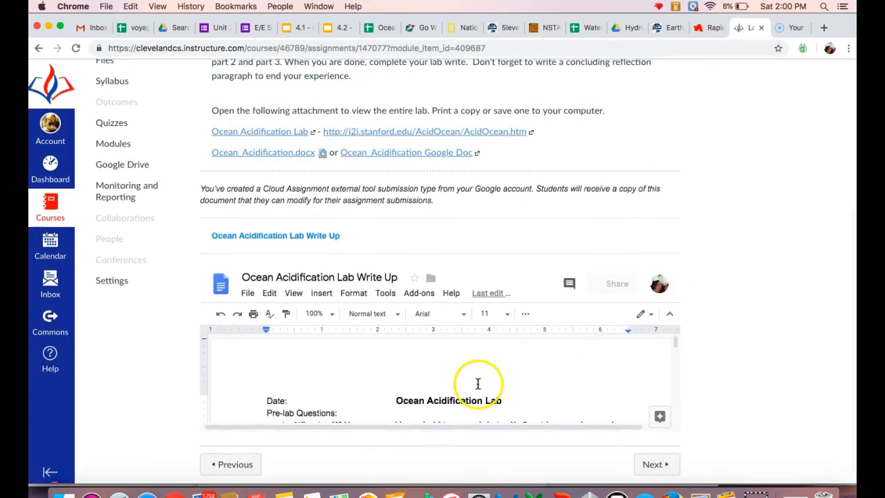
{"action": "scroll", "scroll_direction": "down", "scroll_amount": 3}
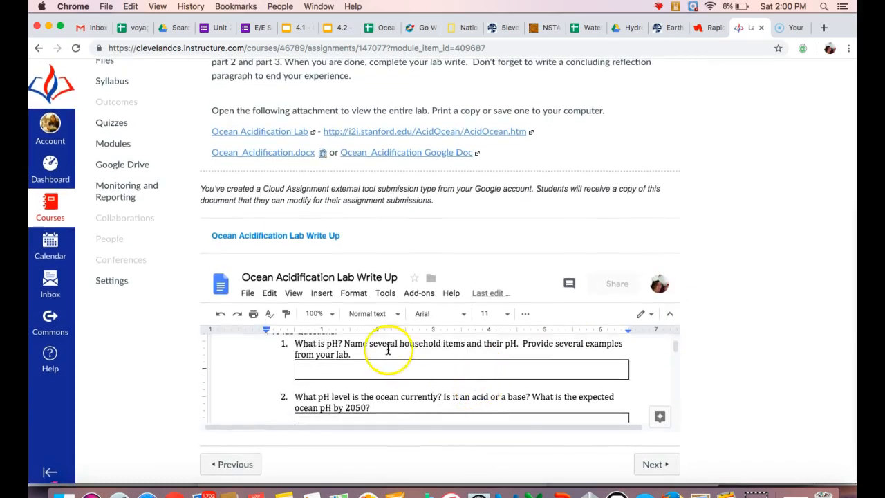
{"action": "scroll", "scroll_direction": "up", "scroll_amount": 3}
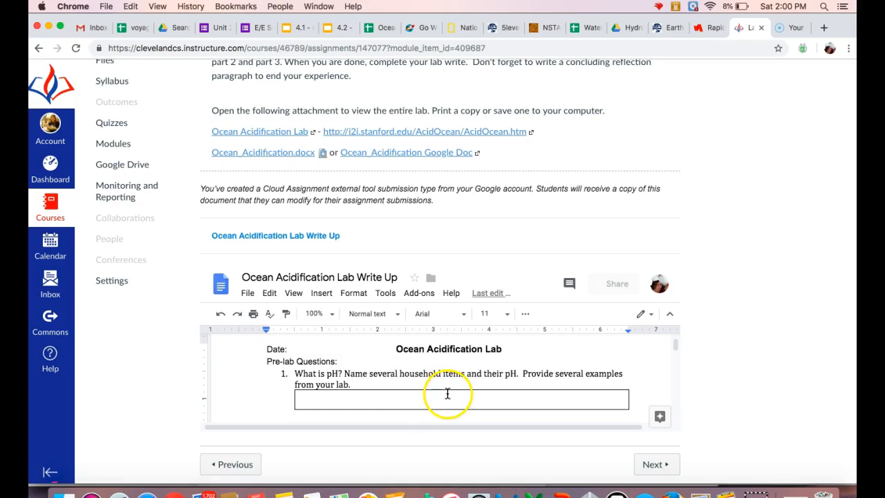
{"action": "mouse_move", "coordinate": [801, 254]}
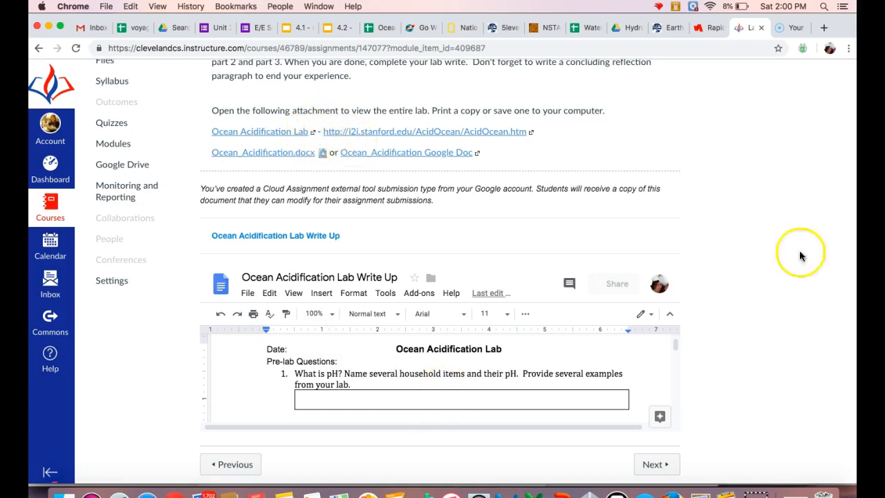
{"action": "mouse_move", "coordinate": [656, 464]}
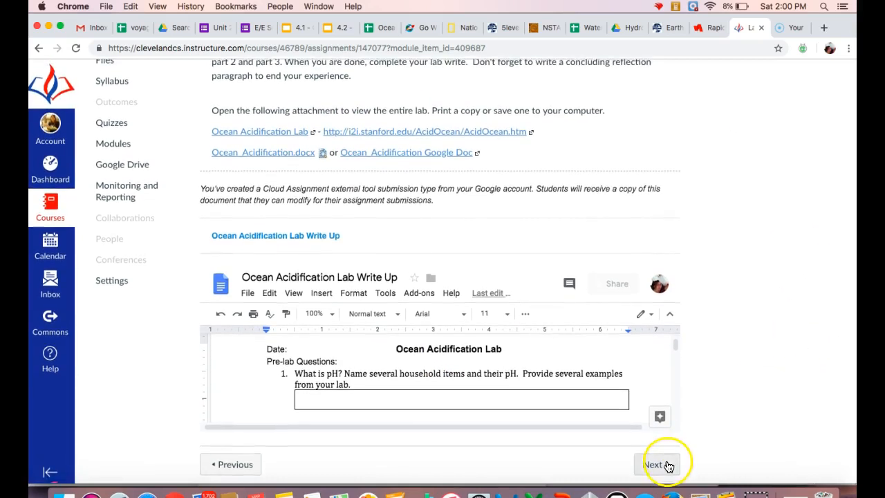
{"action": "left_click", "coordinate": [652, 464]}
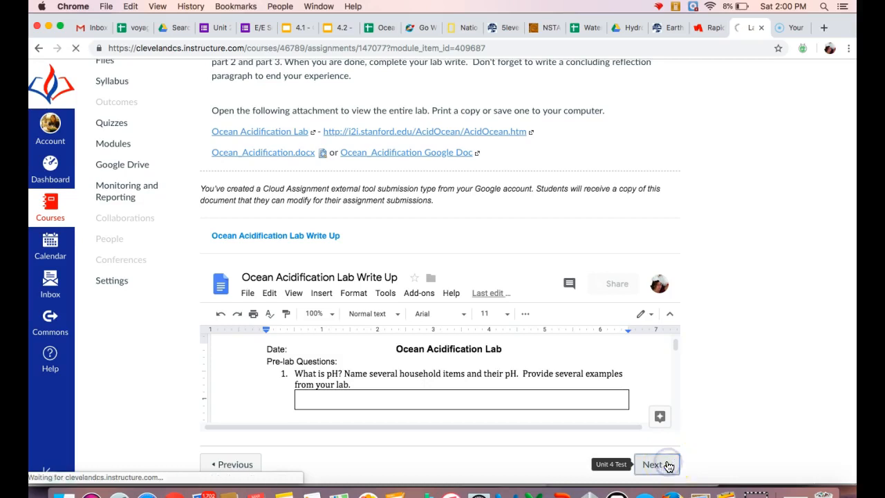
{"action": "left_click", "coordinate": [656, 464]}
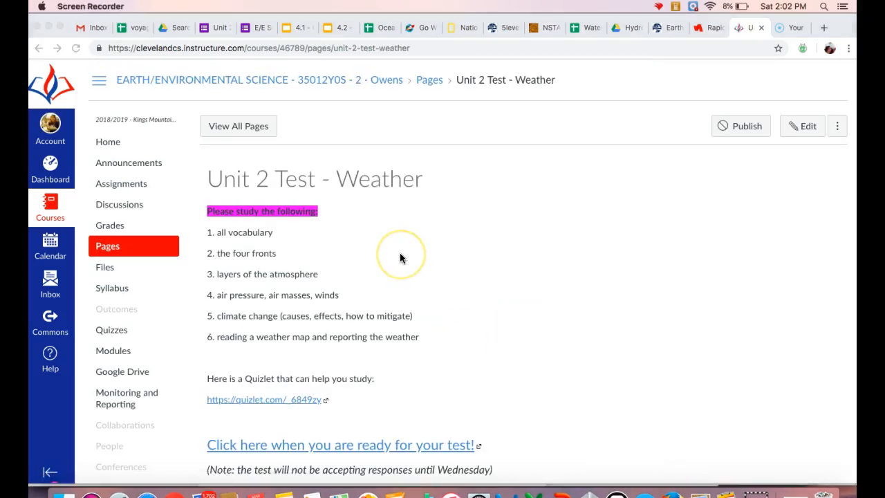
{"action": "scroll", "scroll_direction": "down", "scroll_amount": 3}
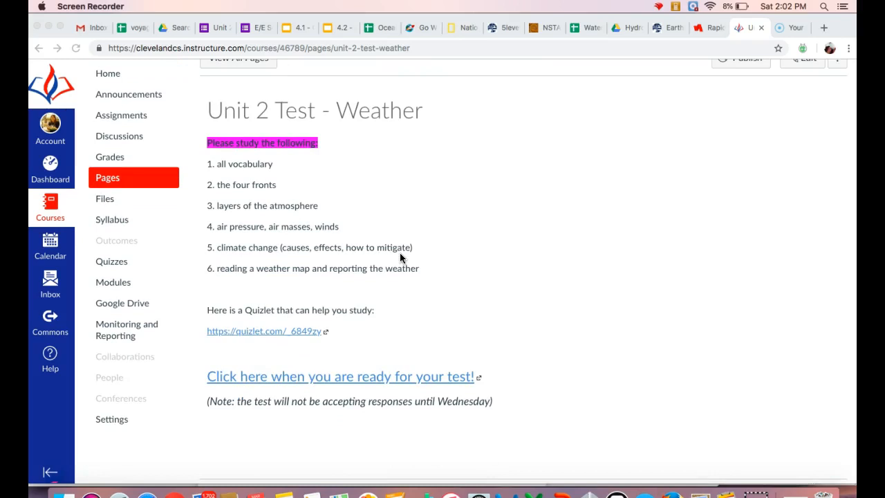
{"action": "mouse_move", "coordinate": [396, 223]}
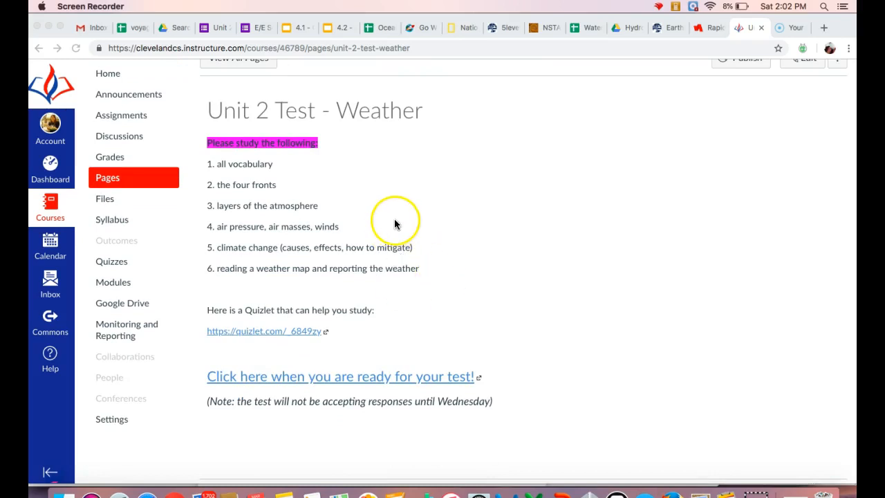
{"action": "mouse_move", "coordinate": [264, 191]}
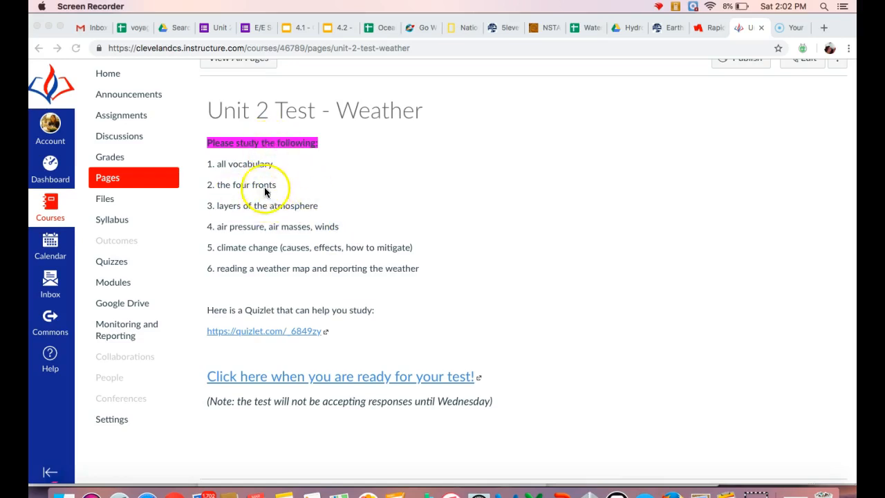
{"action": "mouse_move", "coordinate": [303, 282]}
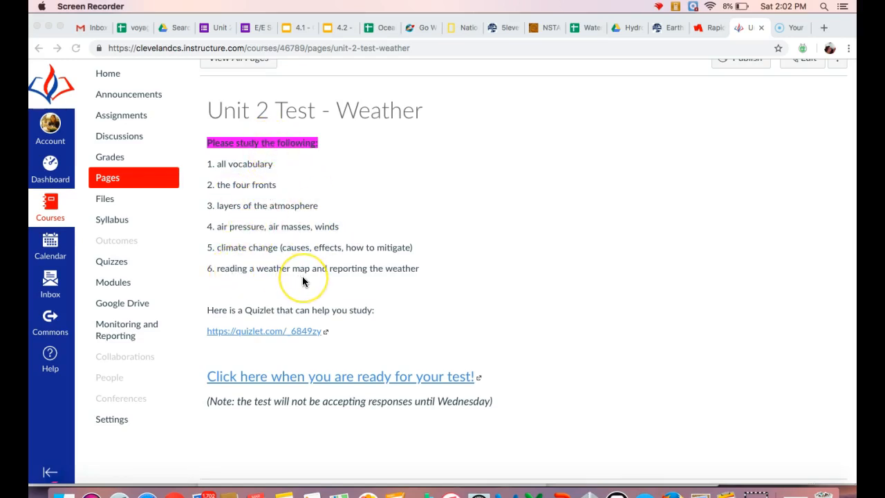
{"action": "scroll", "scroll_direction": "down", "scroll_amount": 3}
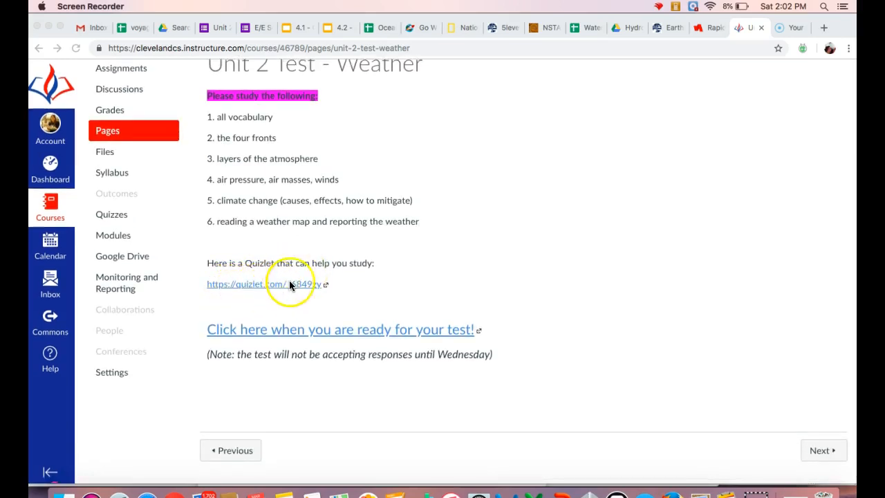
{"action": "mouse_move", "coordinate": [297, 287]}
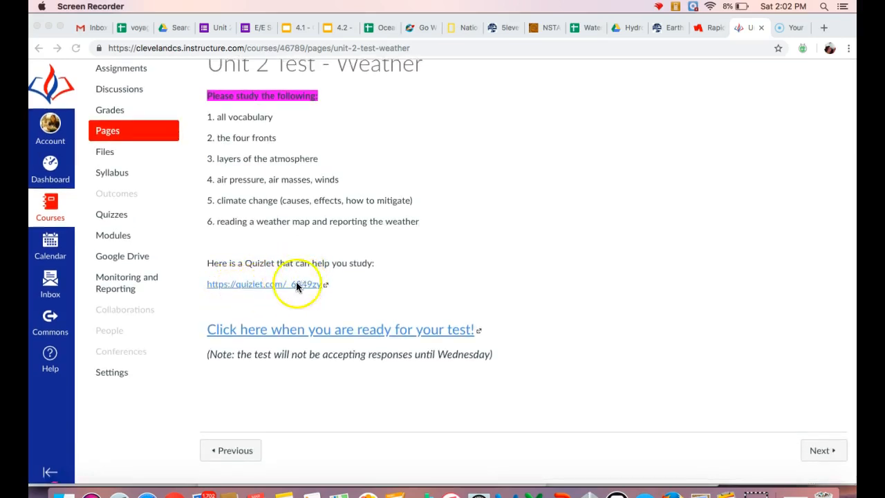
{"action": "mouse_move", "coordinate": [358, 335]}
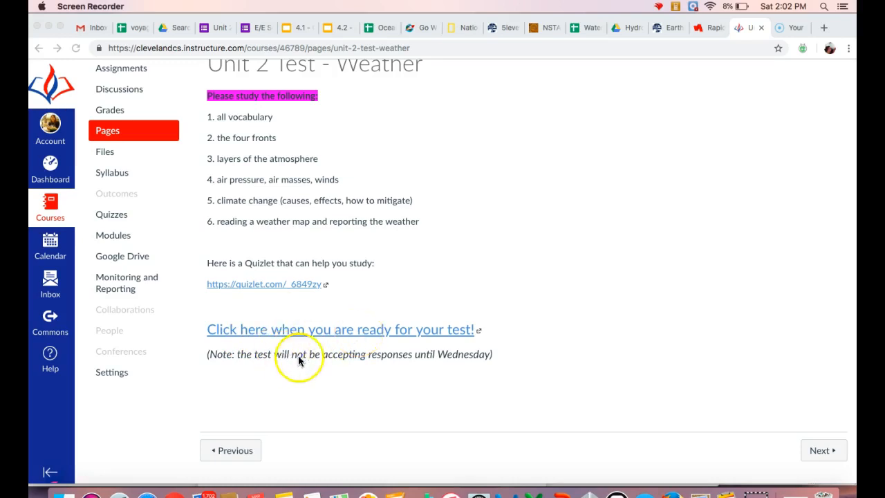
{"action": "mouse_move", "coordinate": [398, 376]}
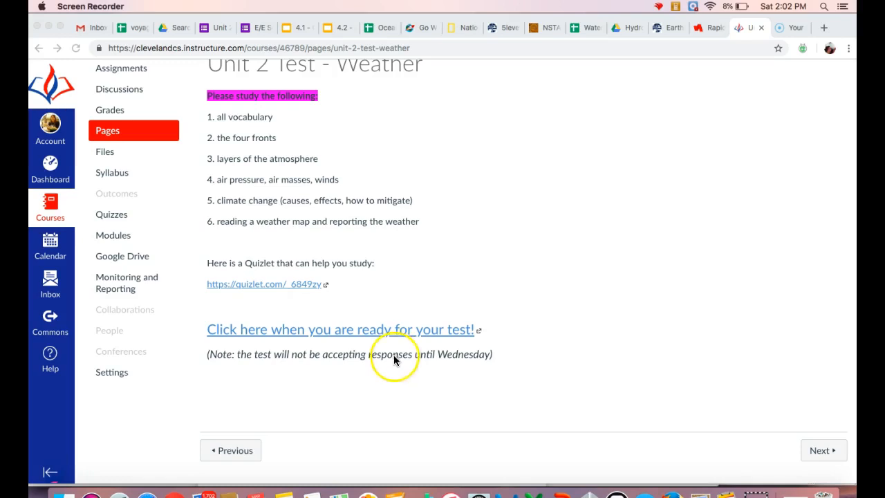
{"action": "mouse_move", "coordinate": [497, 358]}
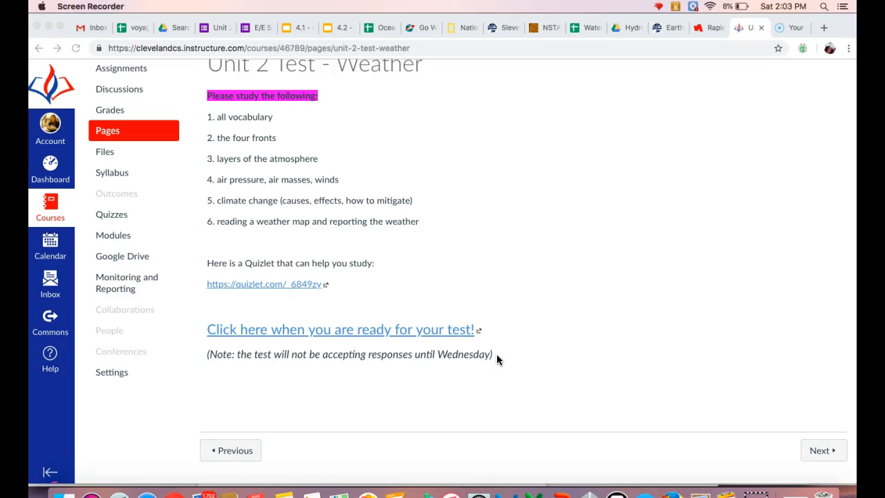
{"action": "mouse_move", "coordinate": [59, 460]}
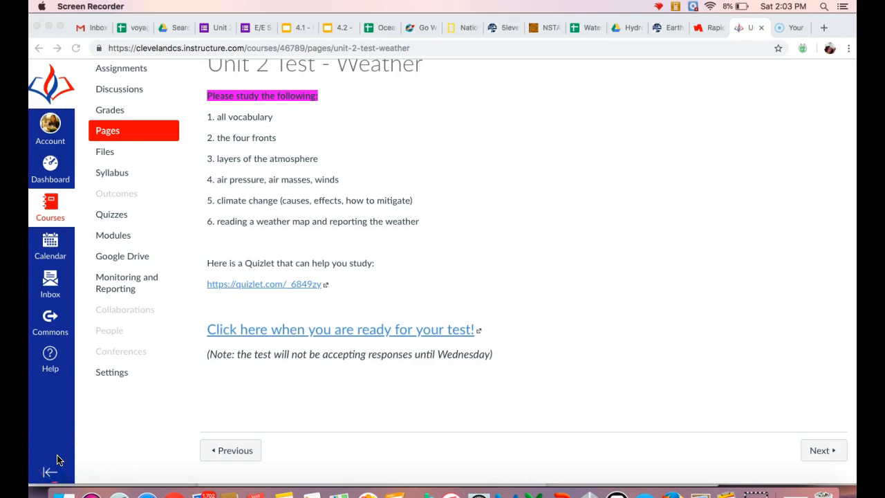